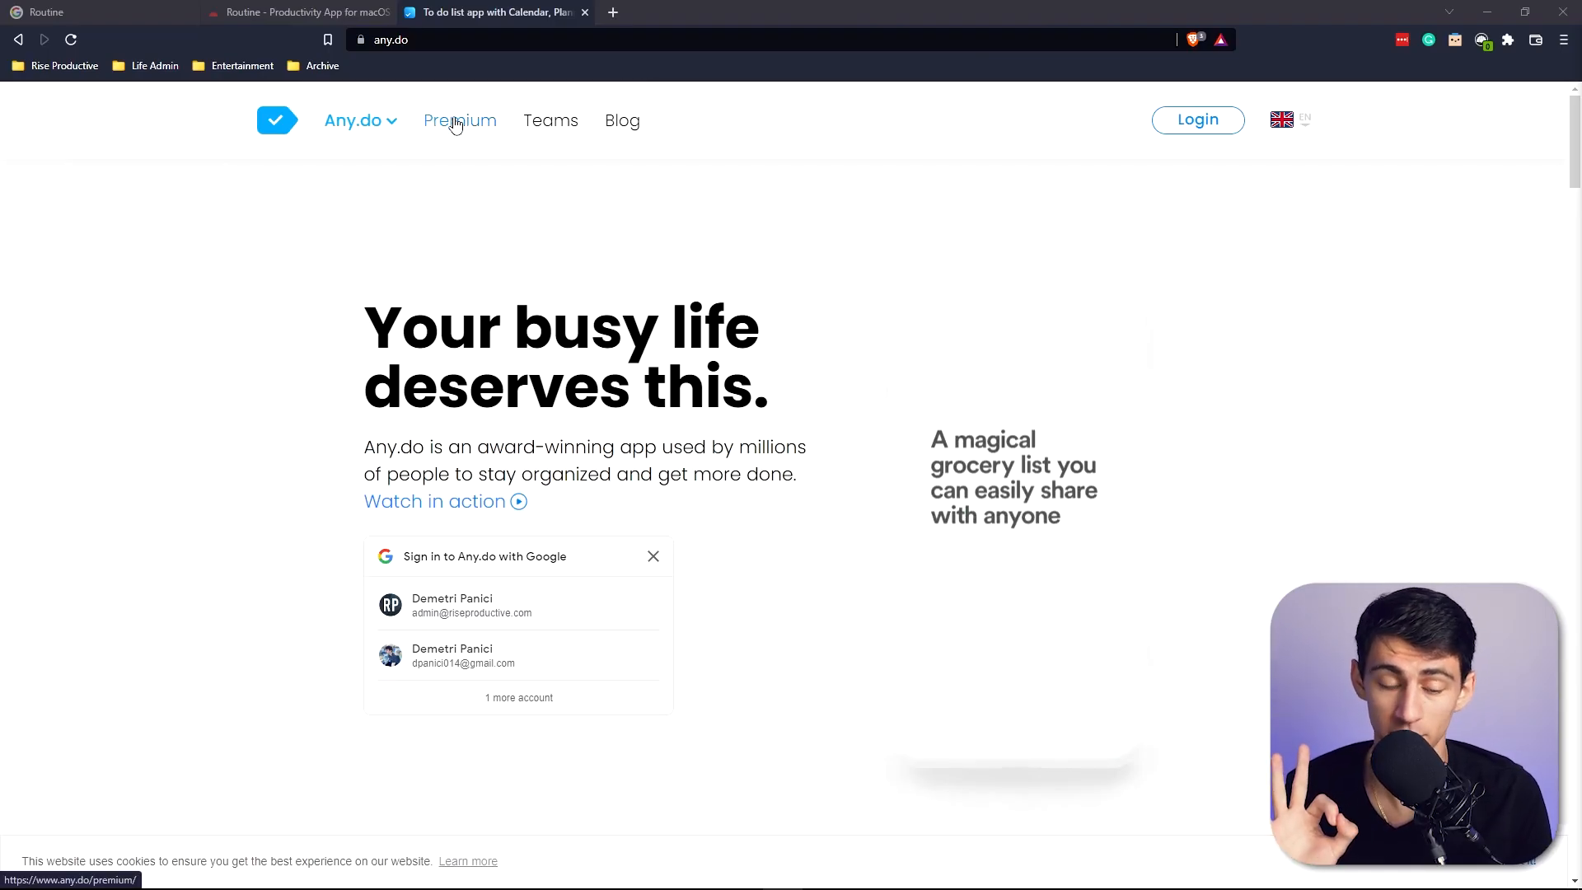
Bring up the Premium sign-up dialog showing the 6-month, 12-month and 1-month plans.
click(460, 120)
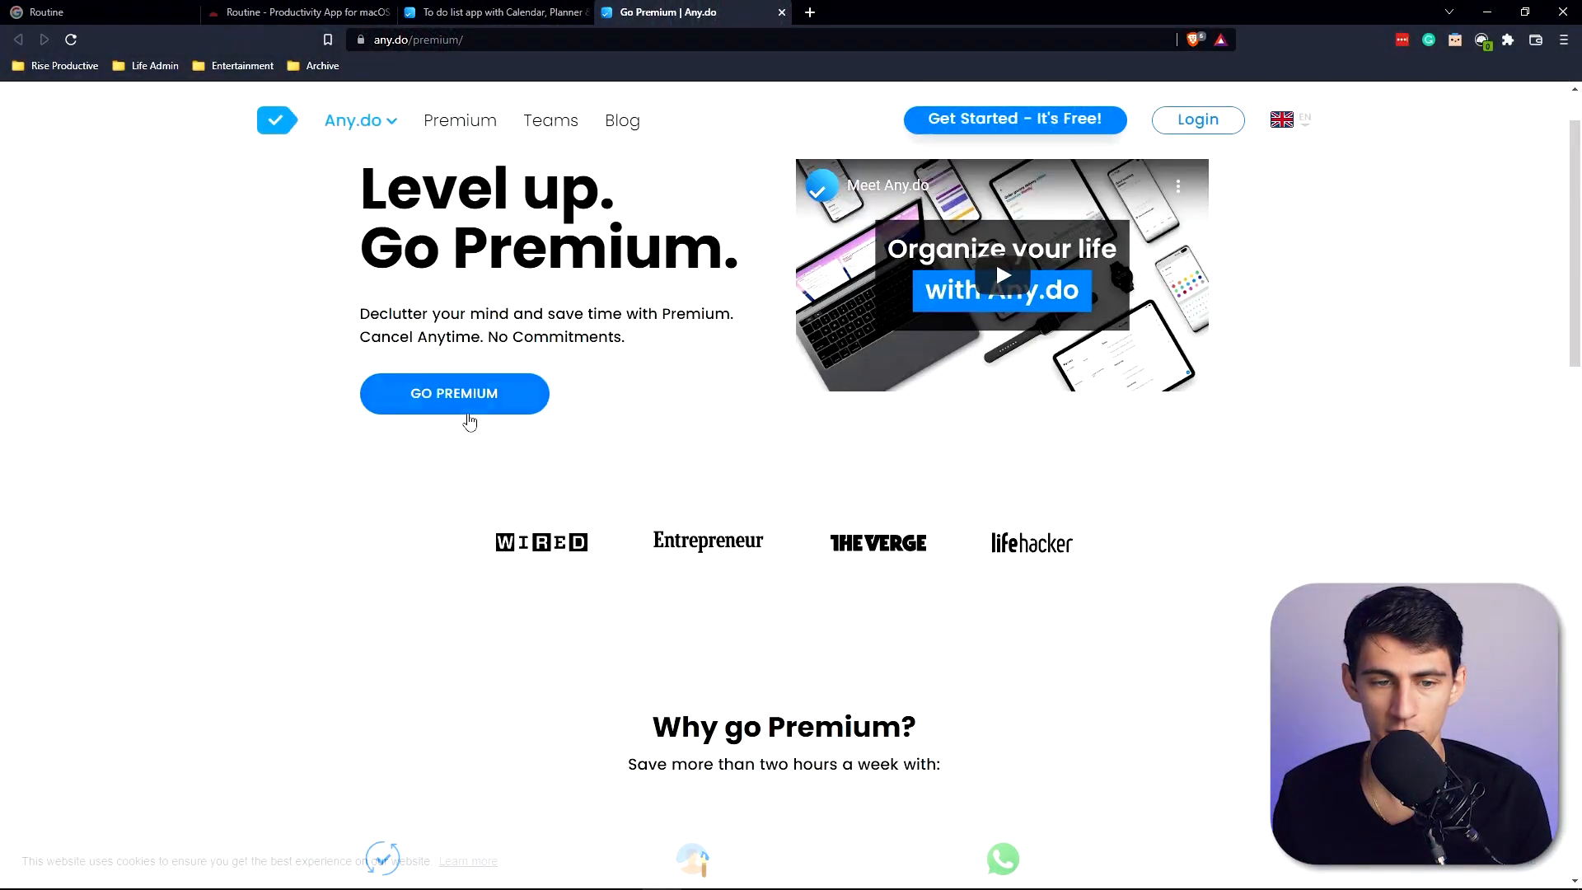
click(453, 394)
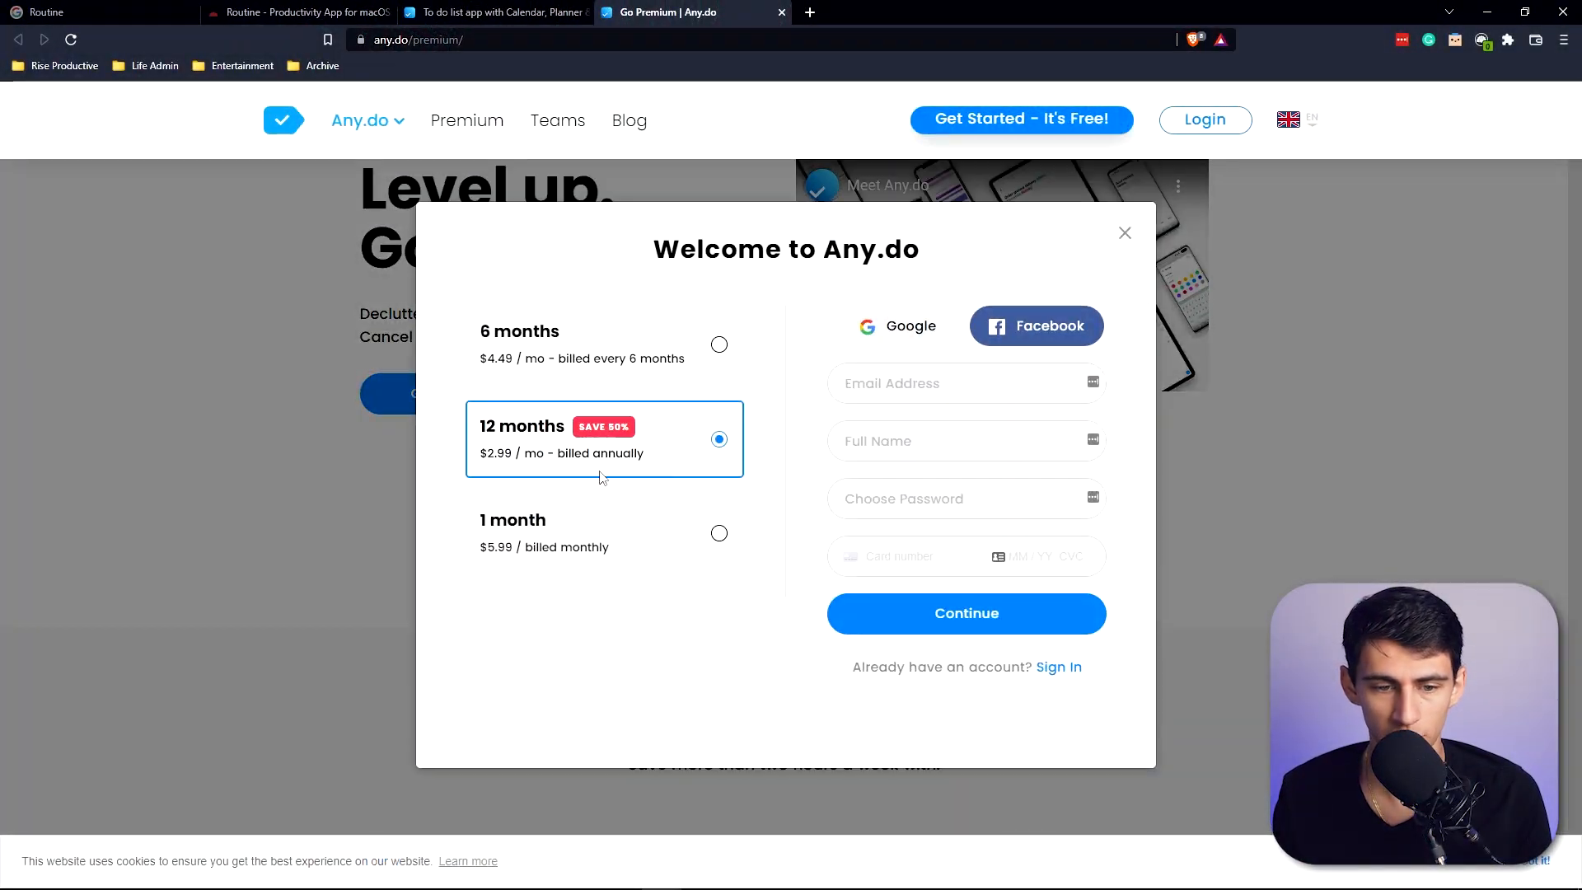
mouse_move(688, 406)
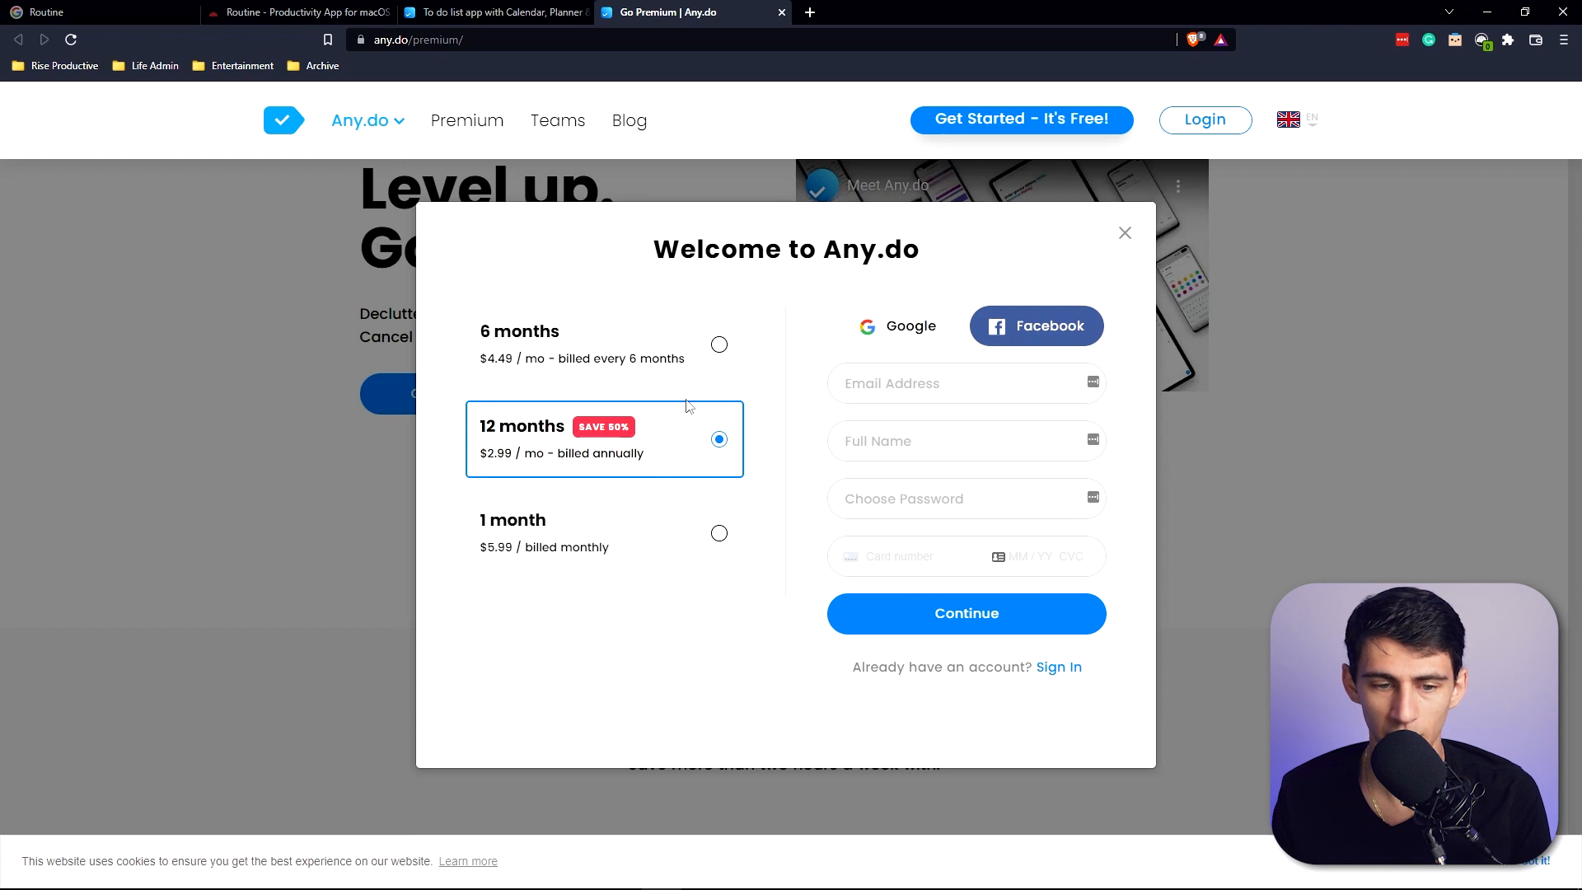
mouse_move(660, 527)
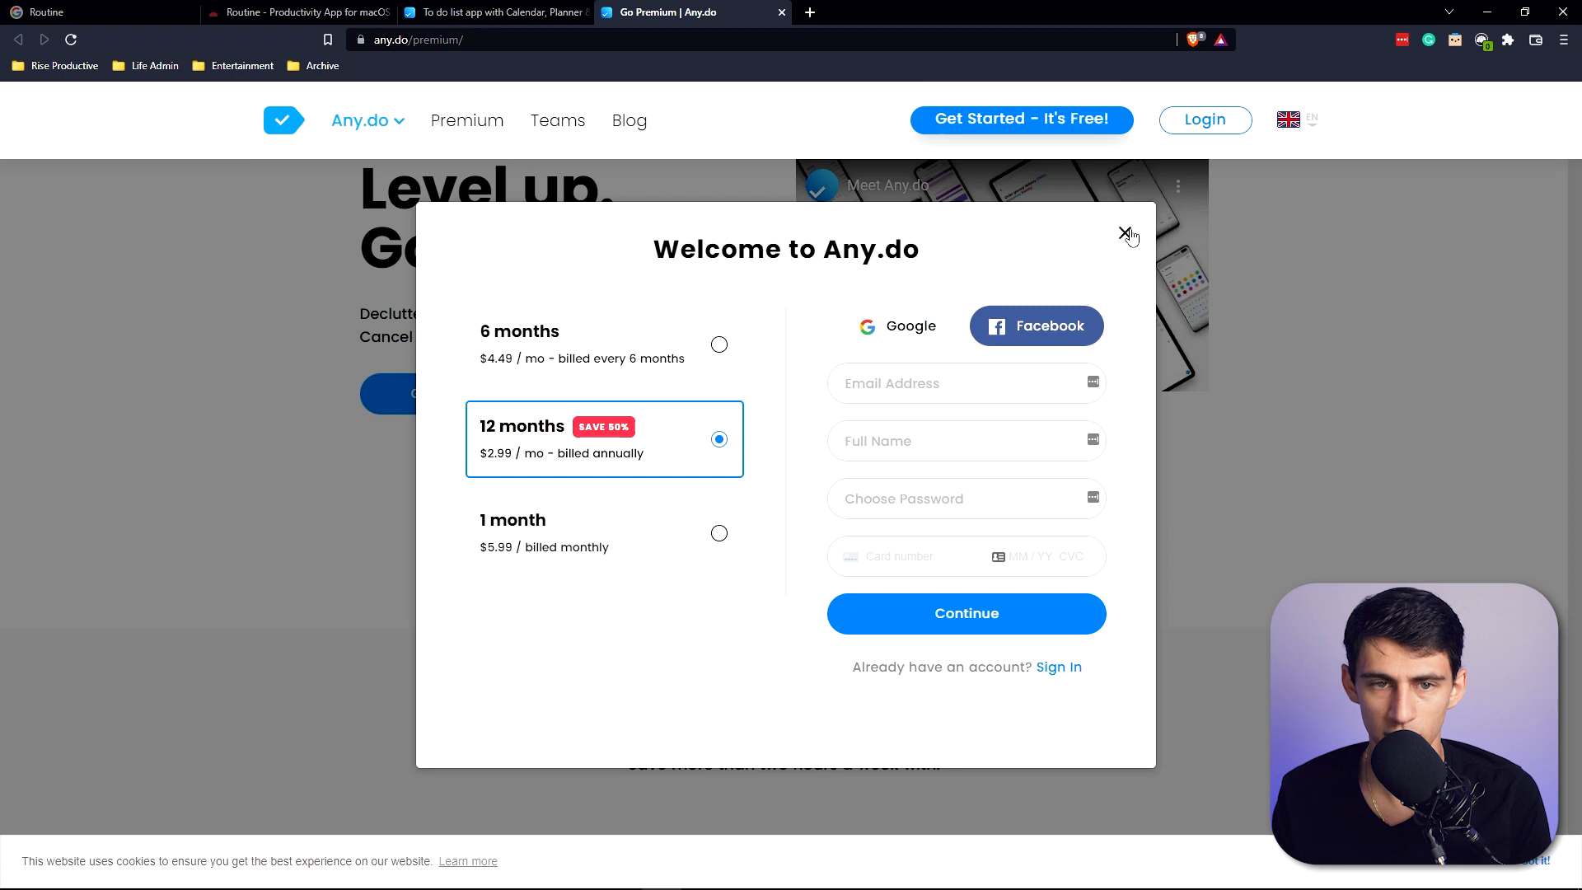
Dismiss the Premium sign-up and launch the desktop web app from the Available on platforms.
click(1126, 234)
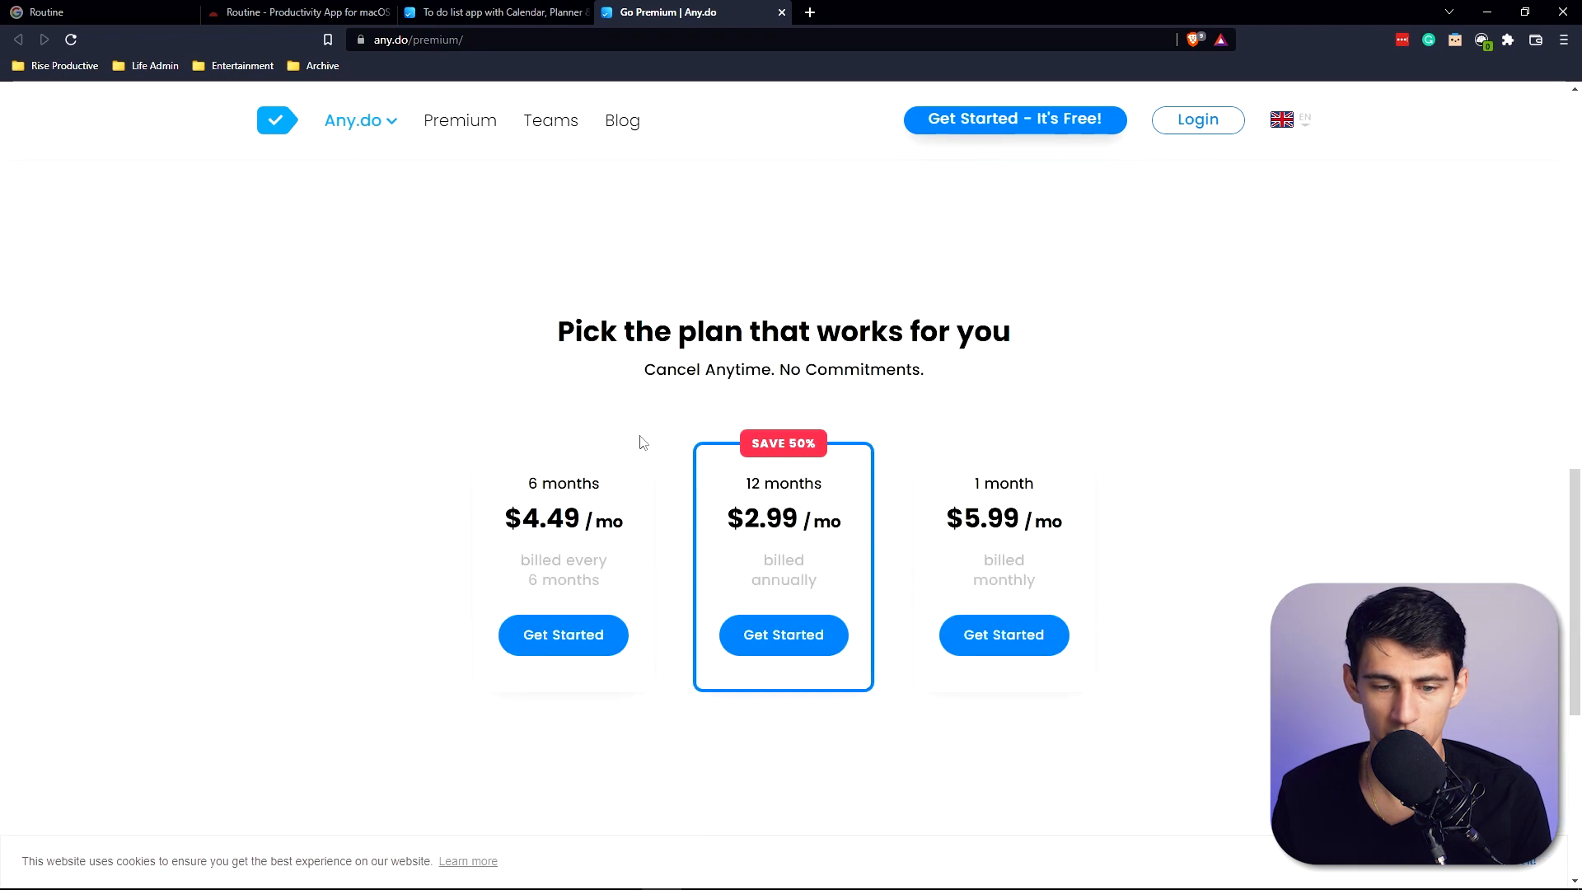
scroll(up, 3)
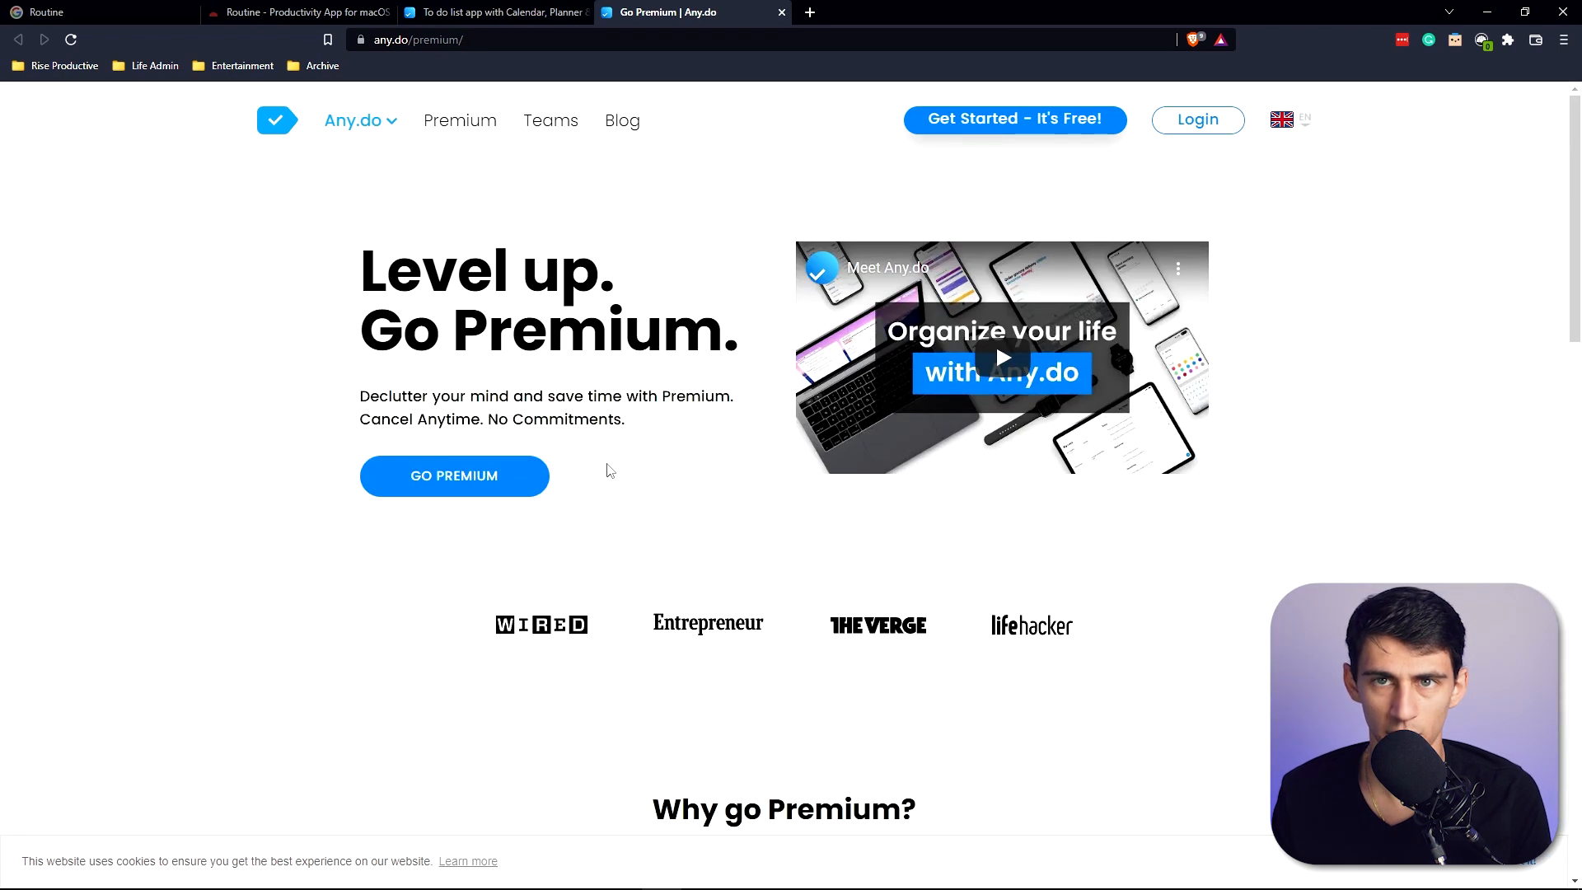
scroll(down, 3)
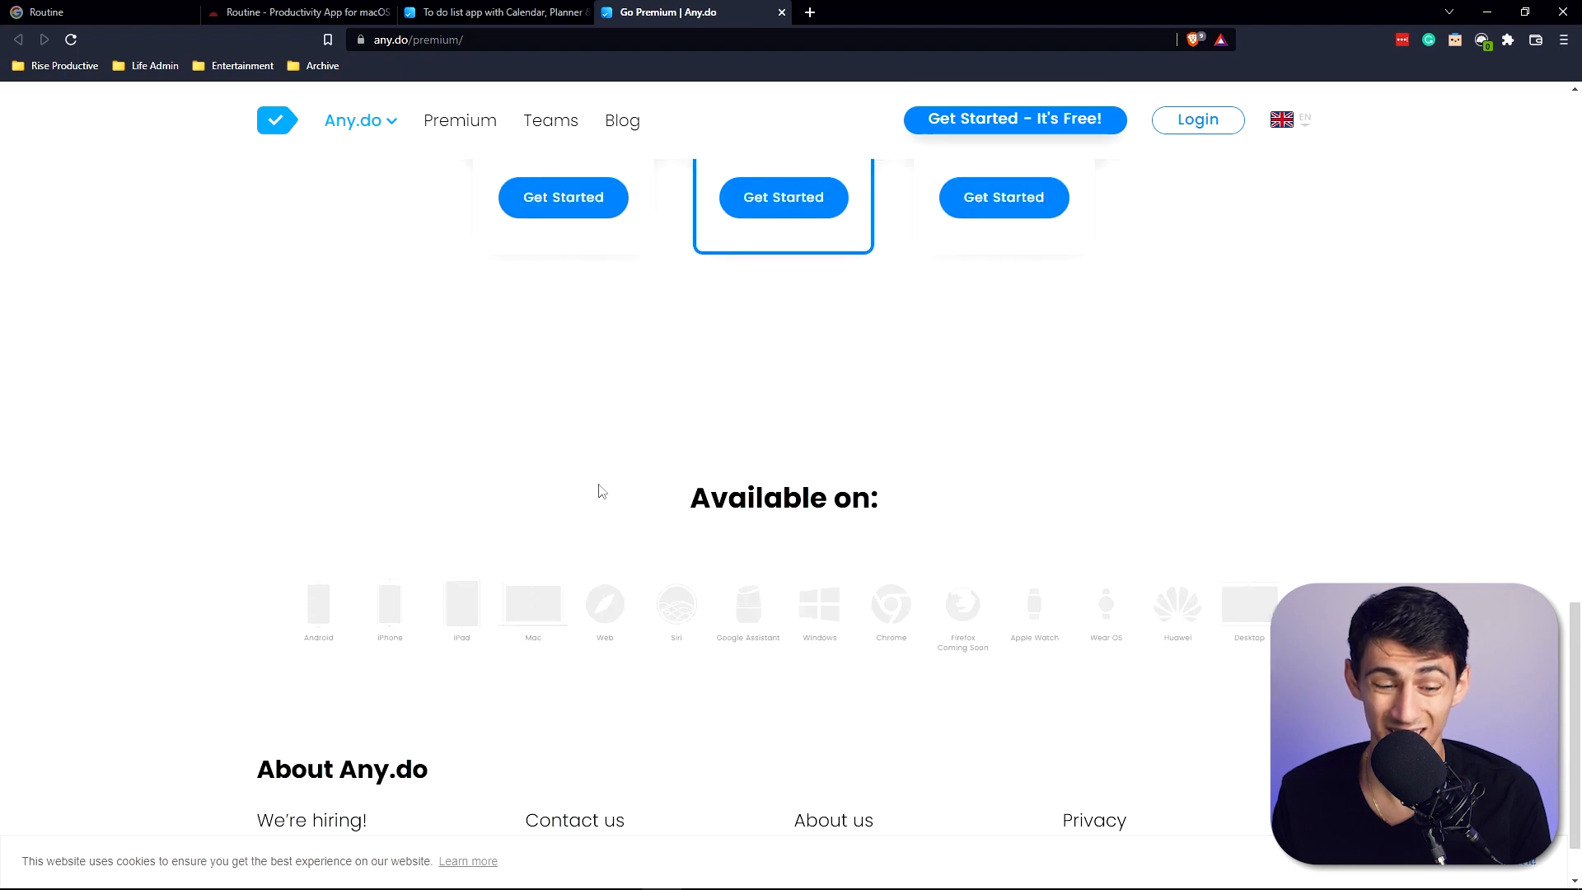
mouse_move(603, 606)
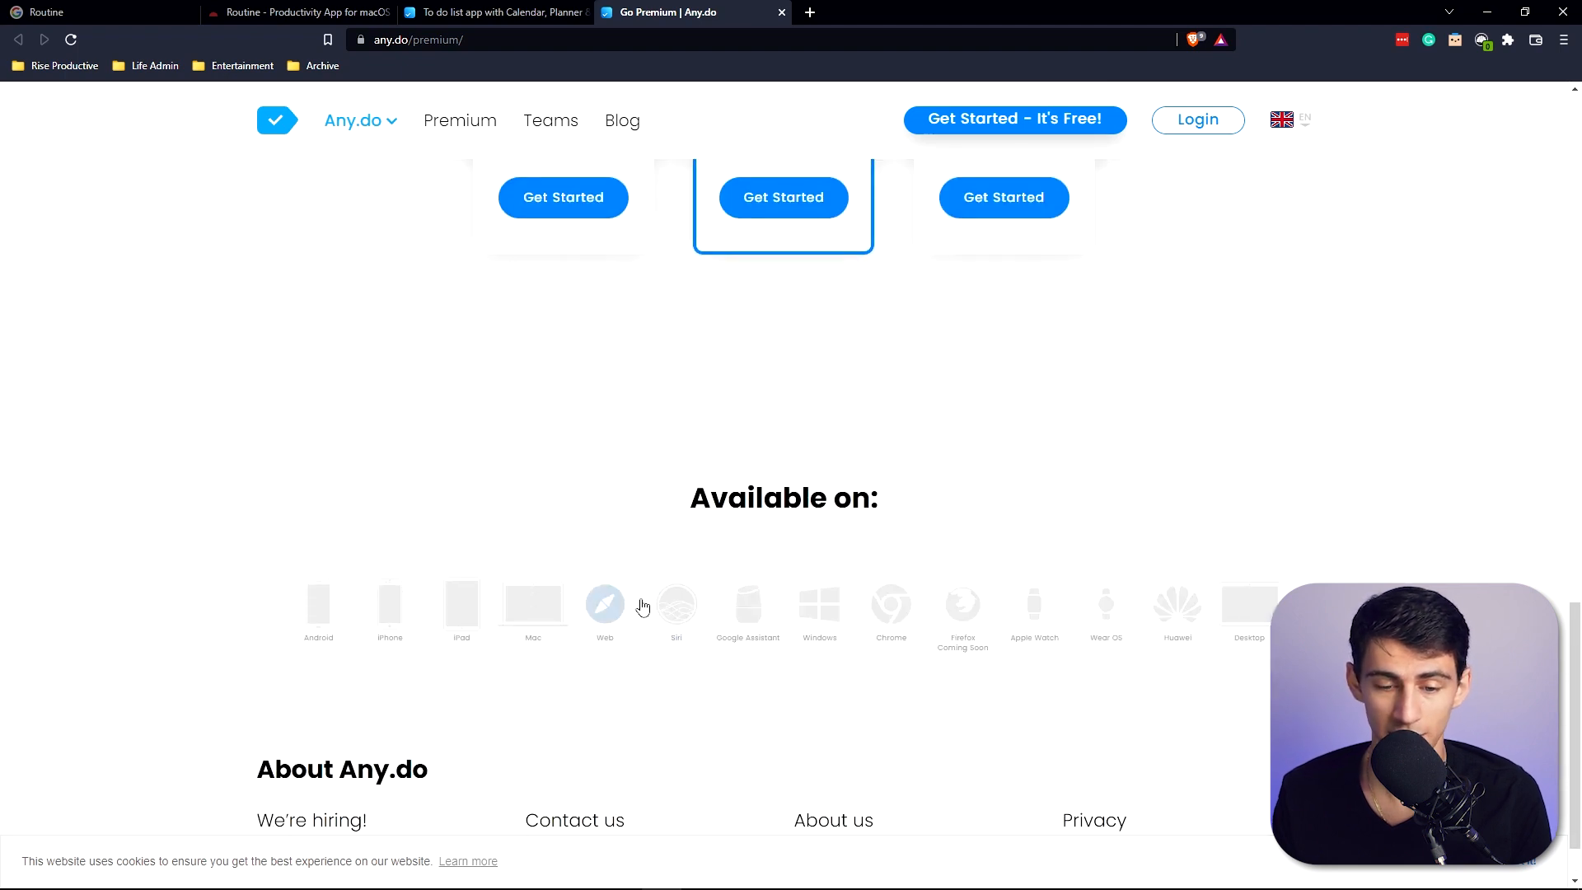
mouse_move(1106, 606)
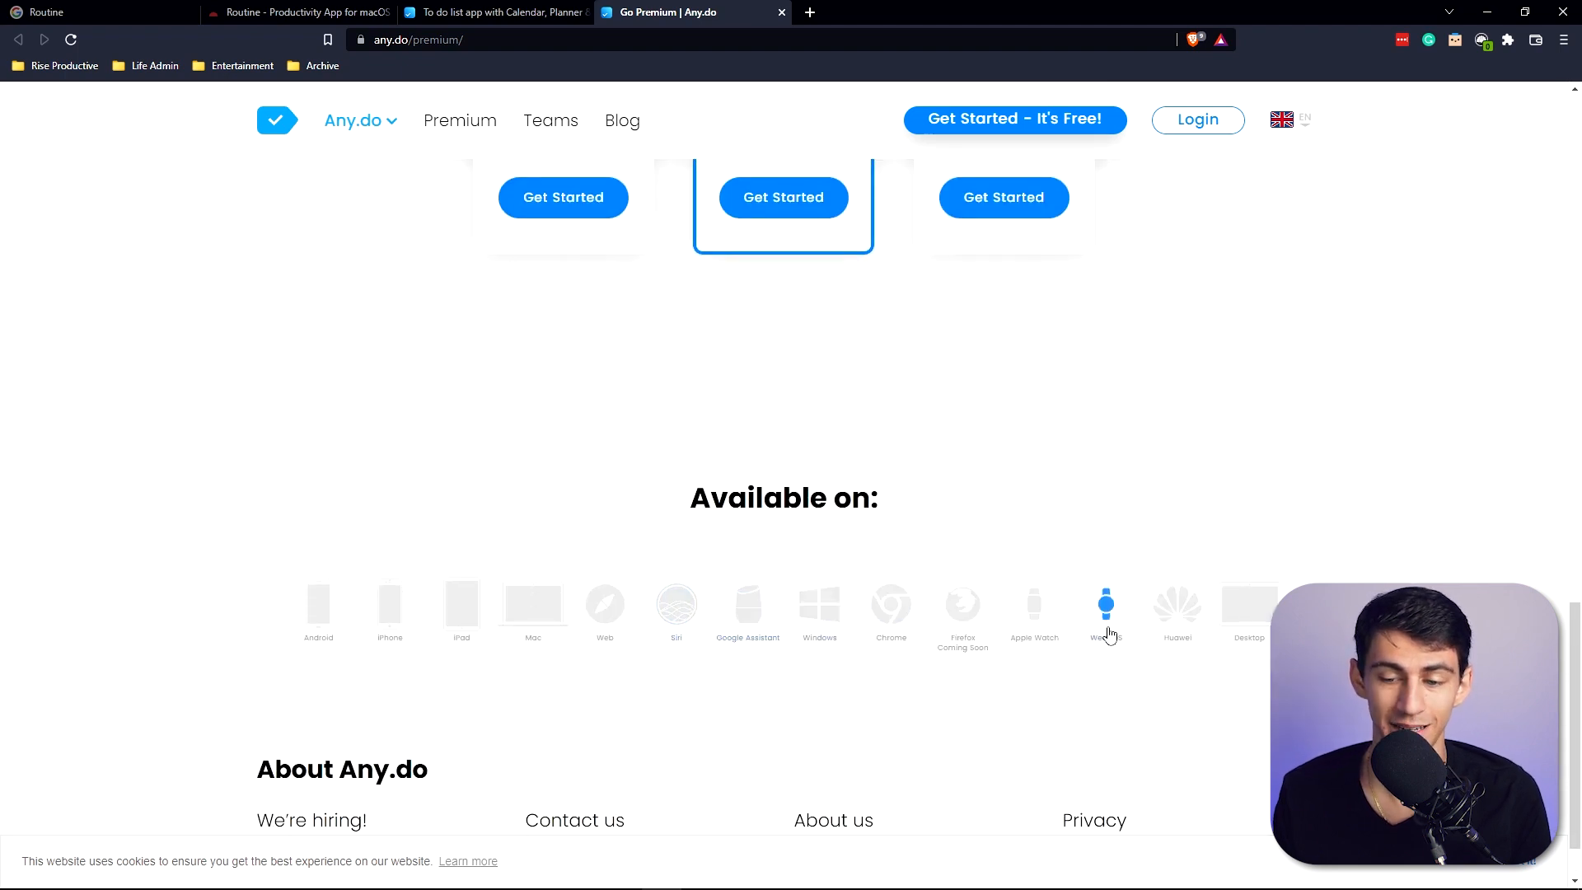
mouse_move(1249, 605)
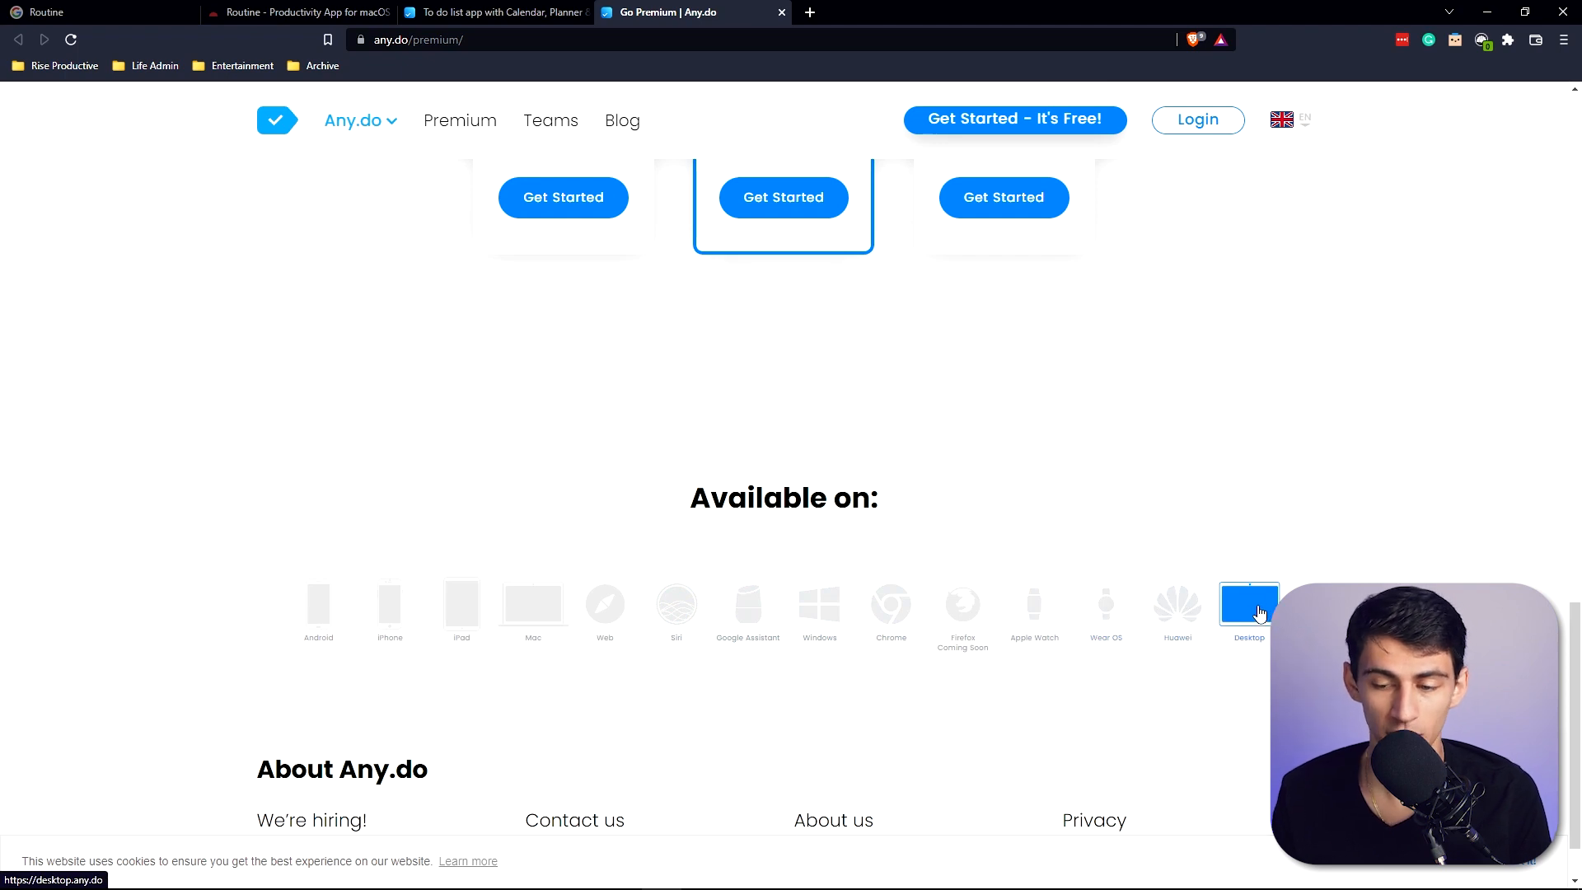
mouse_move(1233, 633)
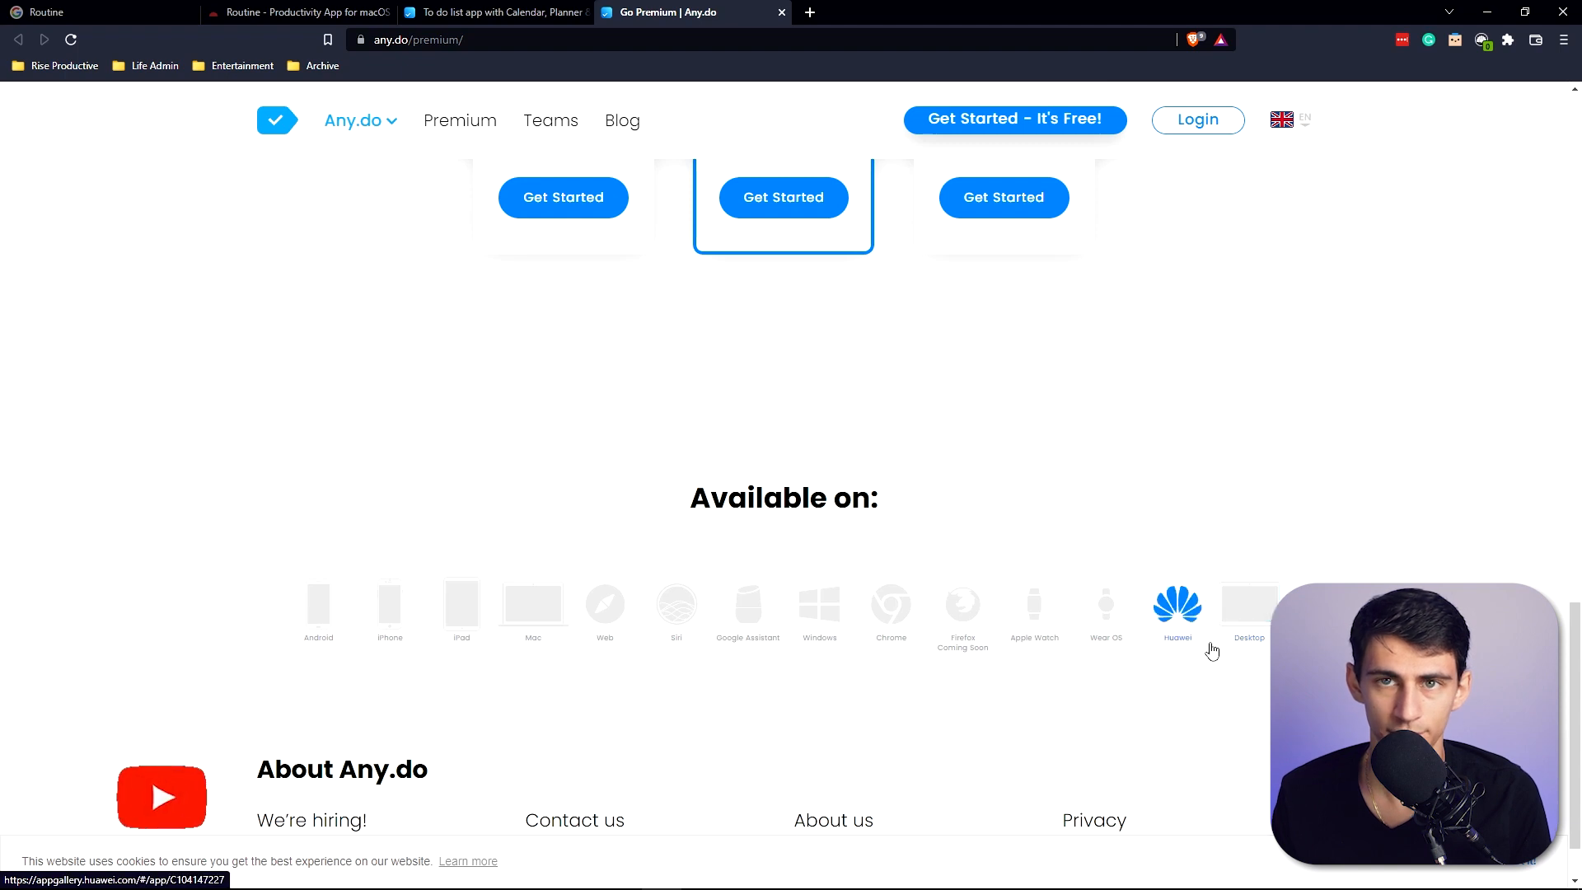
click(1248, 611)
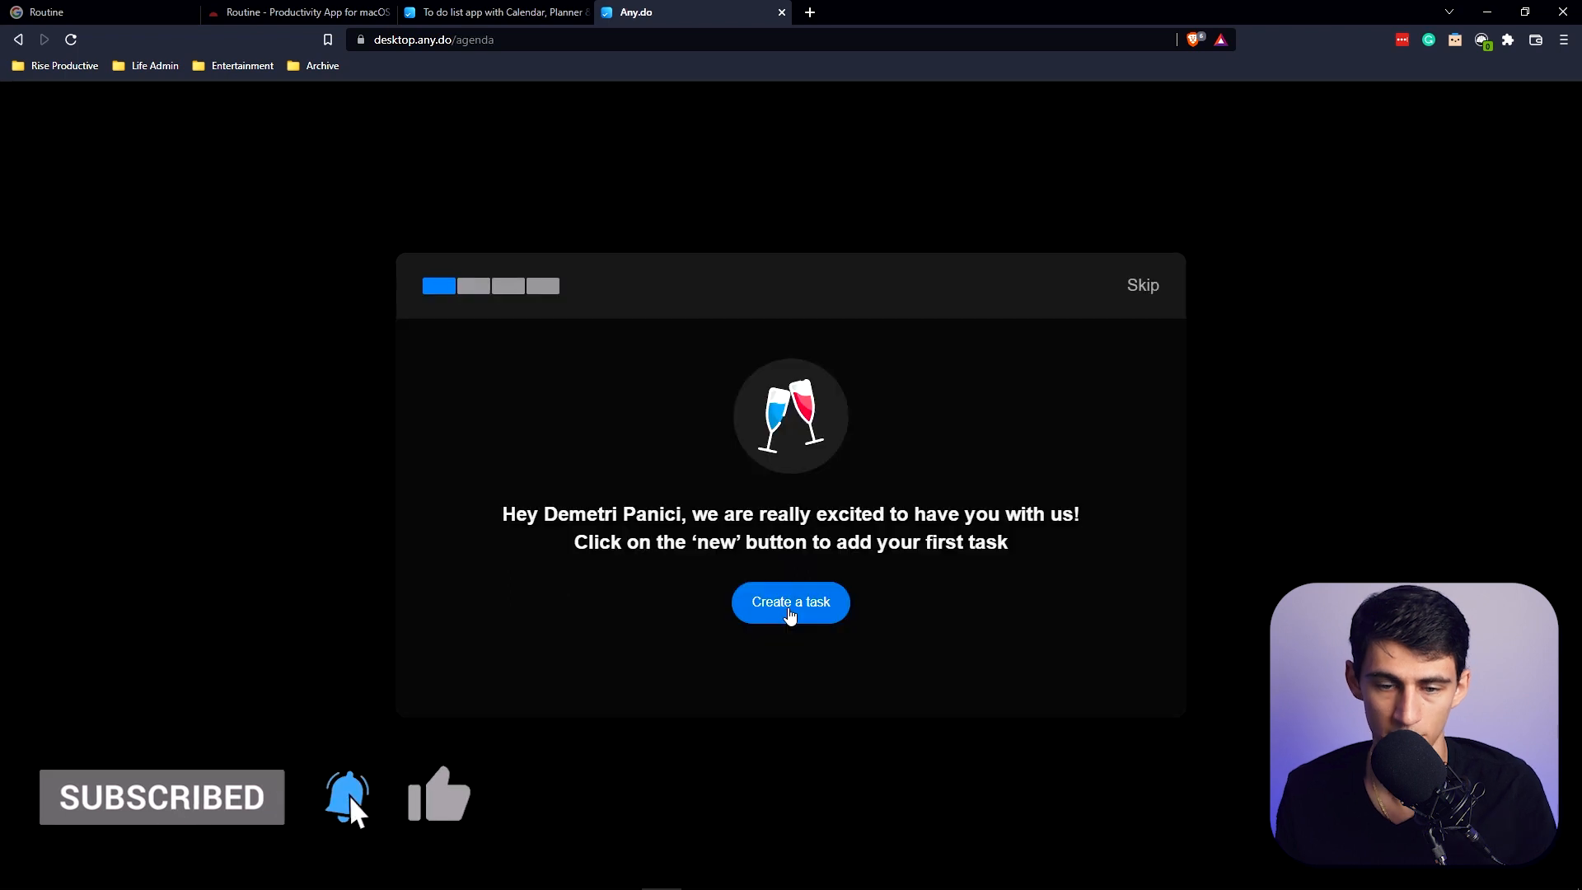
Create 'Do laundry' as the first onboarding task and continue.
click(790, 602)
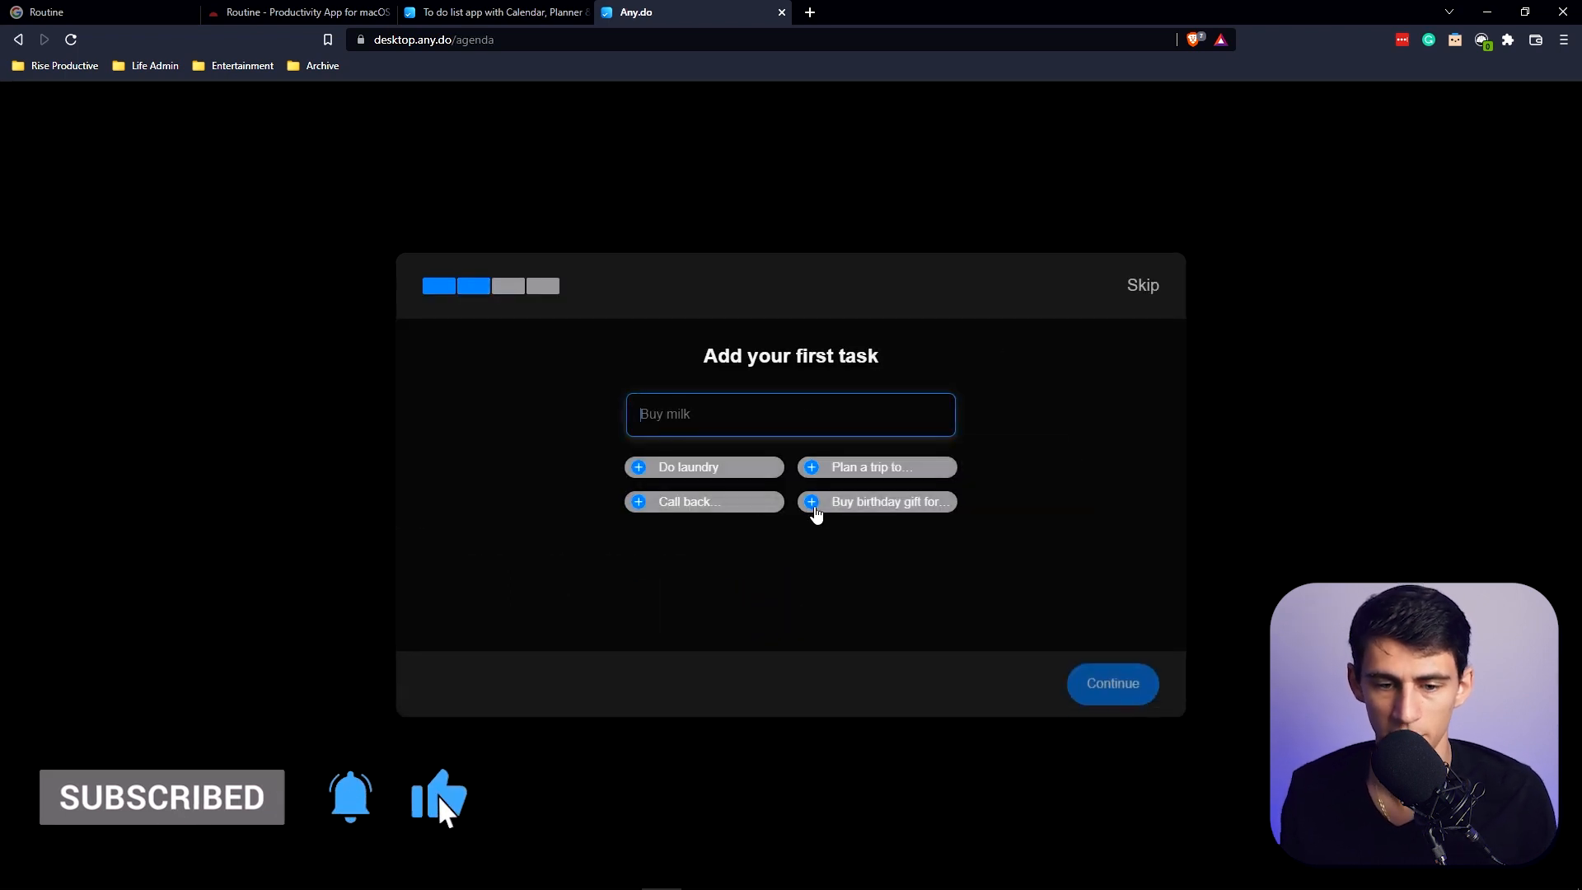
click(703, 466)
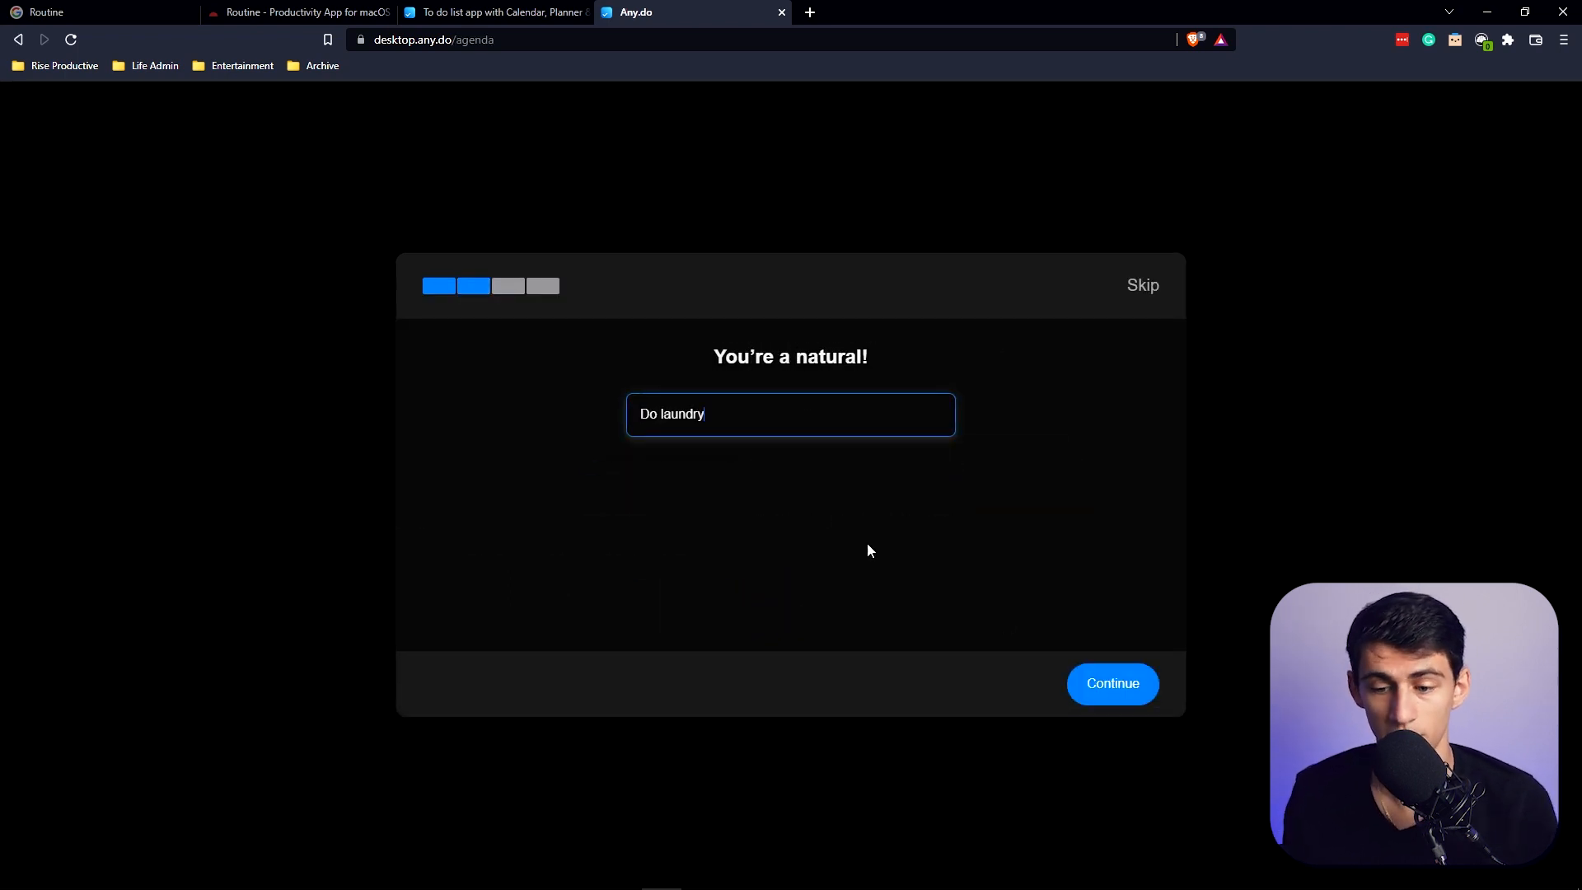
click(1110, 683)
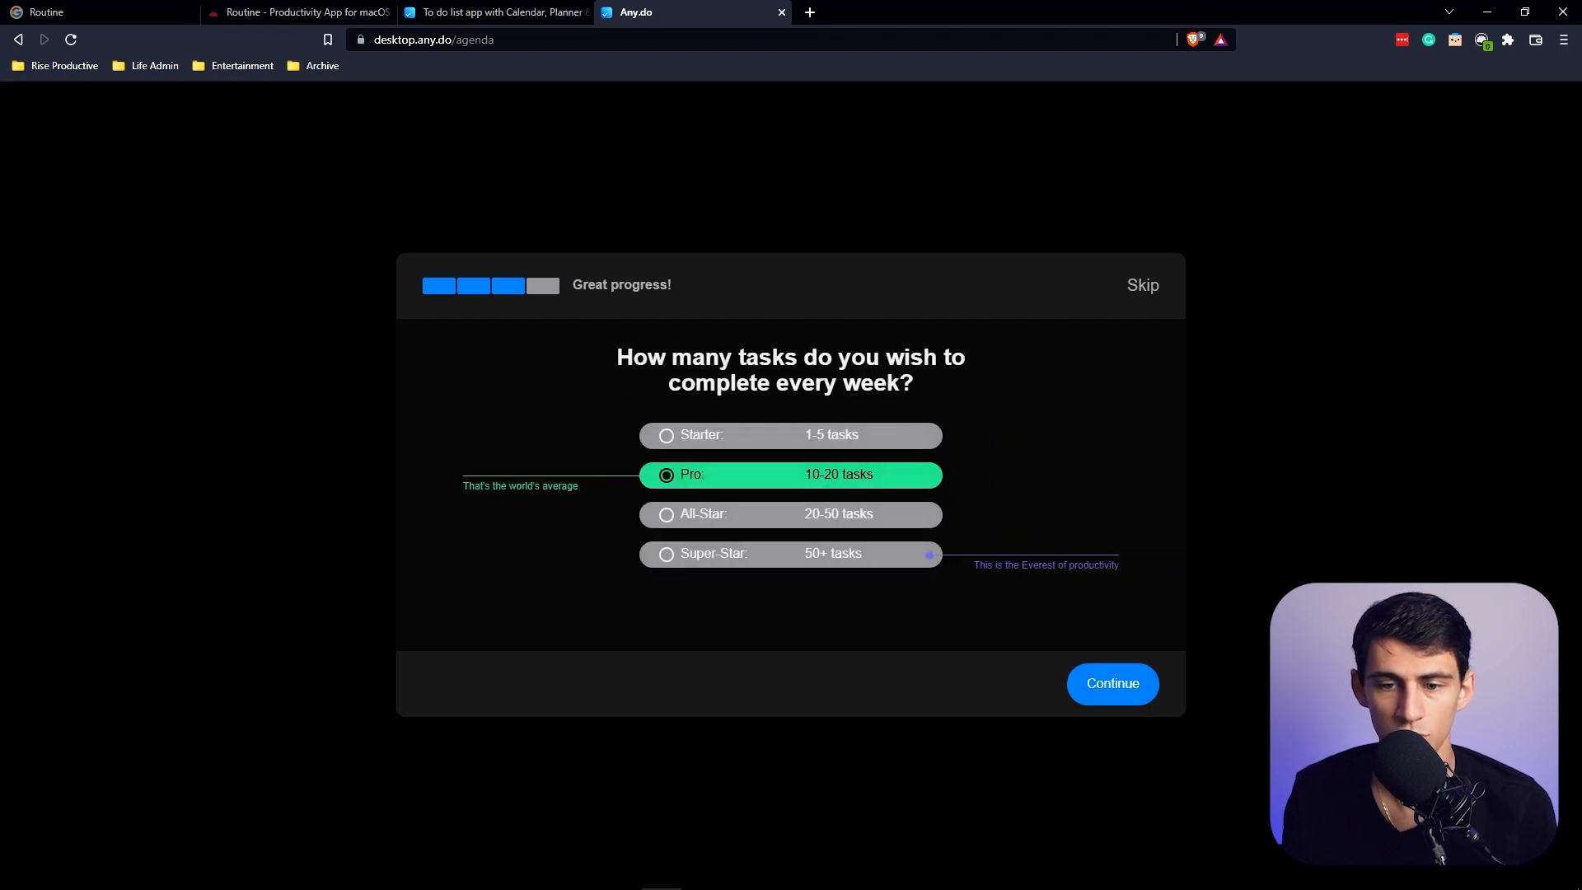
Choose the Super-Star 50+ tasks weekly goal and decline the Premium offer.
click(791, 514)
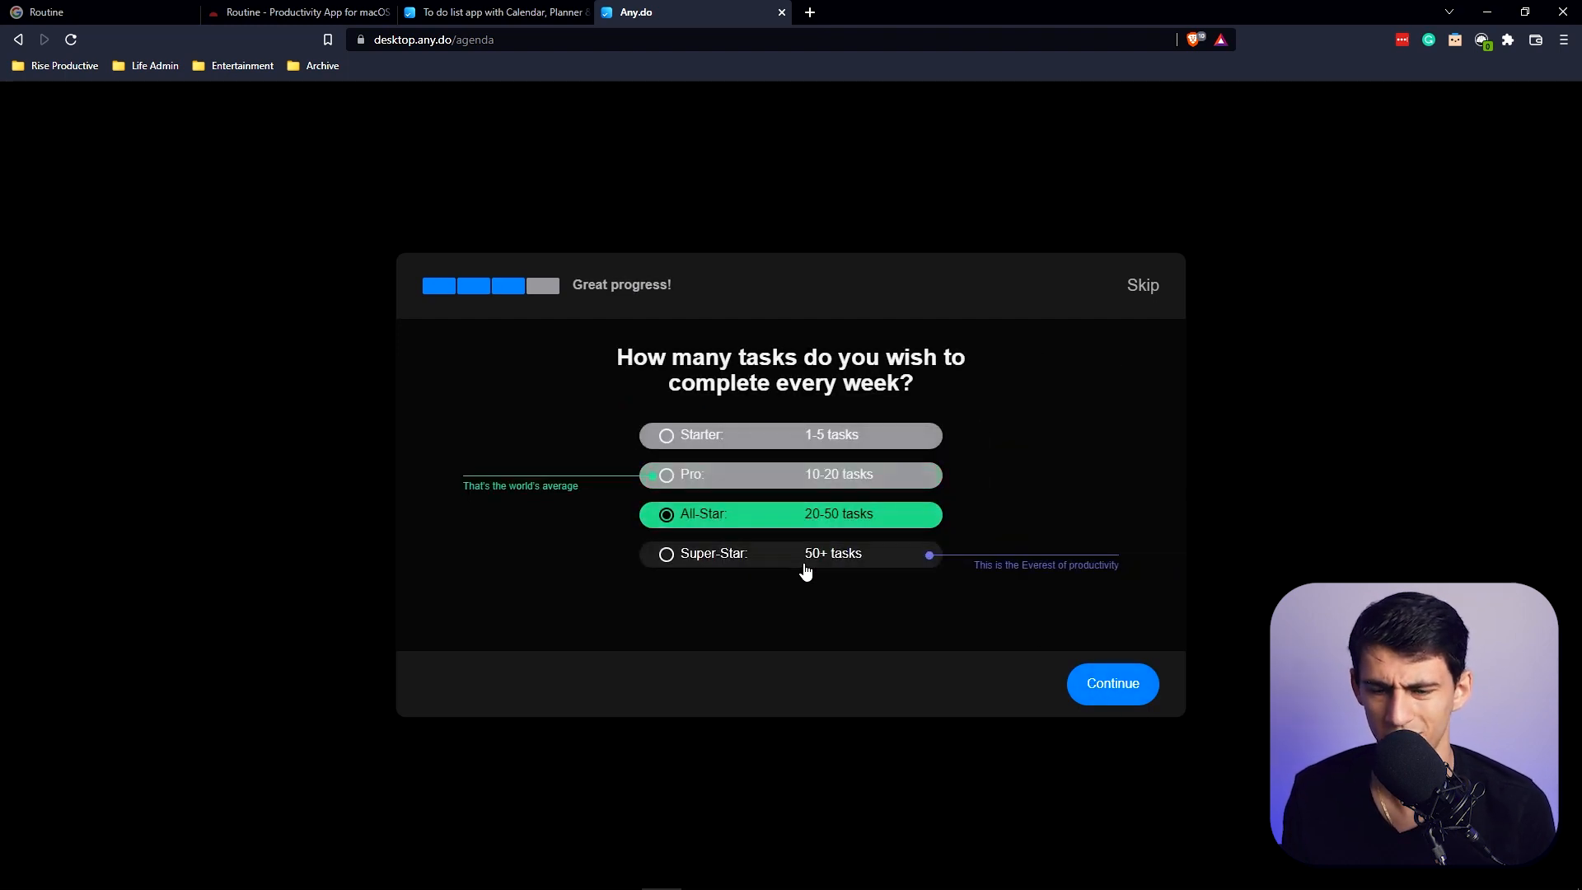
click(791, 552)
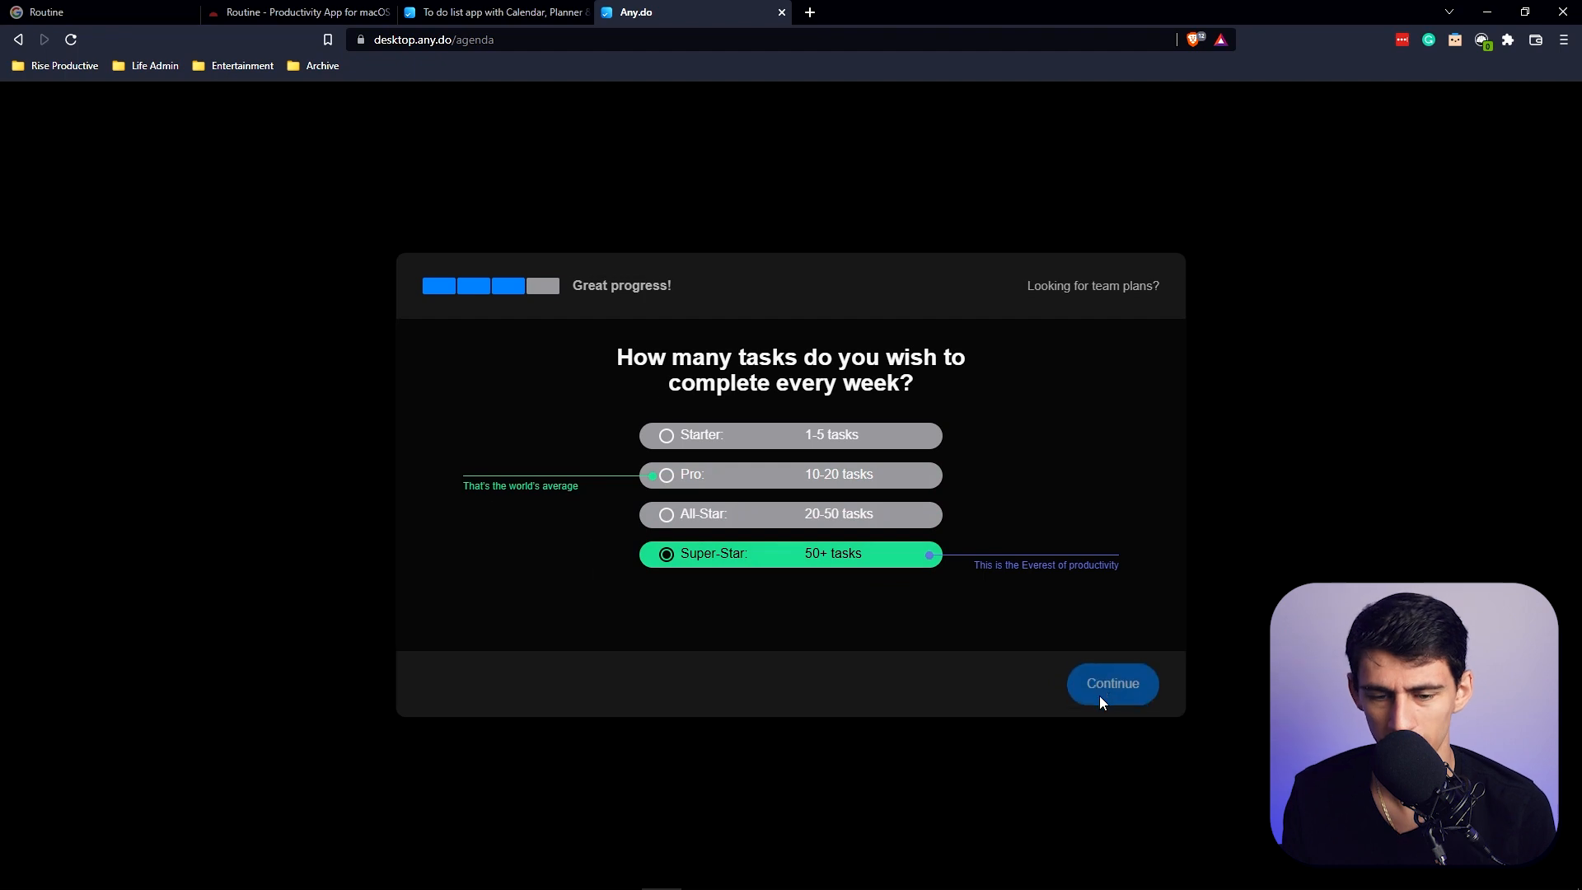
click(1111, 683)
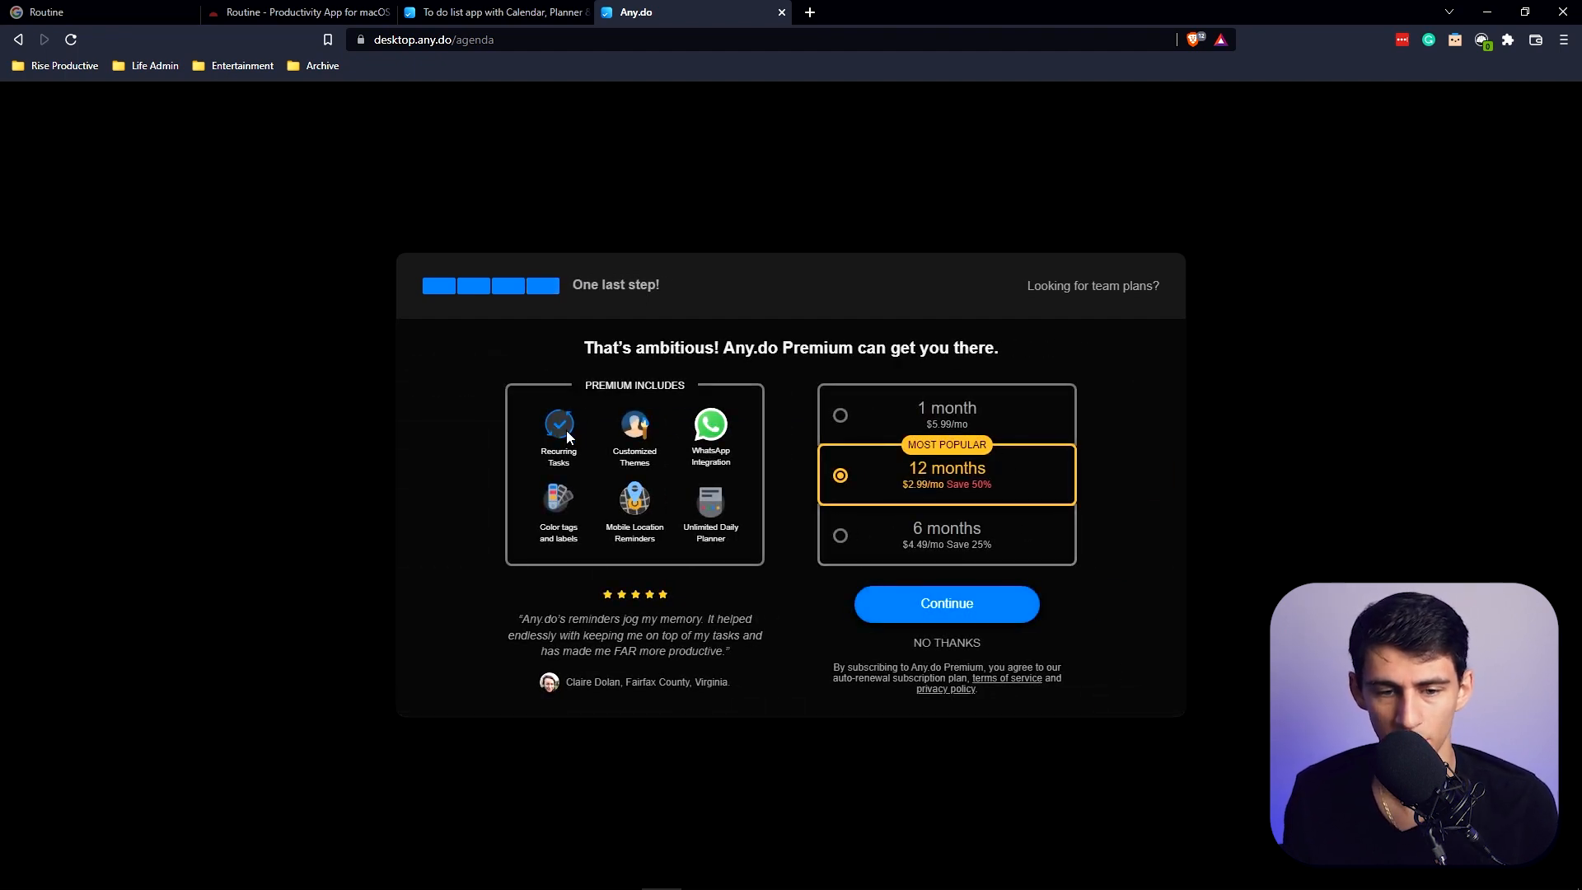
mouse_move(710, 438)
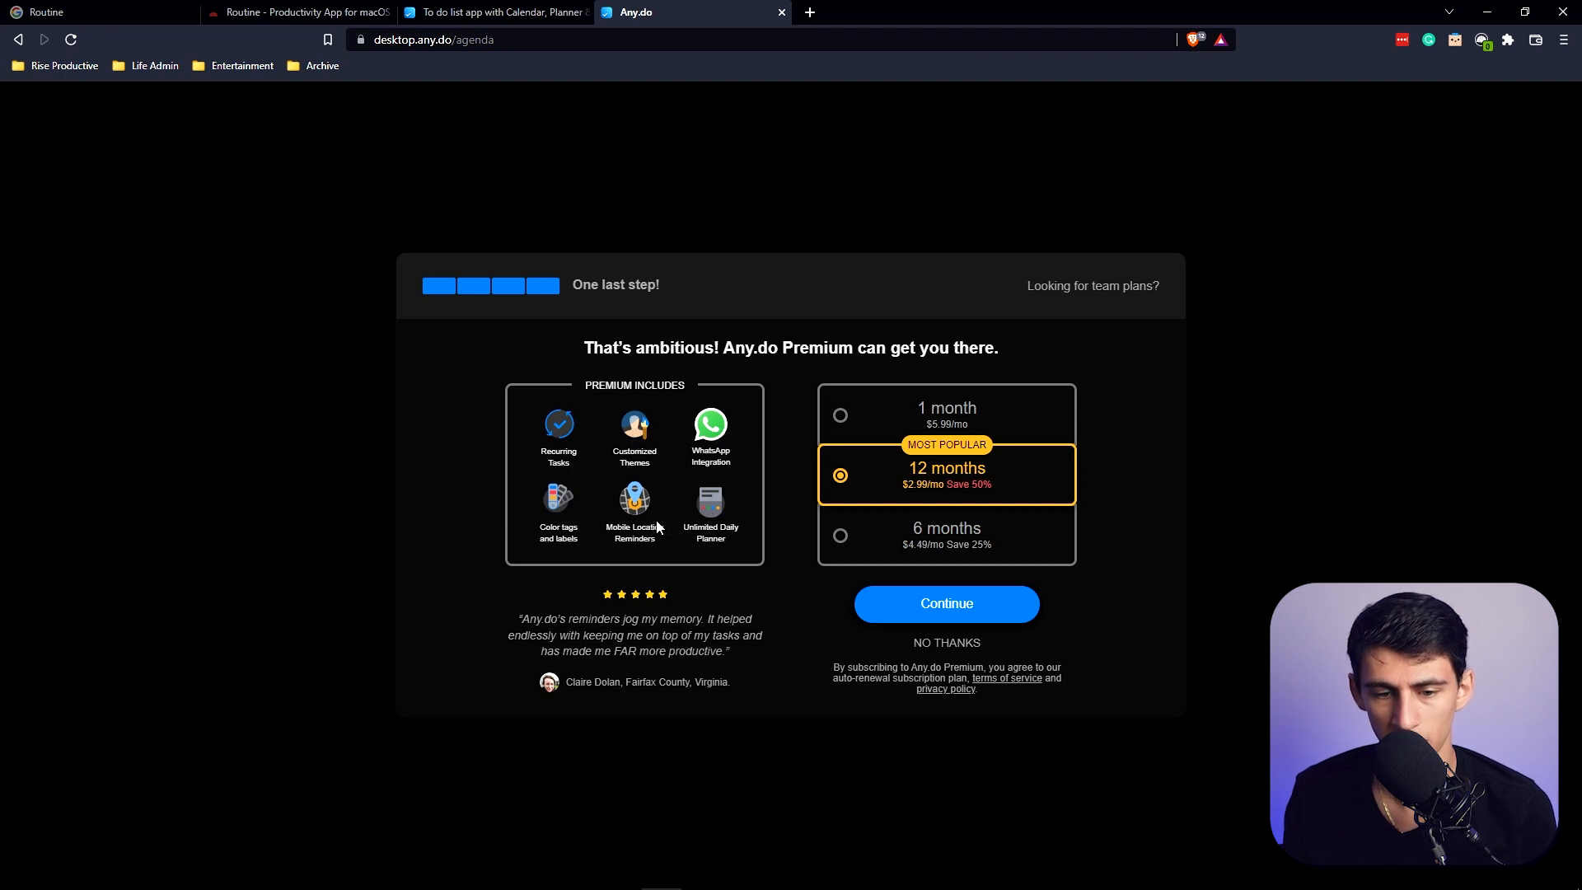
mouse_move(920, 653)
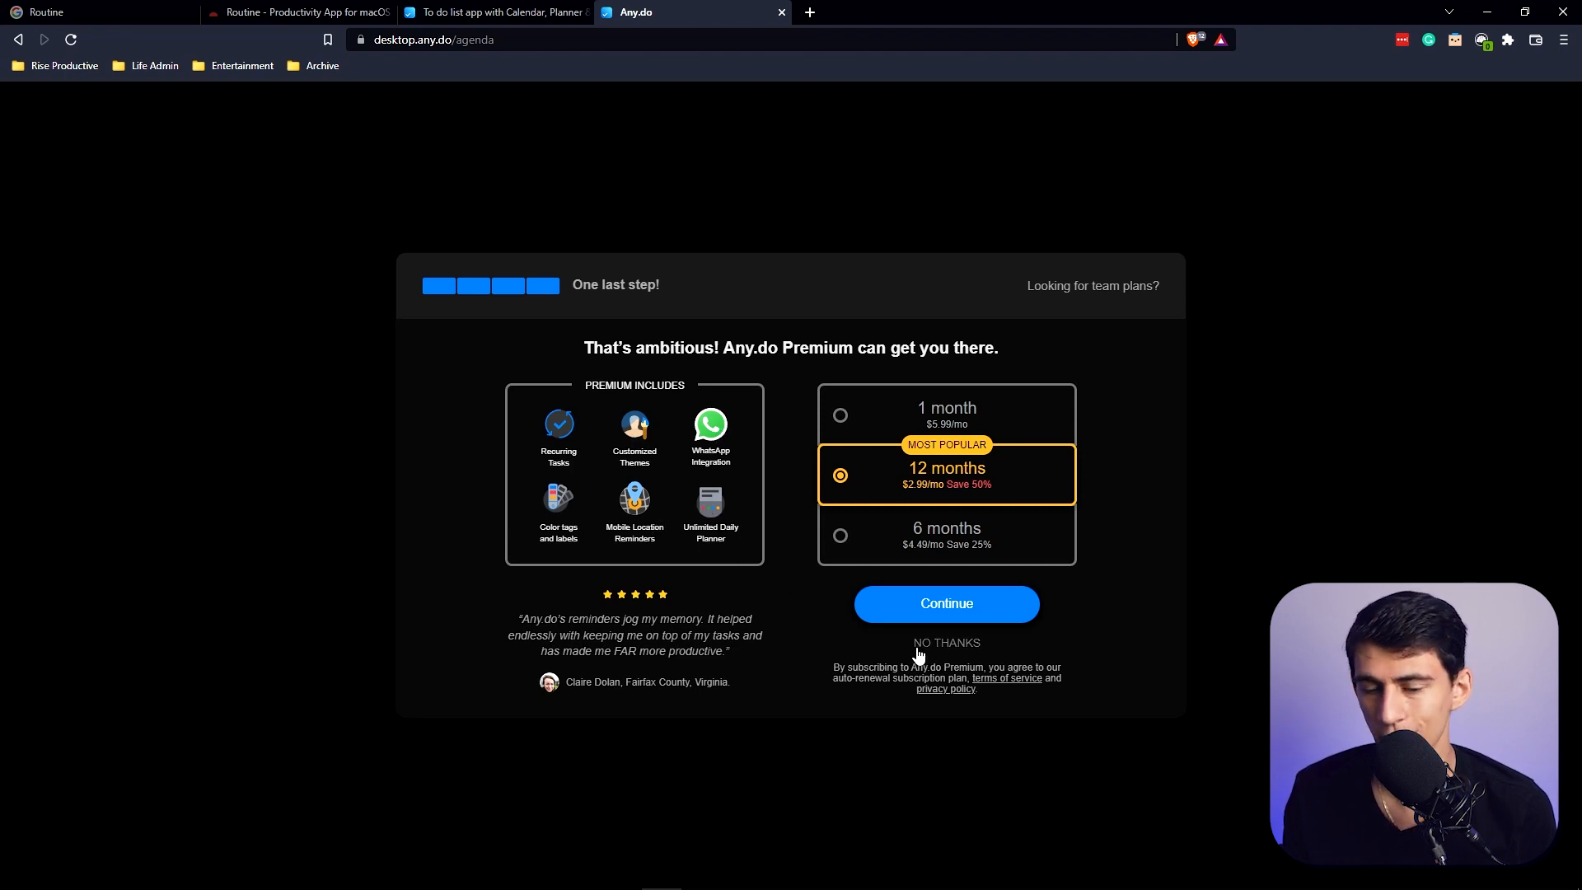
click(945, 643)
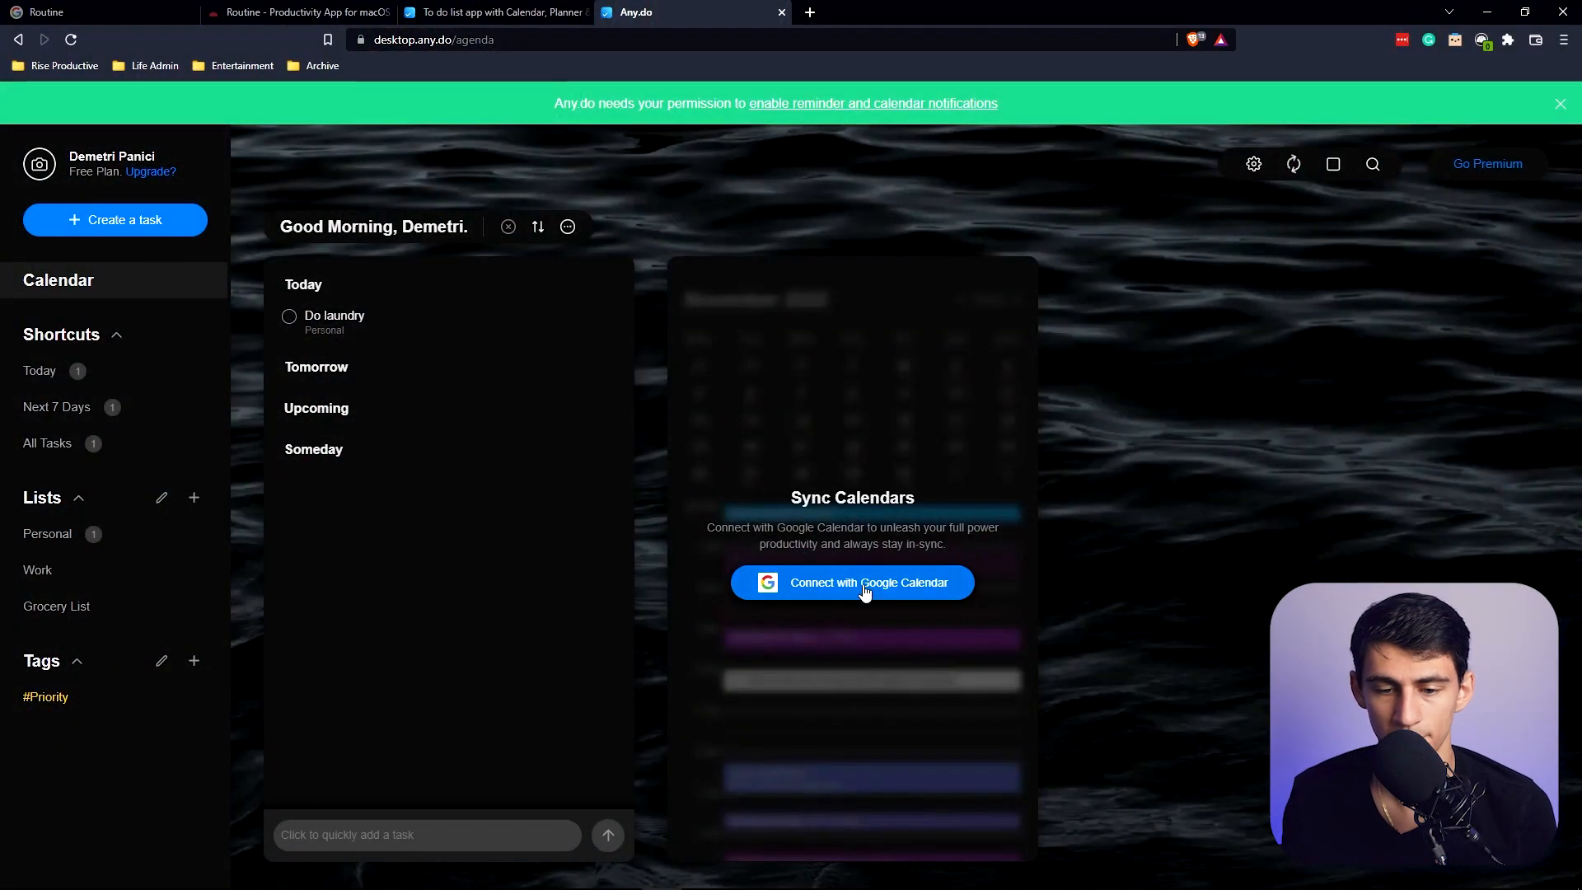
Connect Google Calendar and schedule Do laundry for 8:00 AM on 8.14.2022.
click(851, 582)
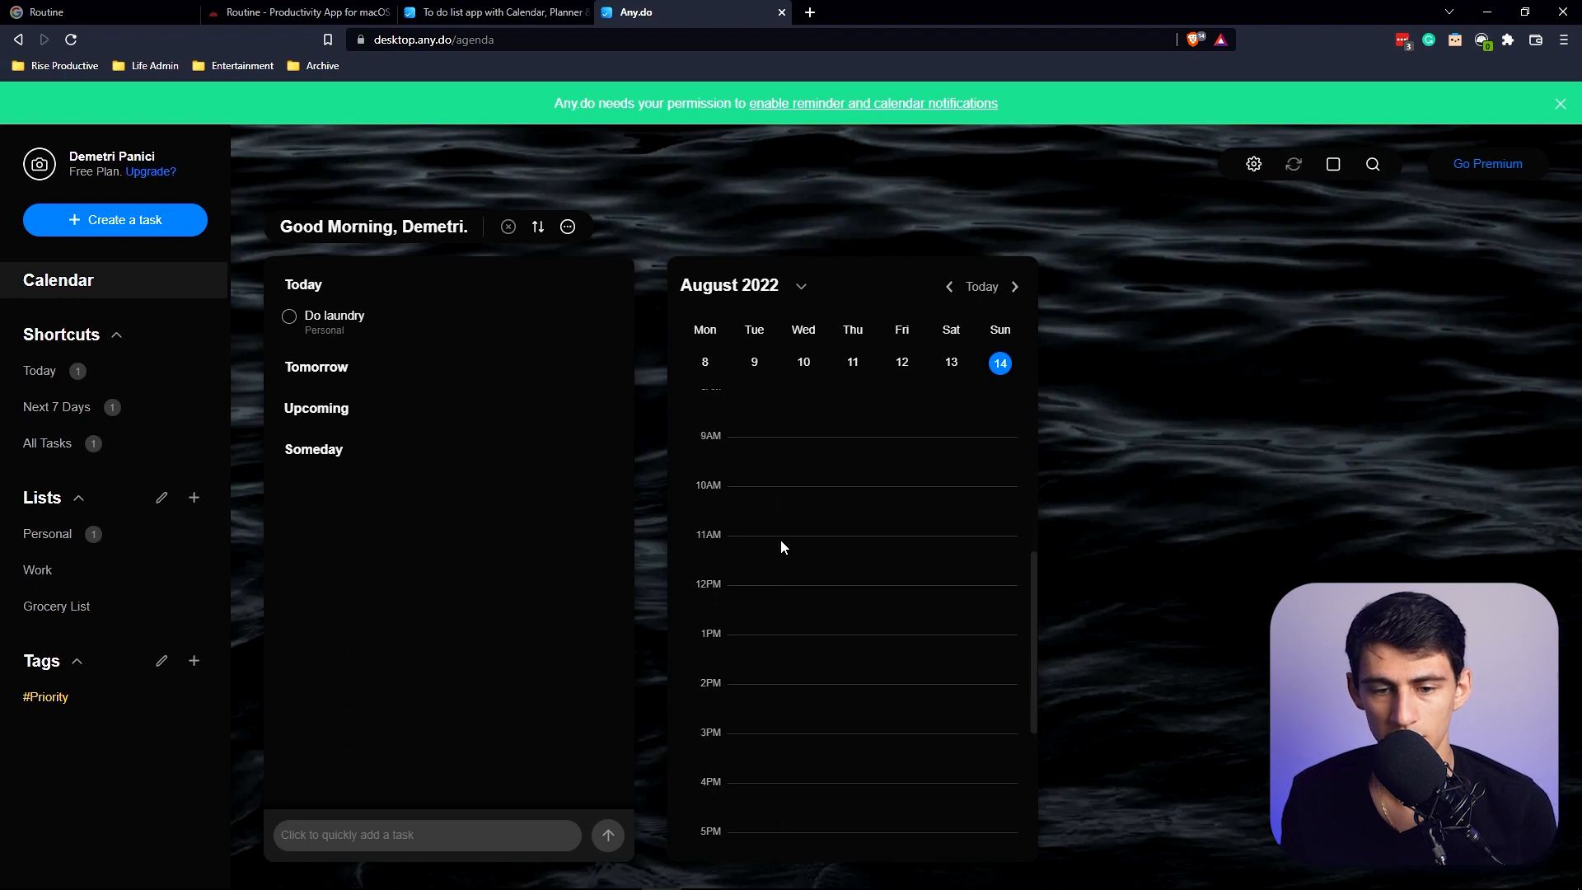
click(1560, 103)
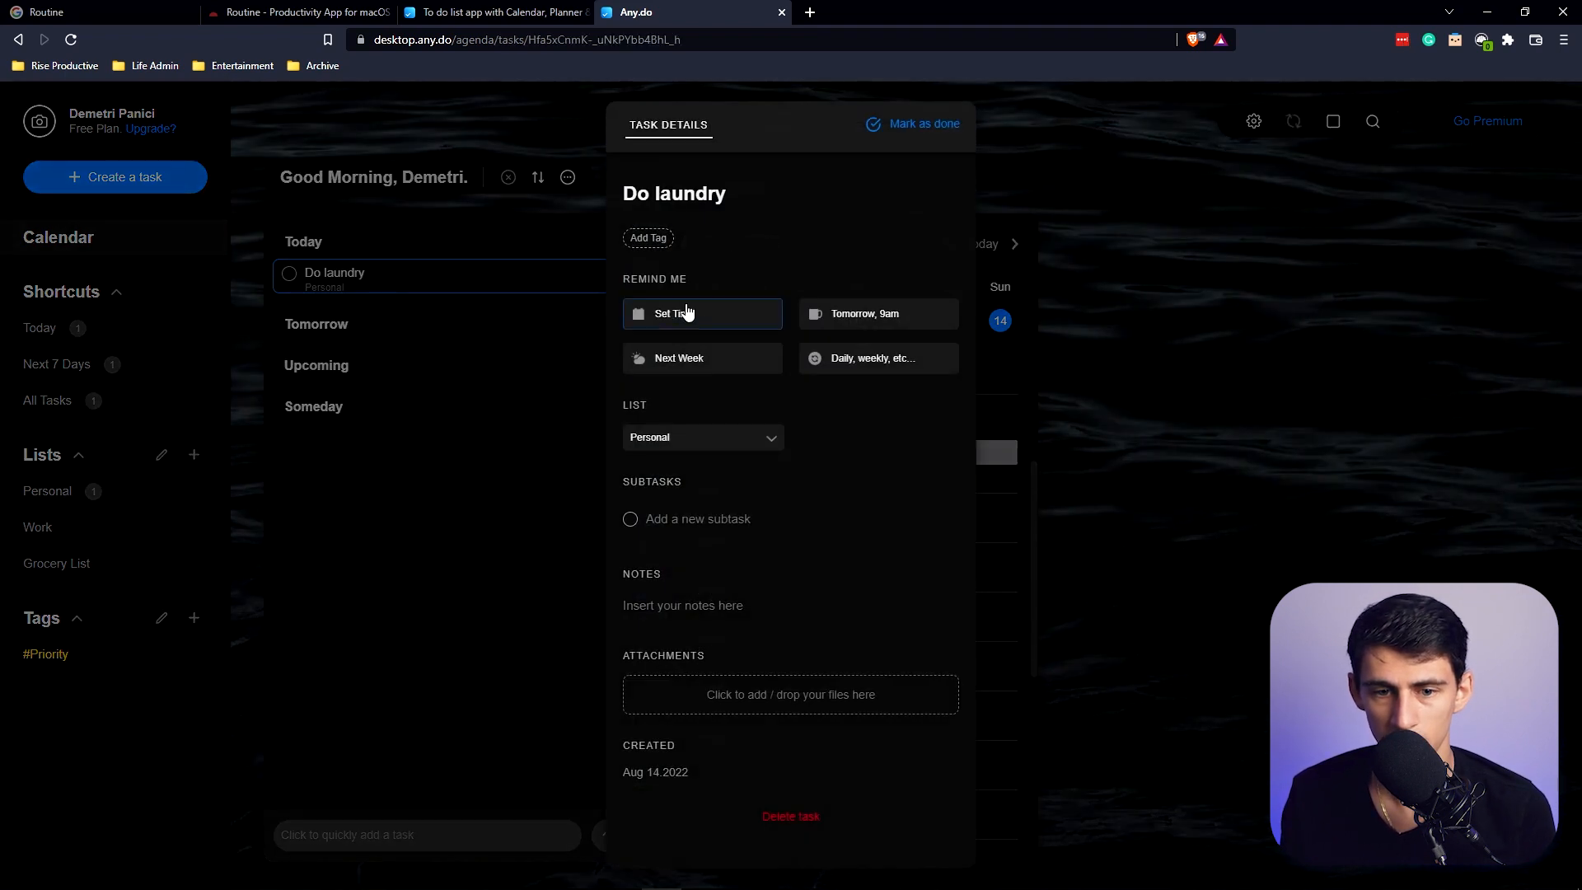
click(674, 313)
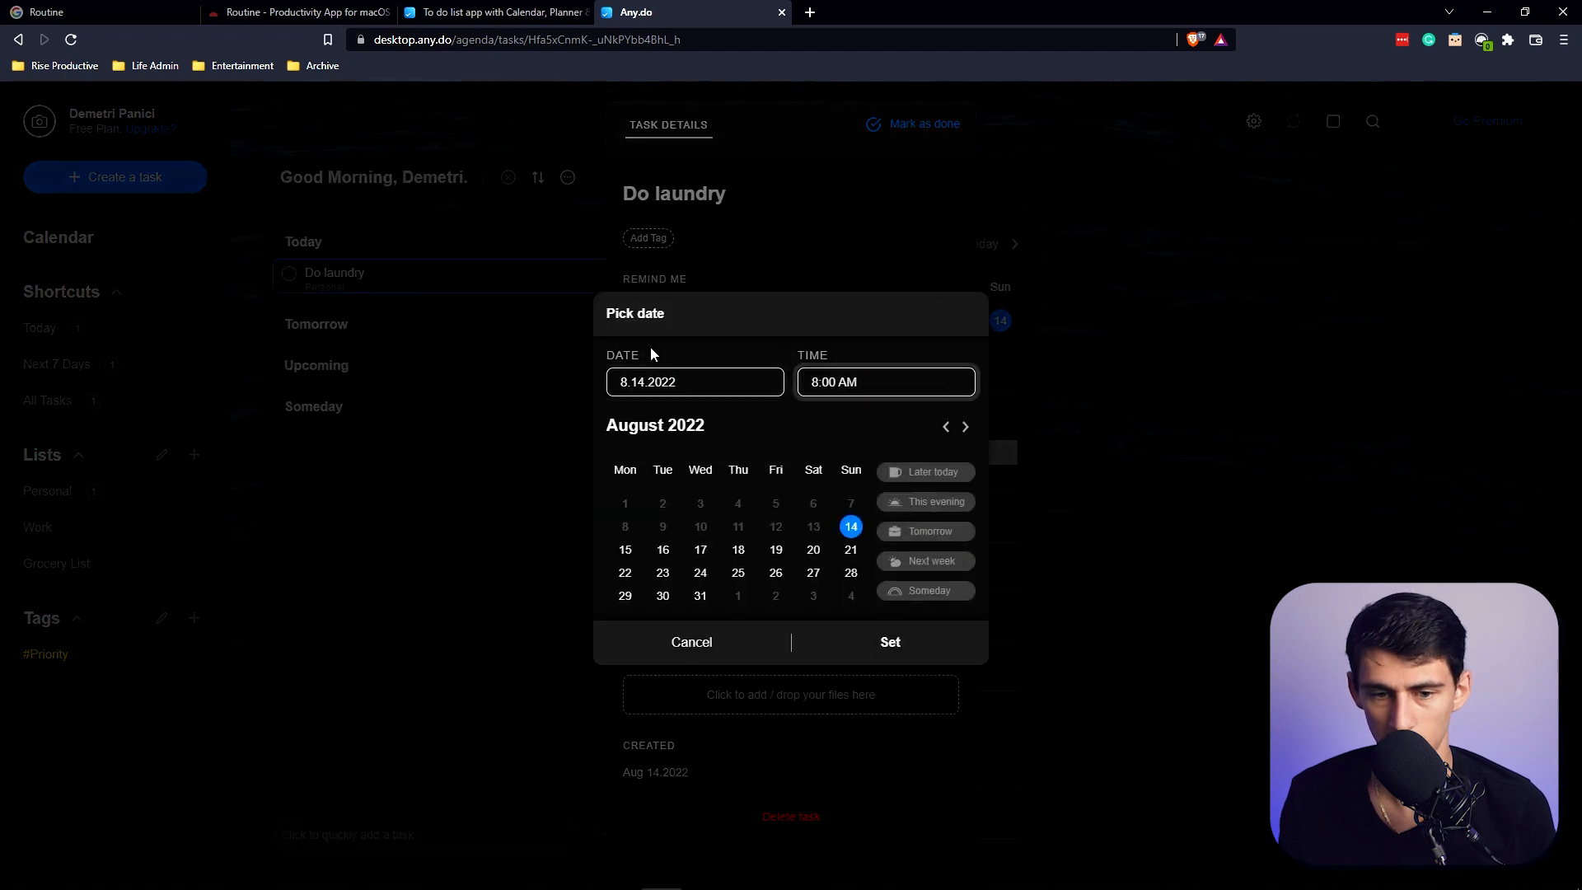
click(889, 642)
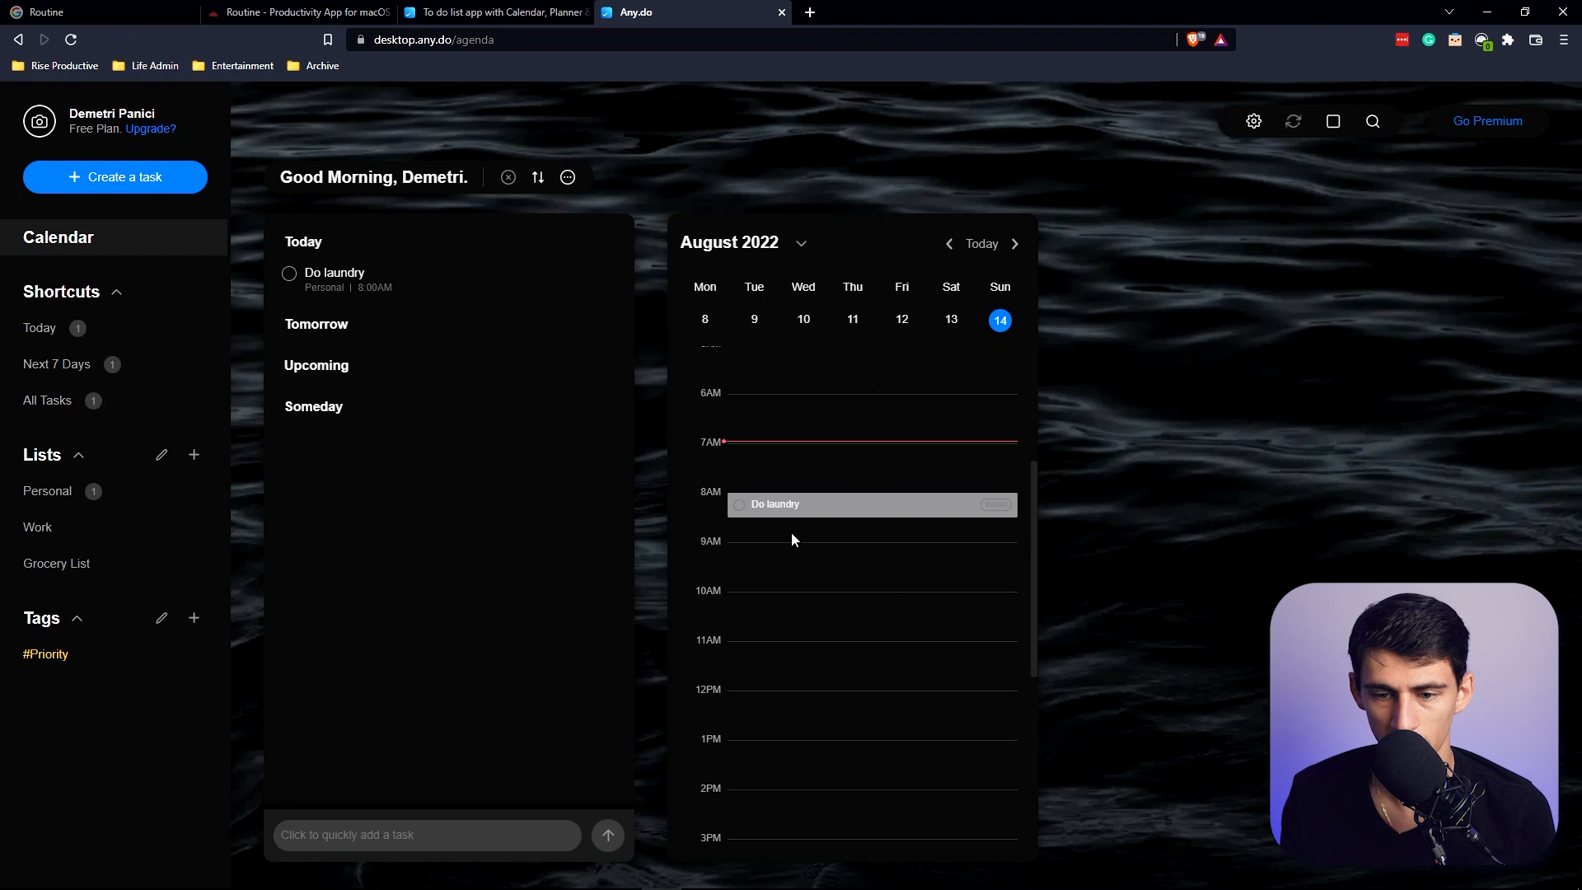
mouse_move(807, 578)
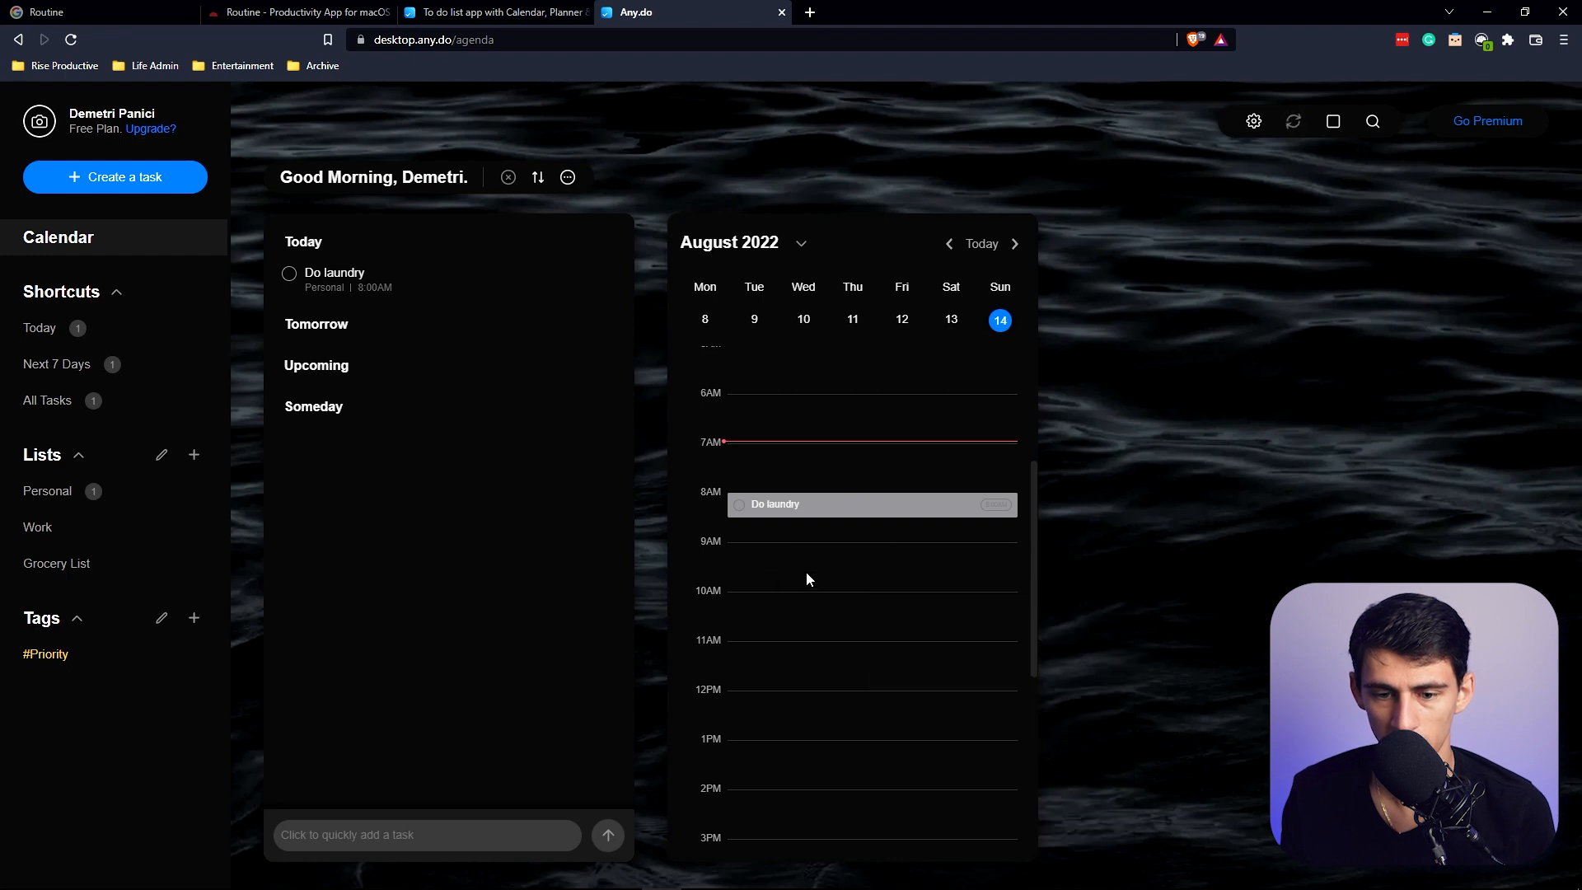
mouse_move(566, 366)
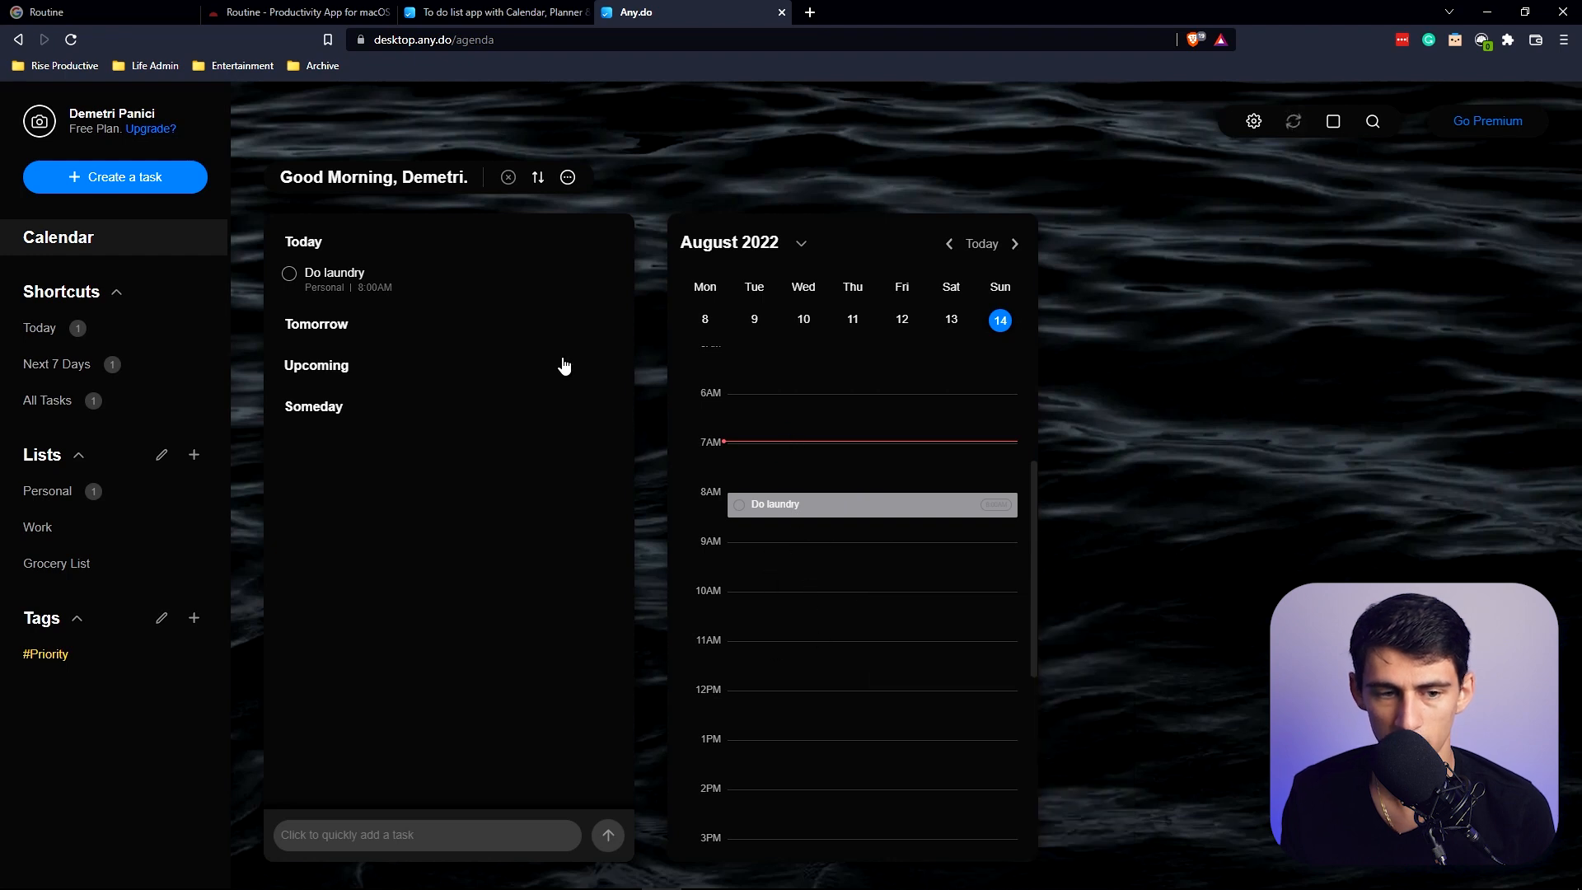
click(424, 834)
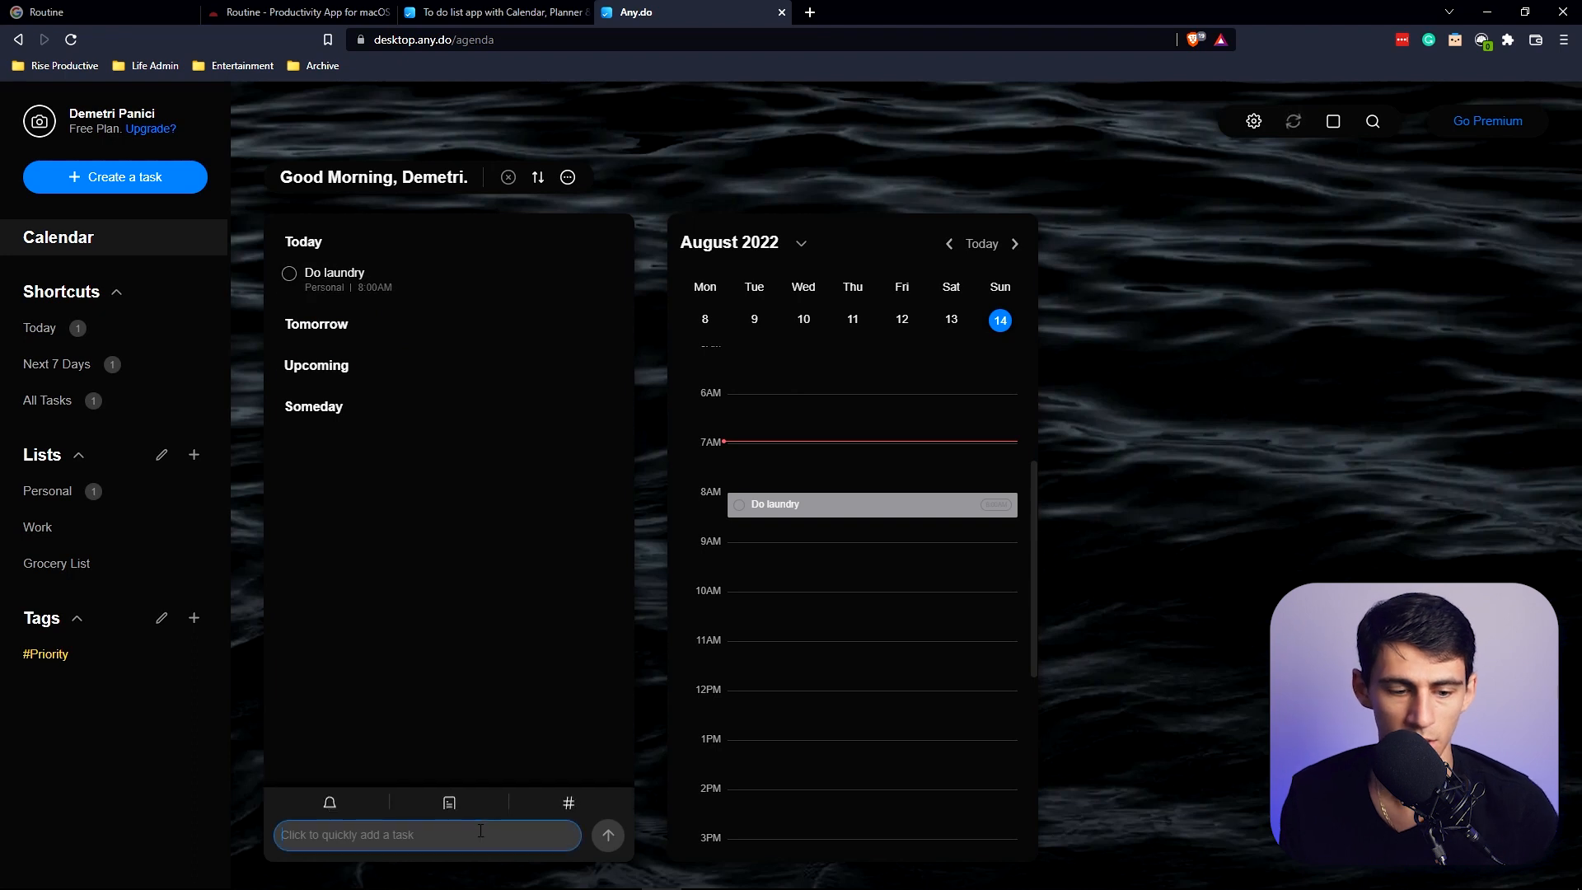
text(do lau)
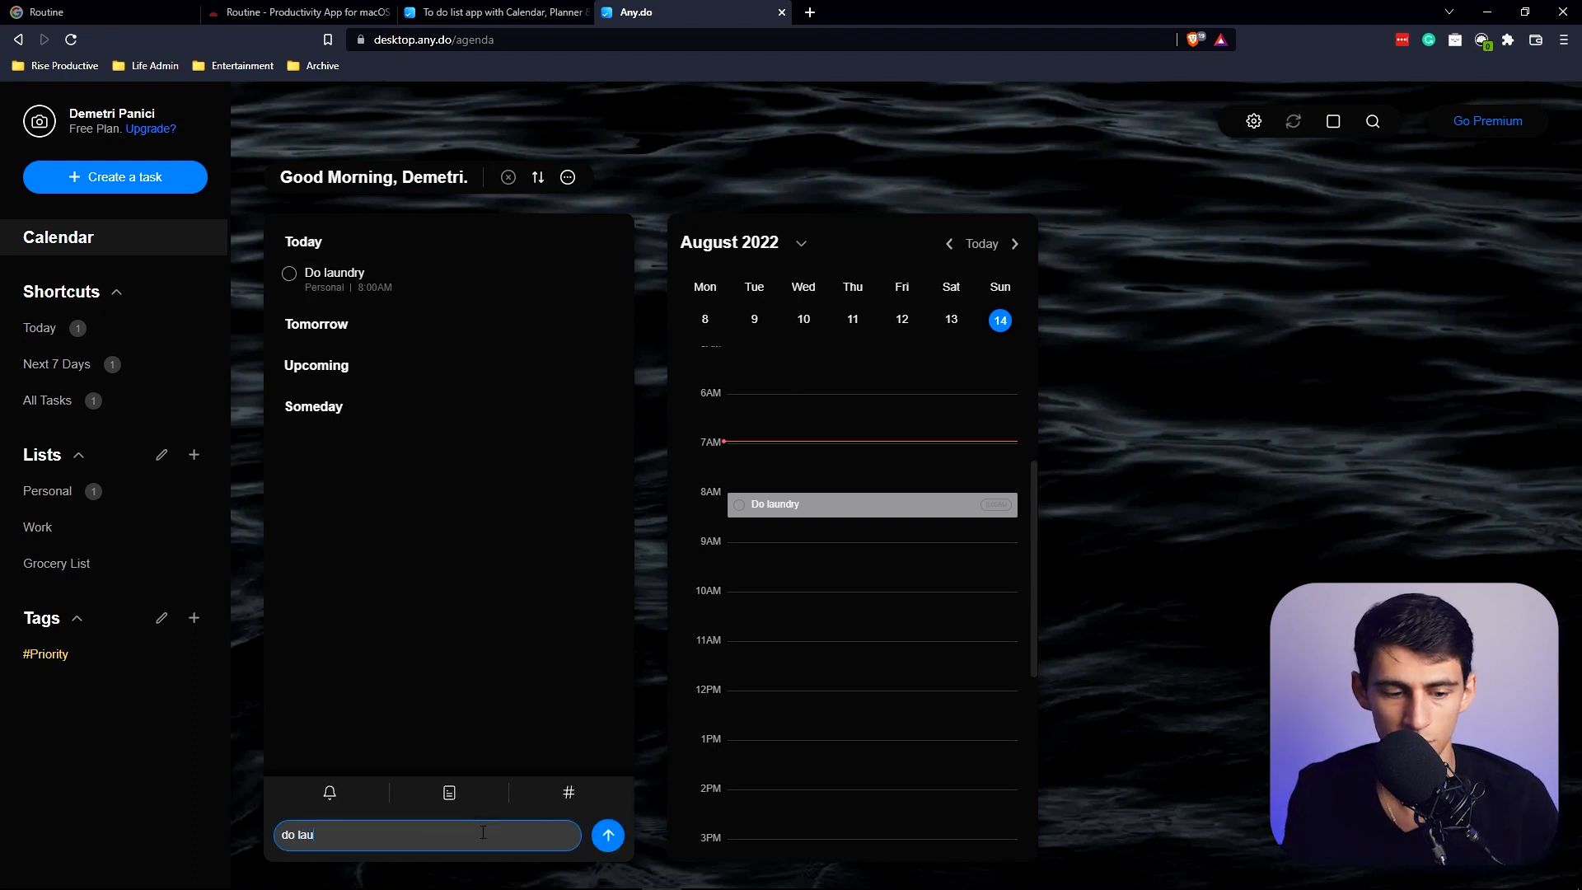
text(ndry @5pm)
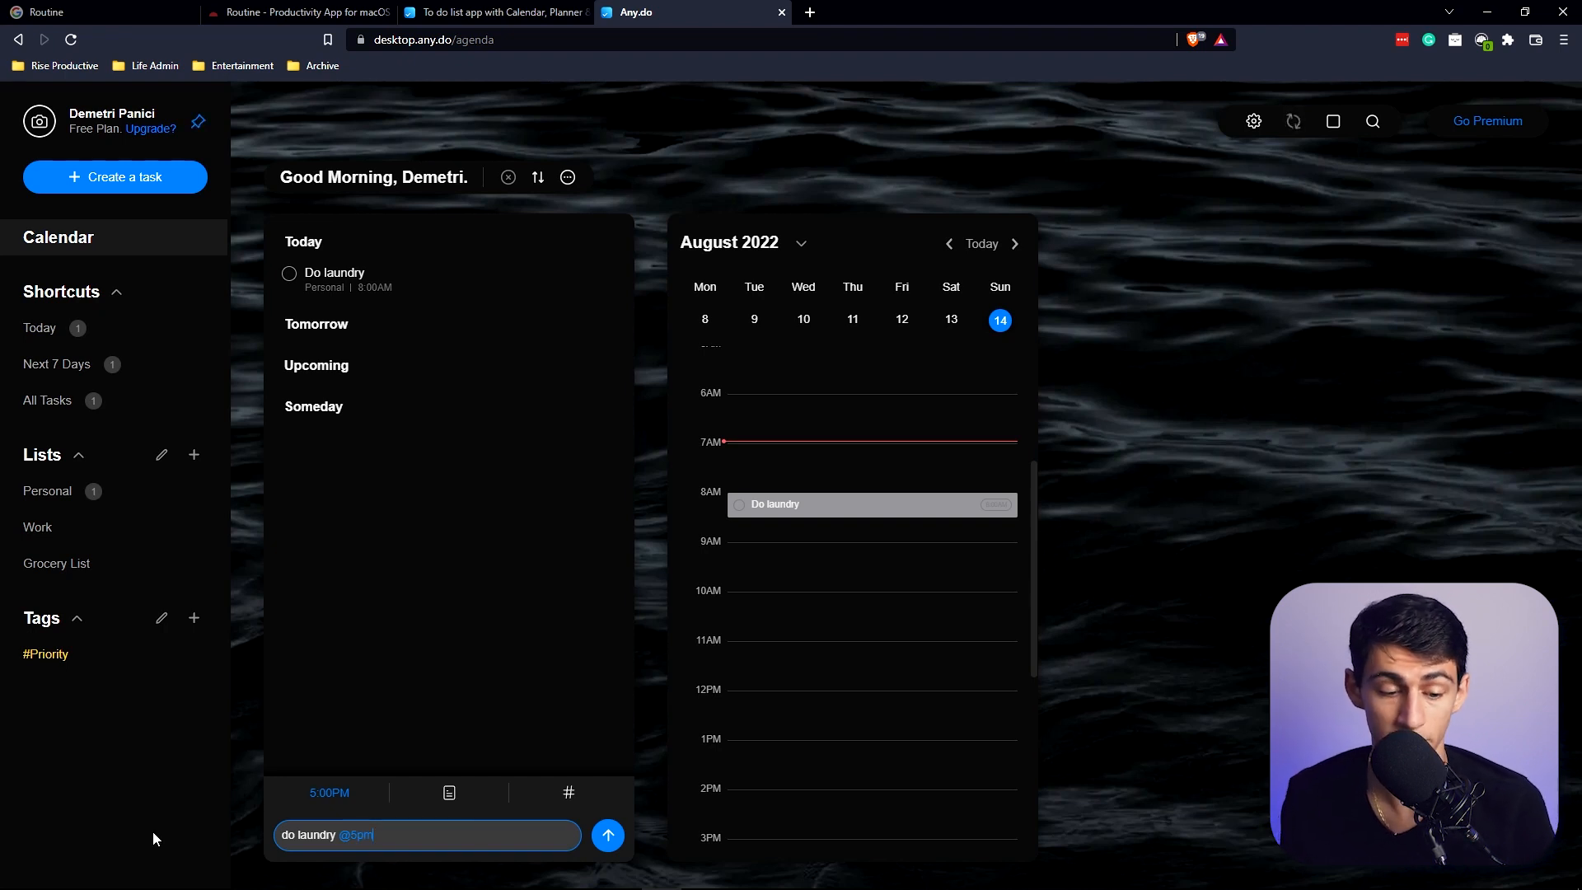
mouse_move(9, 606)
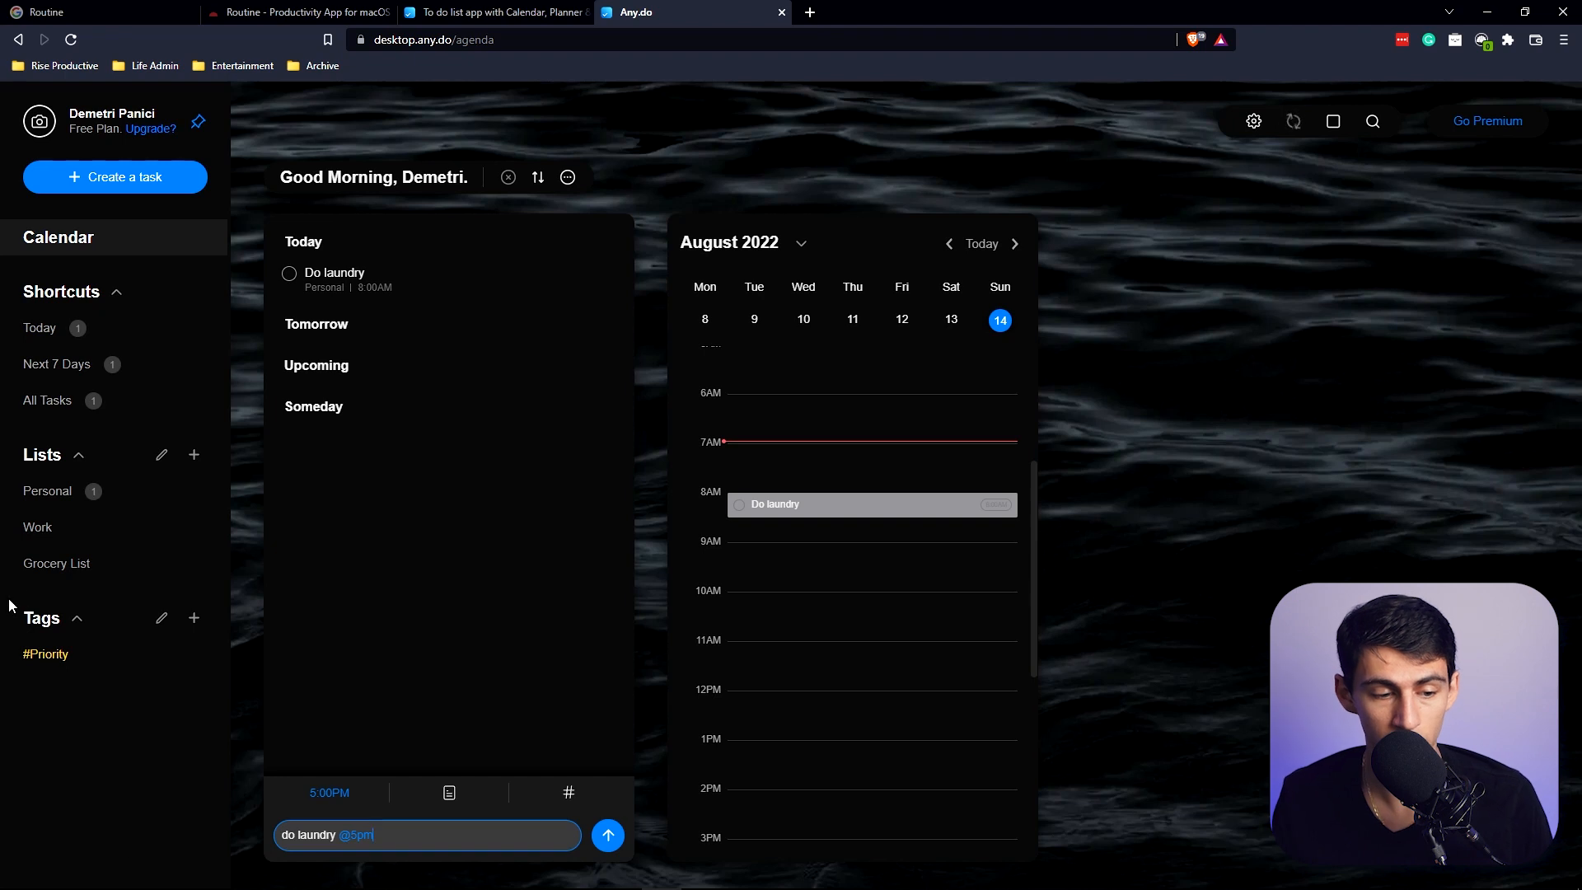
click(46, 653)
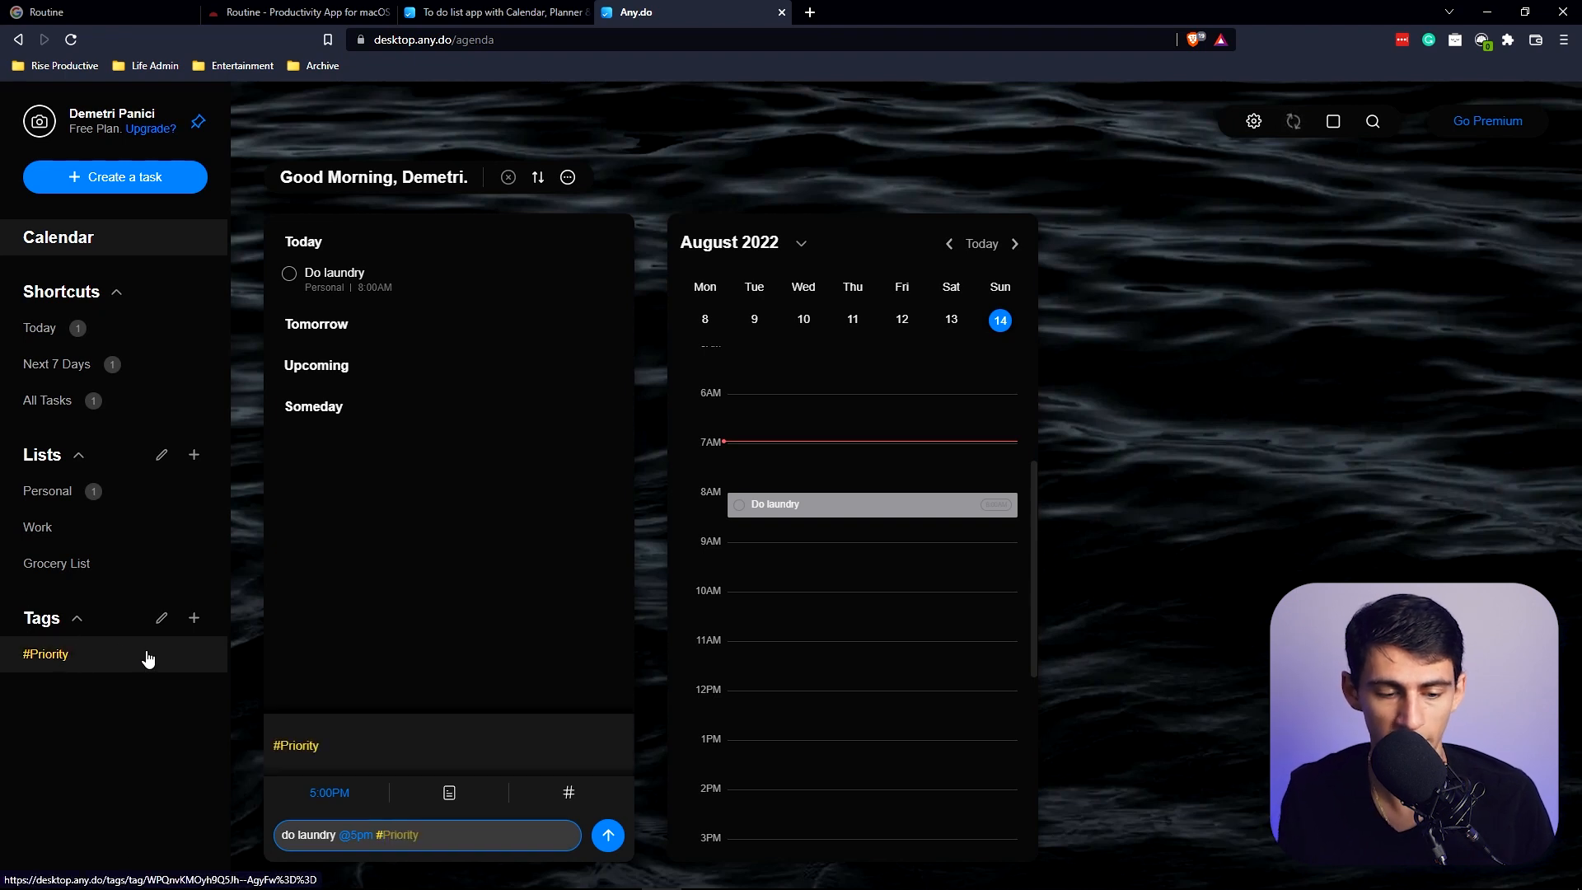
mouse_move(456, 824)
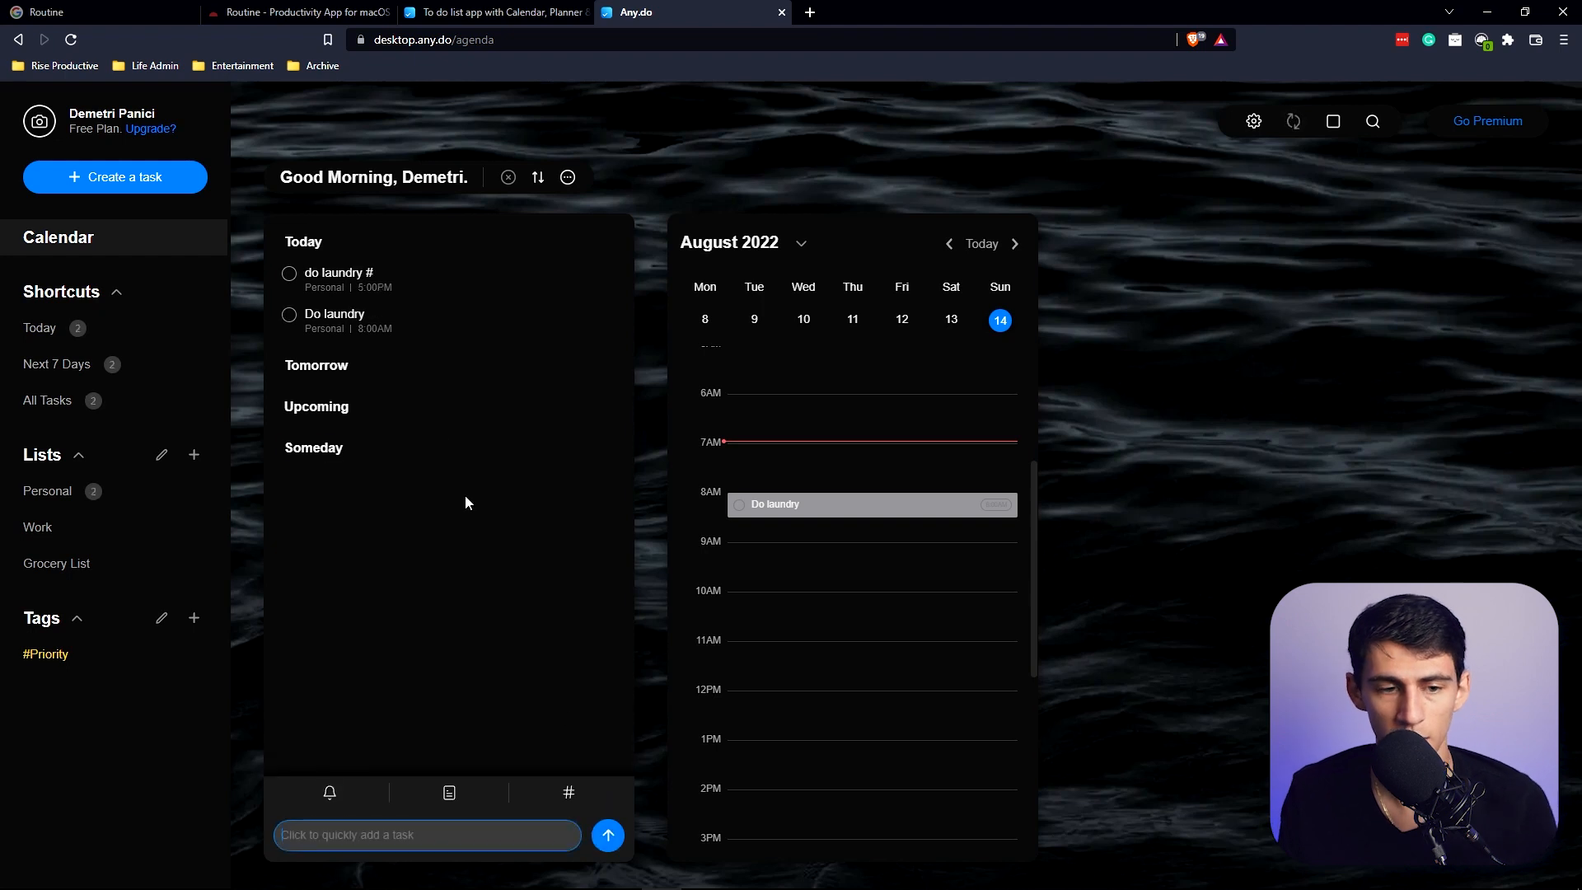
click(338, 272)
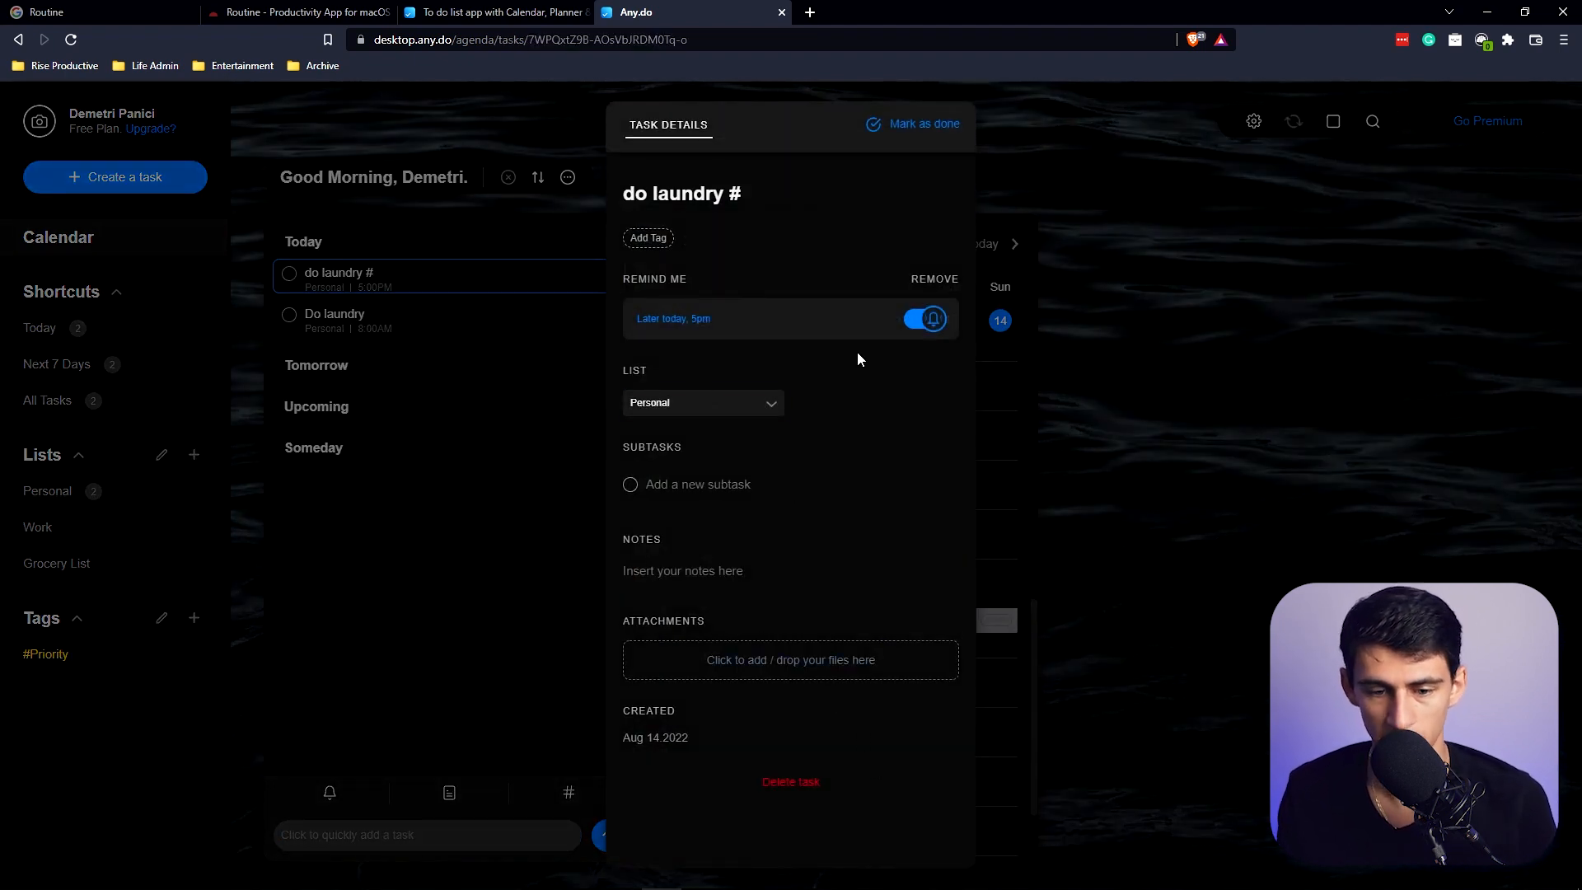
mouse_move(997, 502)
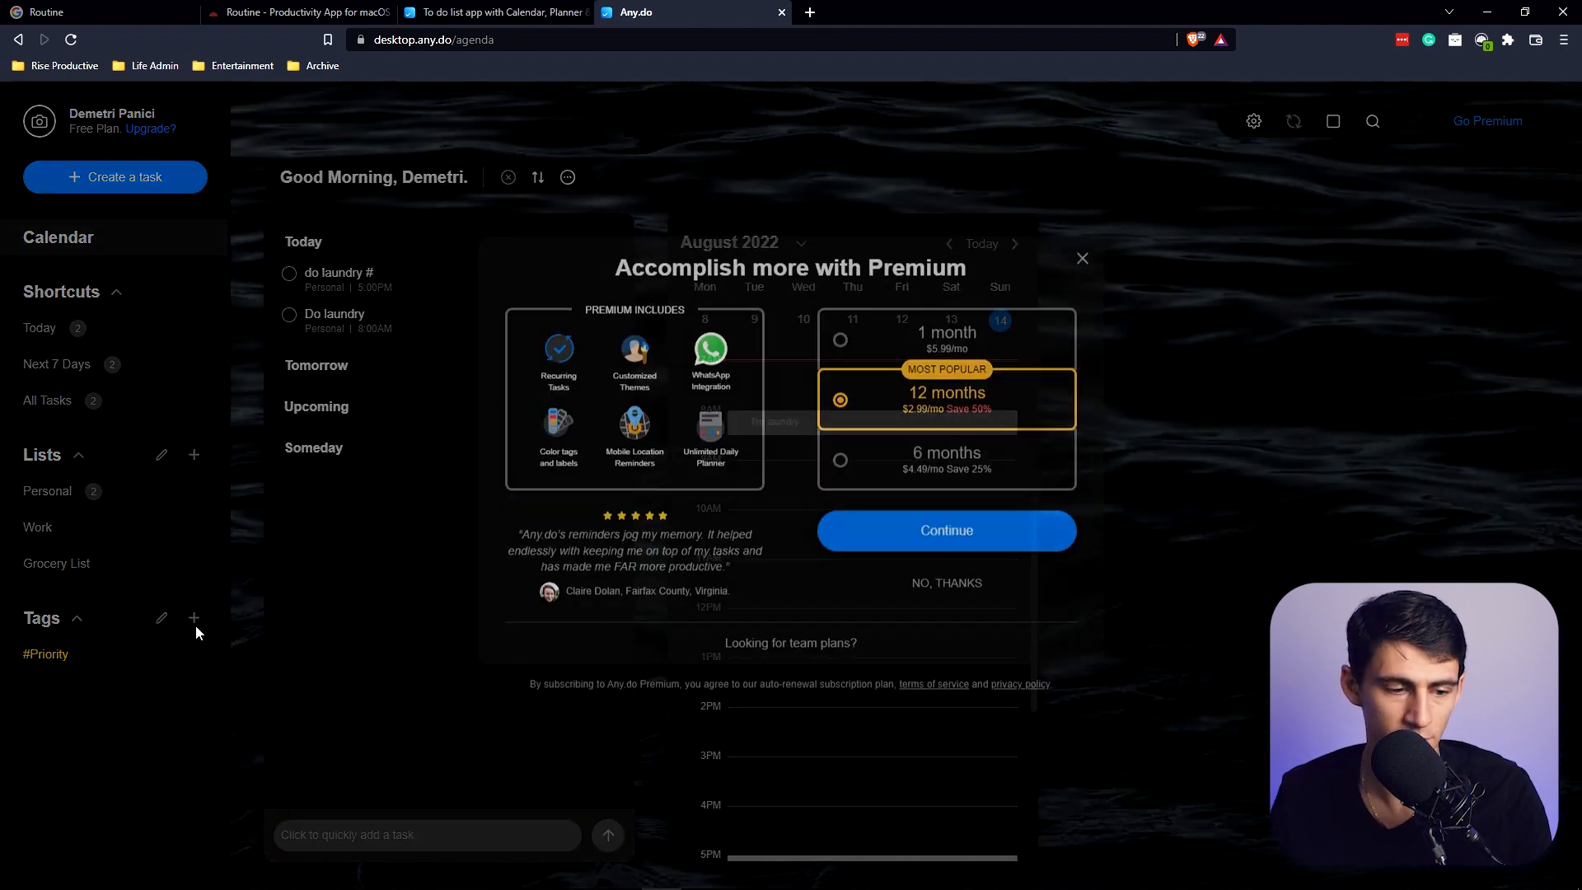
Dismiss the Premium offer and bring up the Tags dialog where only Priority is free.
click(1083, 258)
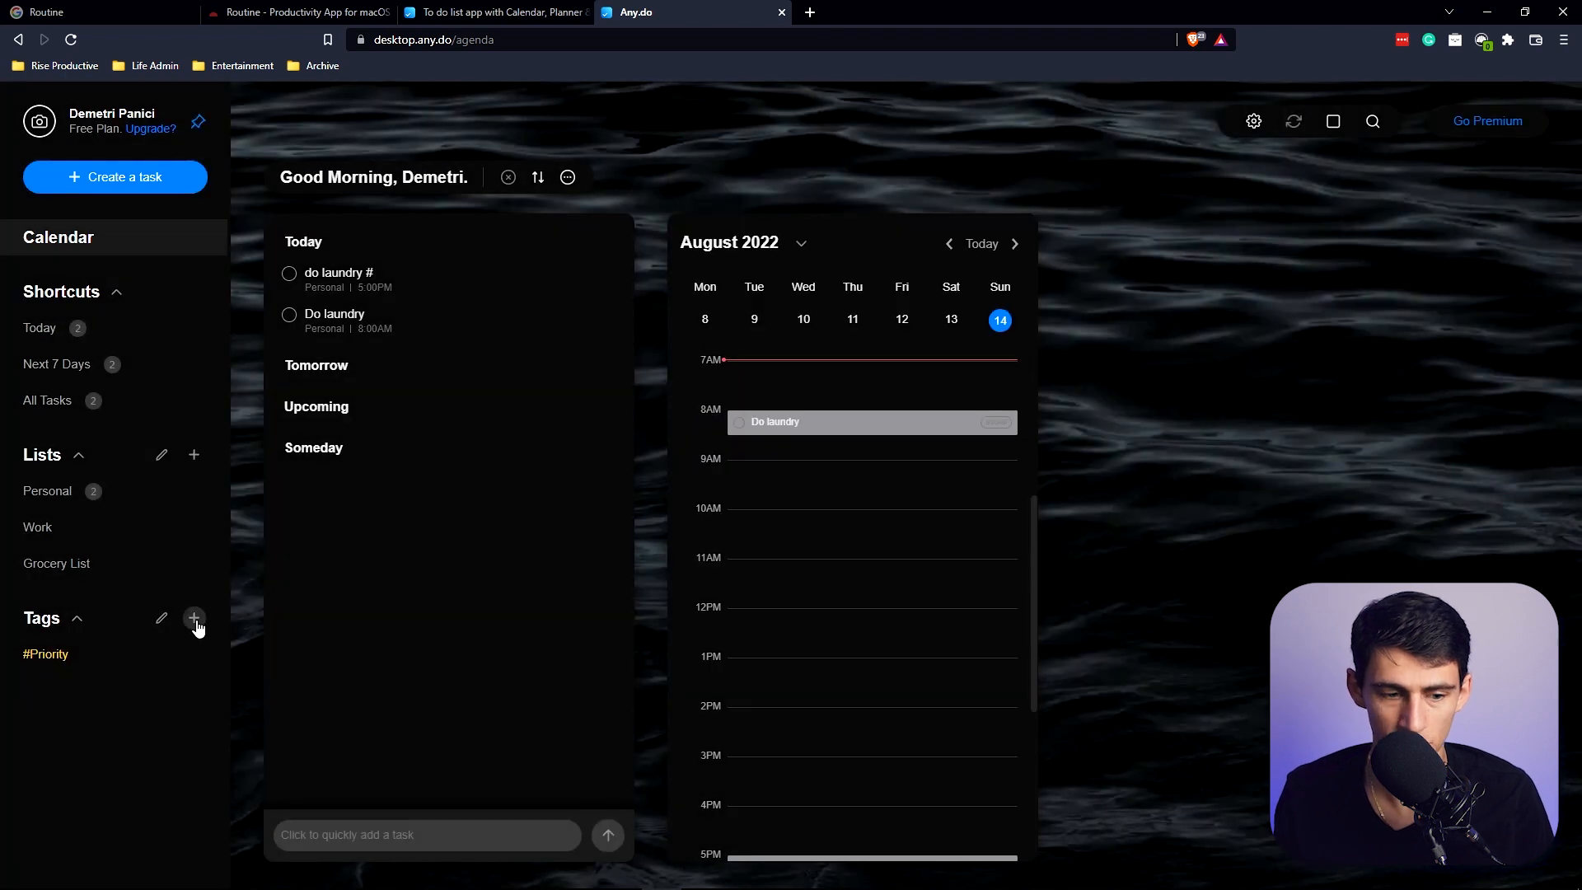
click(194, 618)
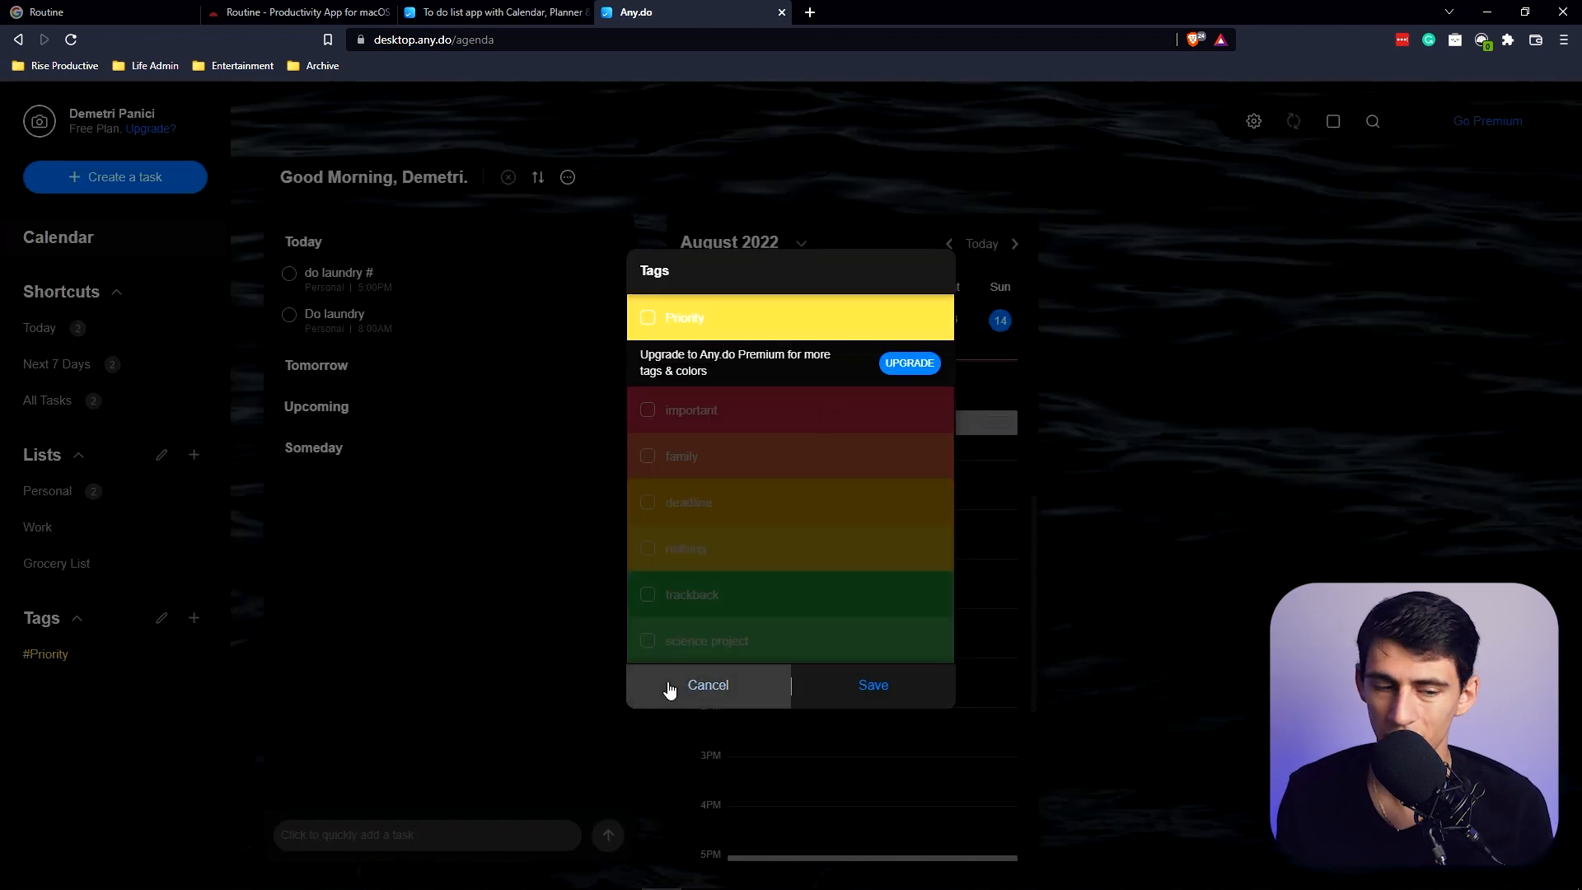
Create a new list named 'Rise Productive', then peek at the Personal list's laundry task.
click(707, 684)
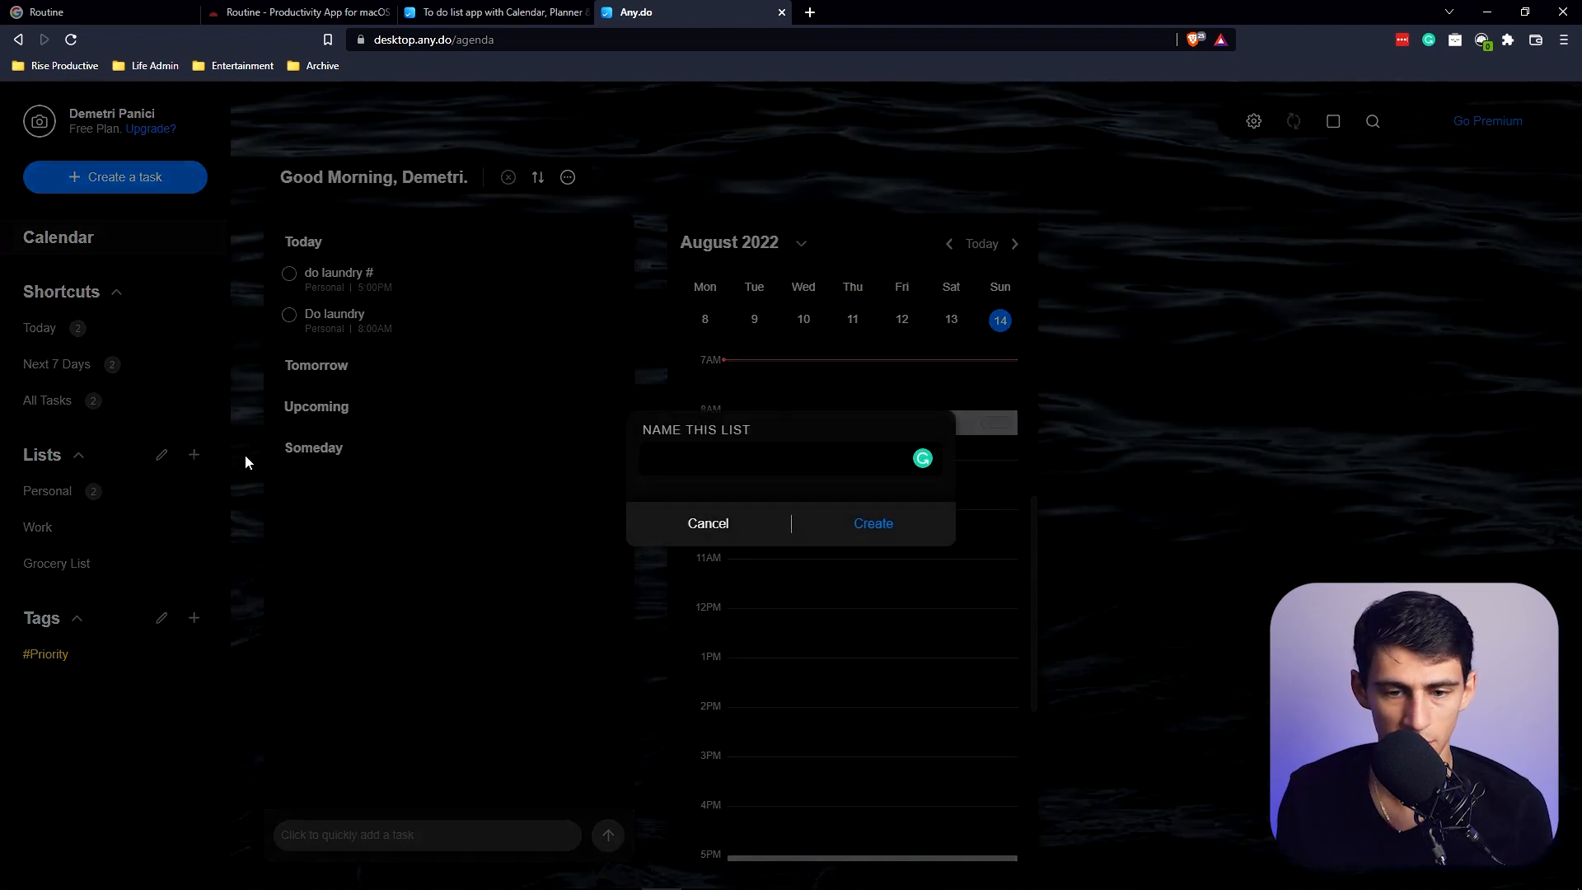
mouse_move(707, 523)
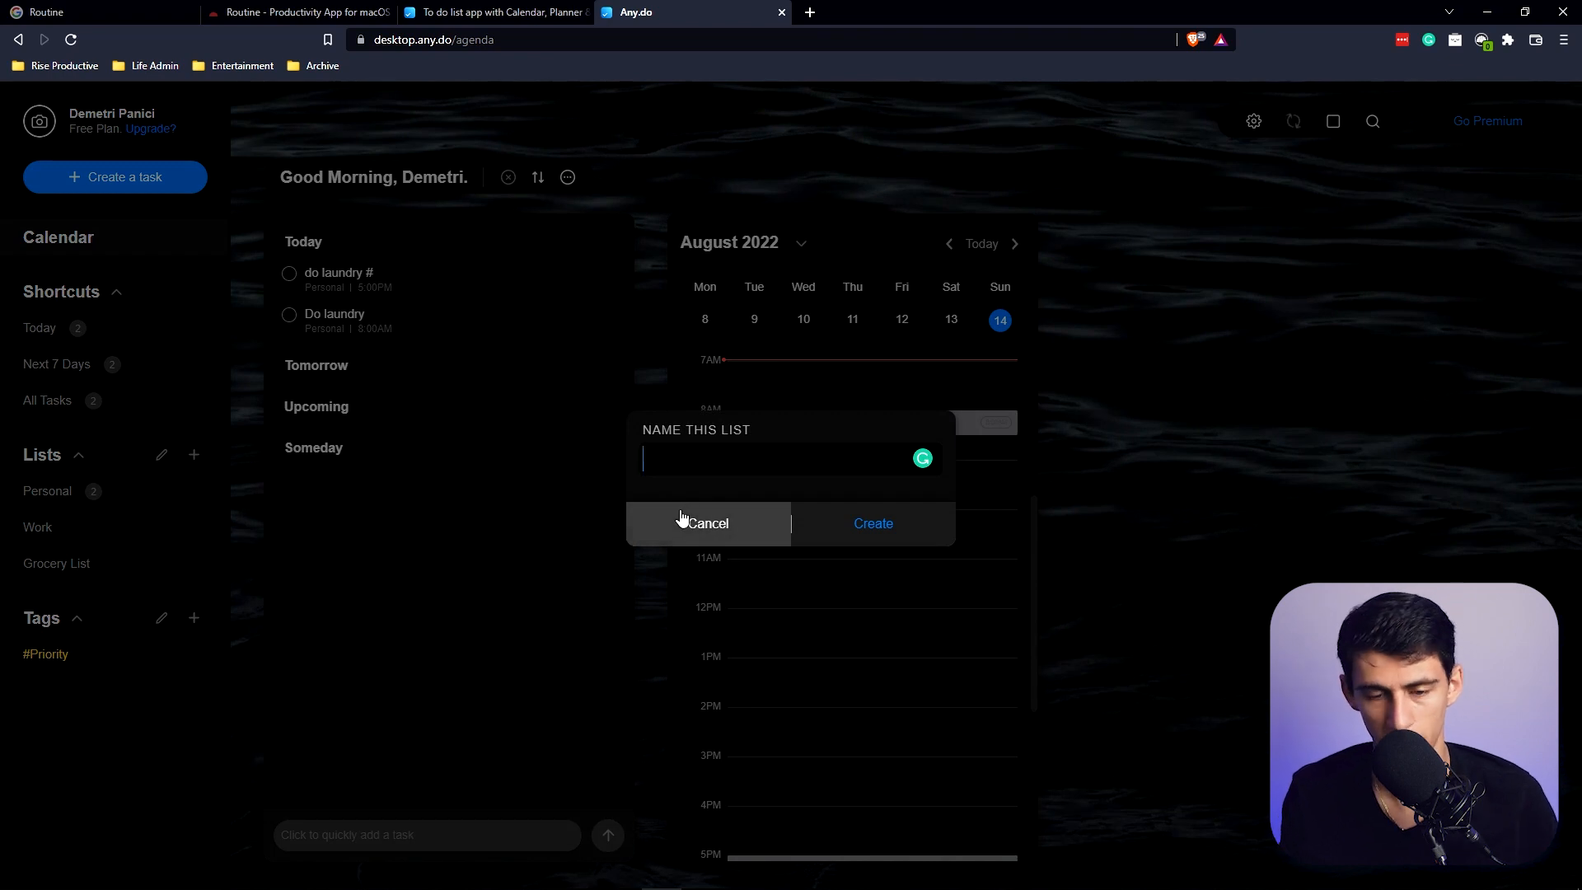
click(872, 523)
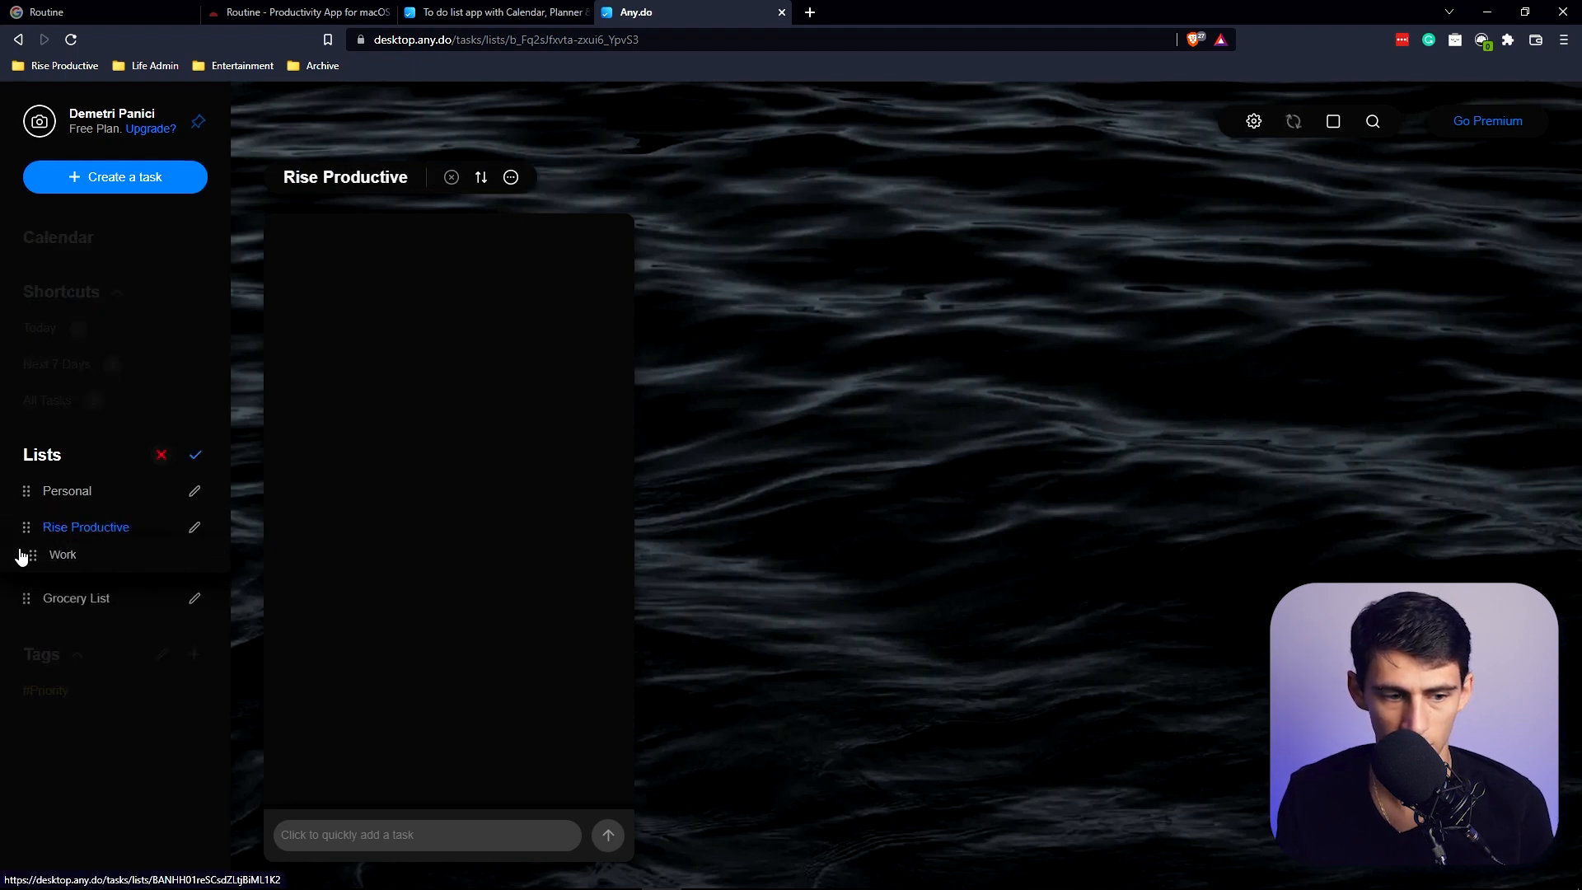
click(66, 490)
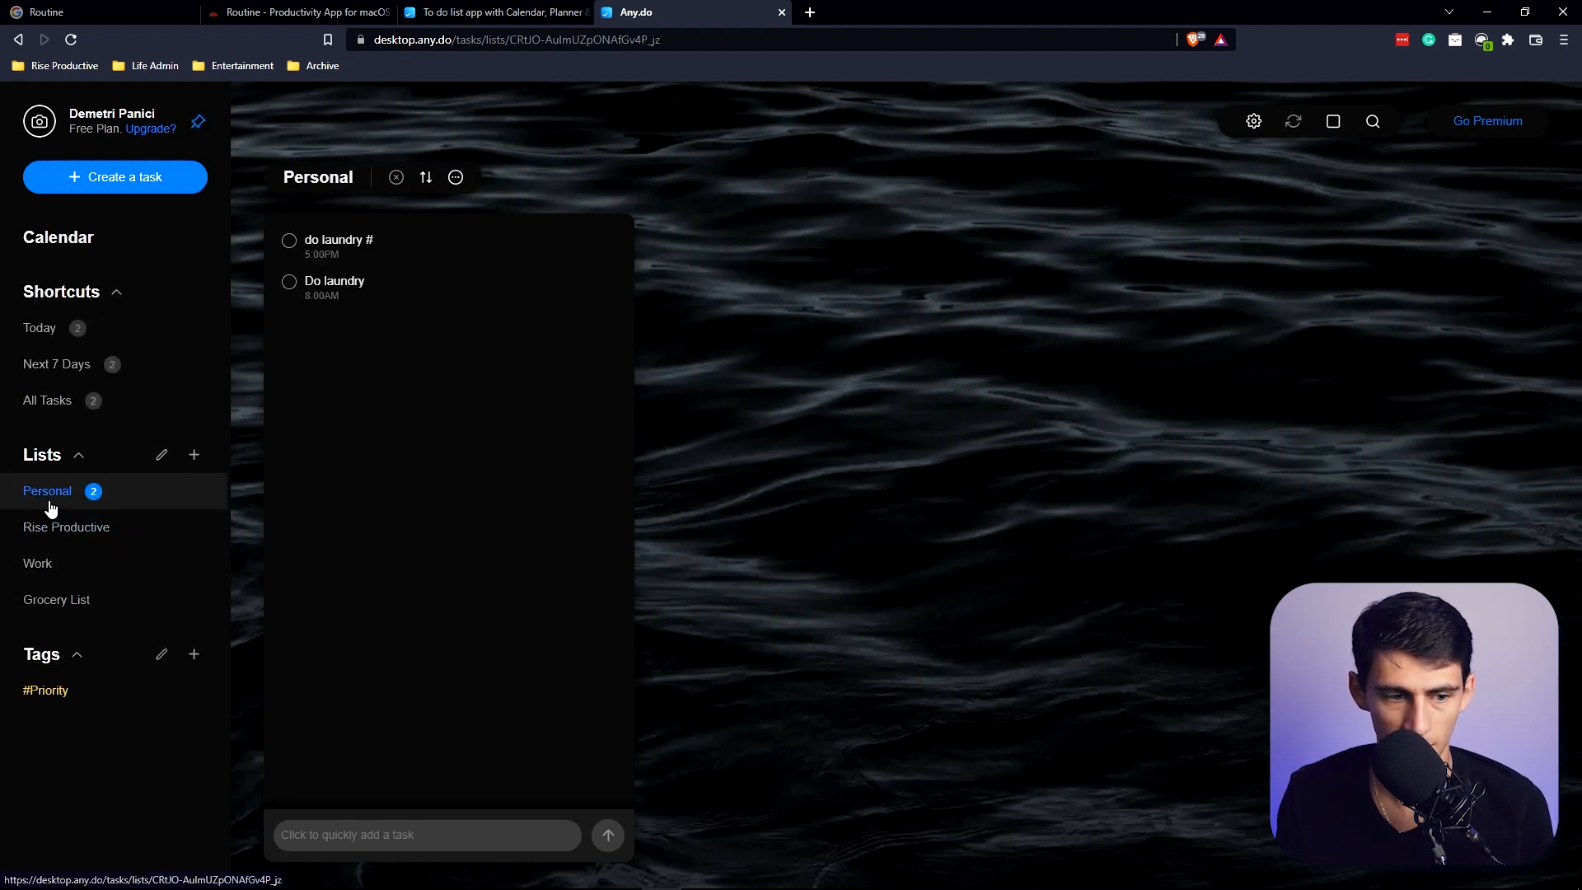
click(337, 240)
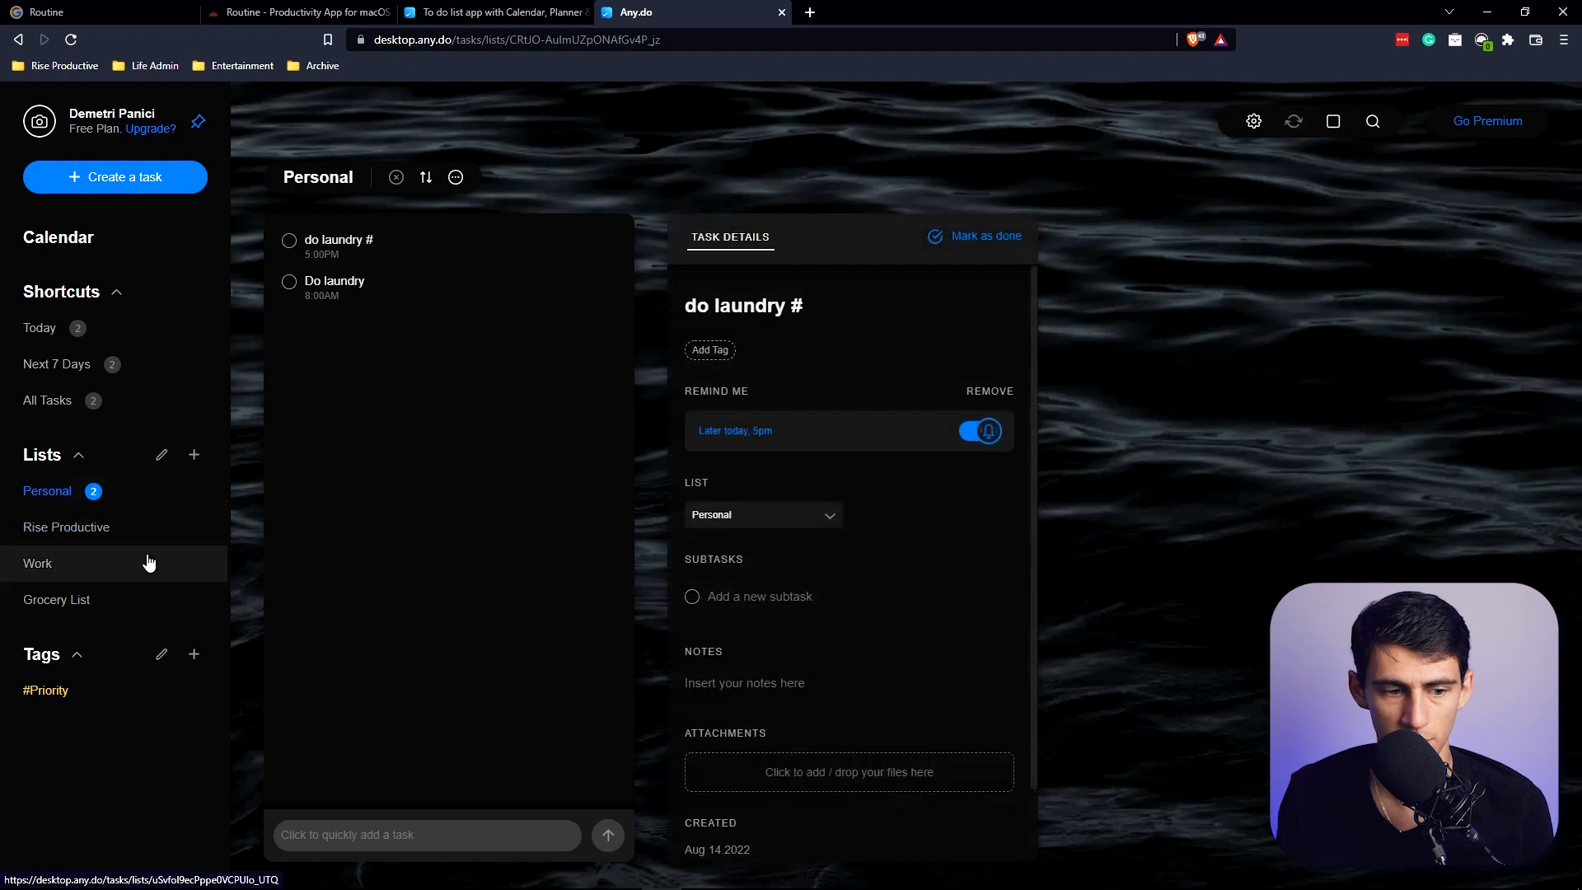
Add a 'record videos' task to the Rise Productive list.
click(65, 527)
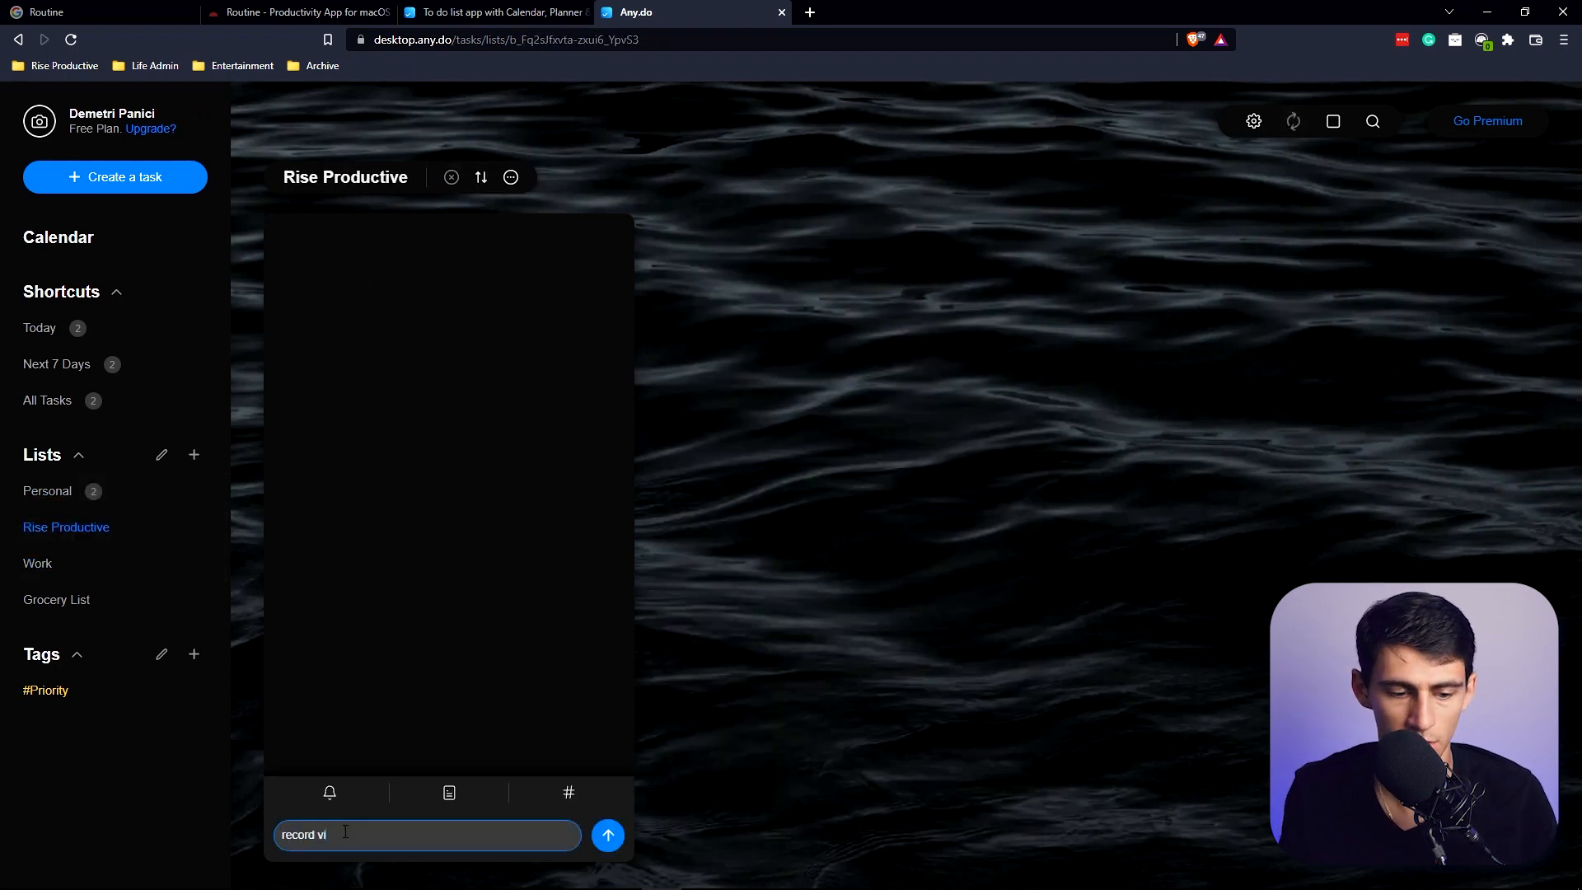
text(deos at)
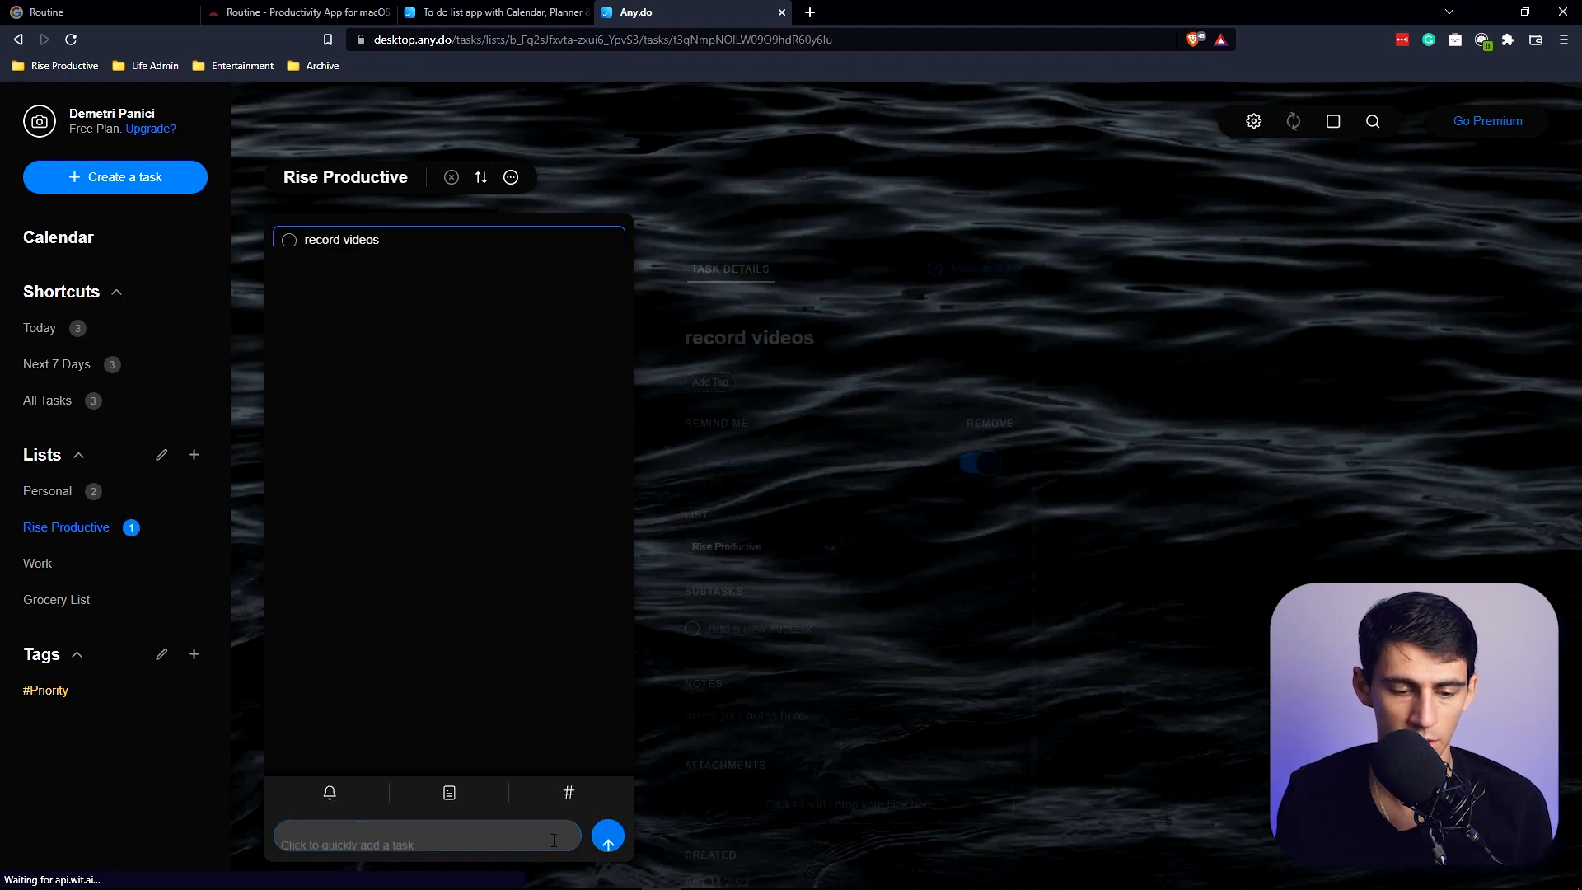
Return to the calendar planner and check off the 8 AM Do laundry task.
click(58, 237)
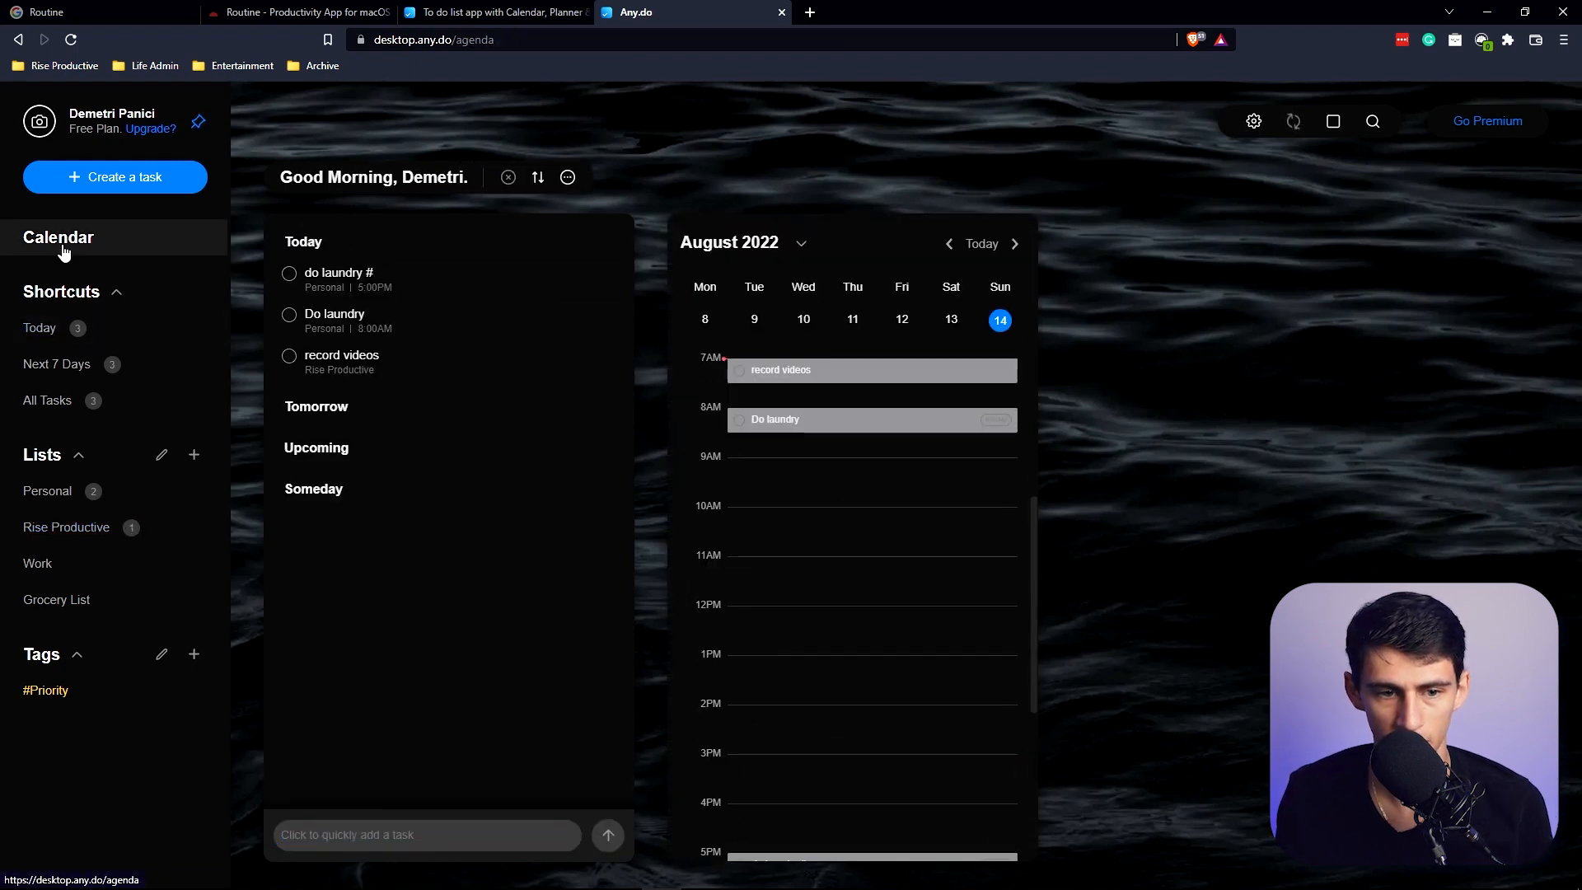
scroll(down, 3)
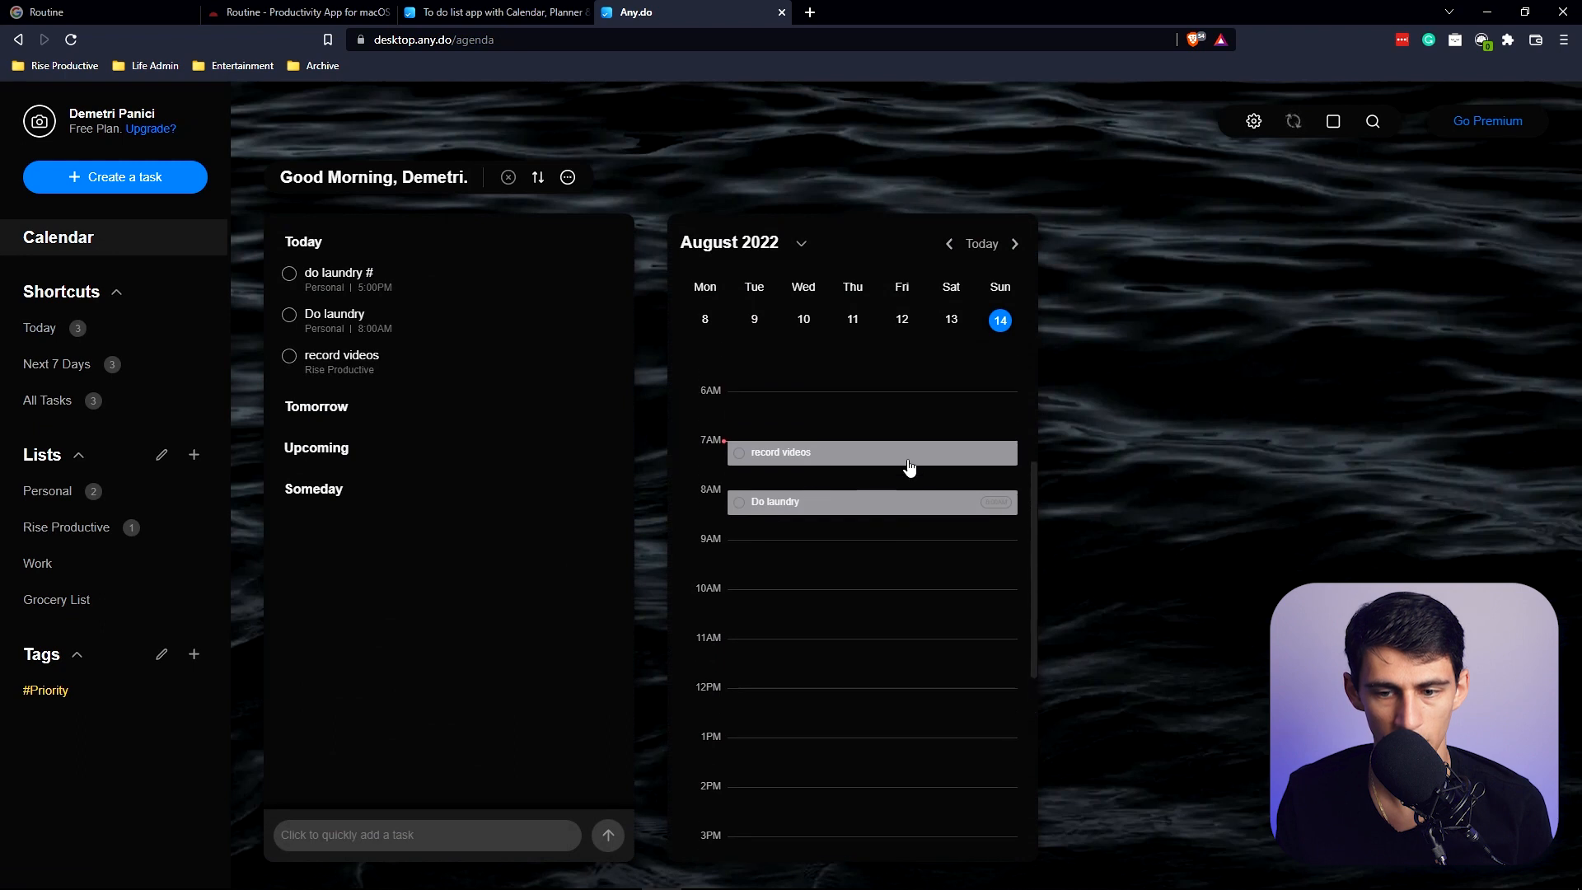
mouse_move(767, 526)
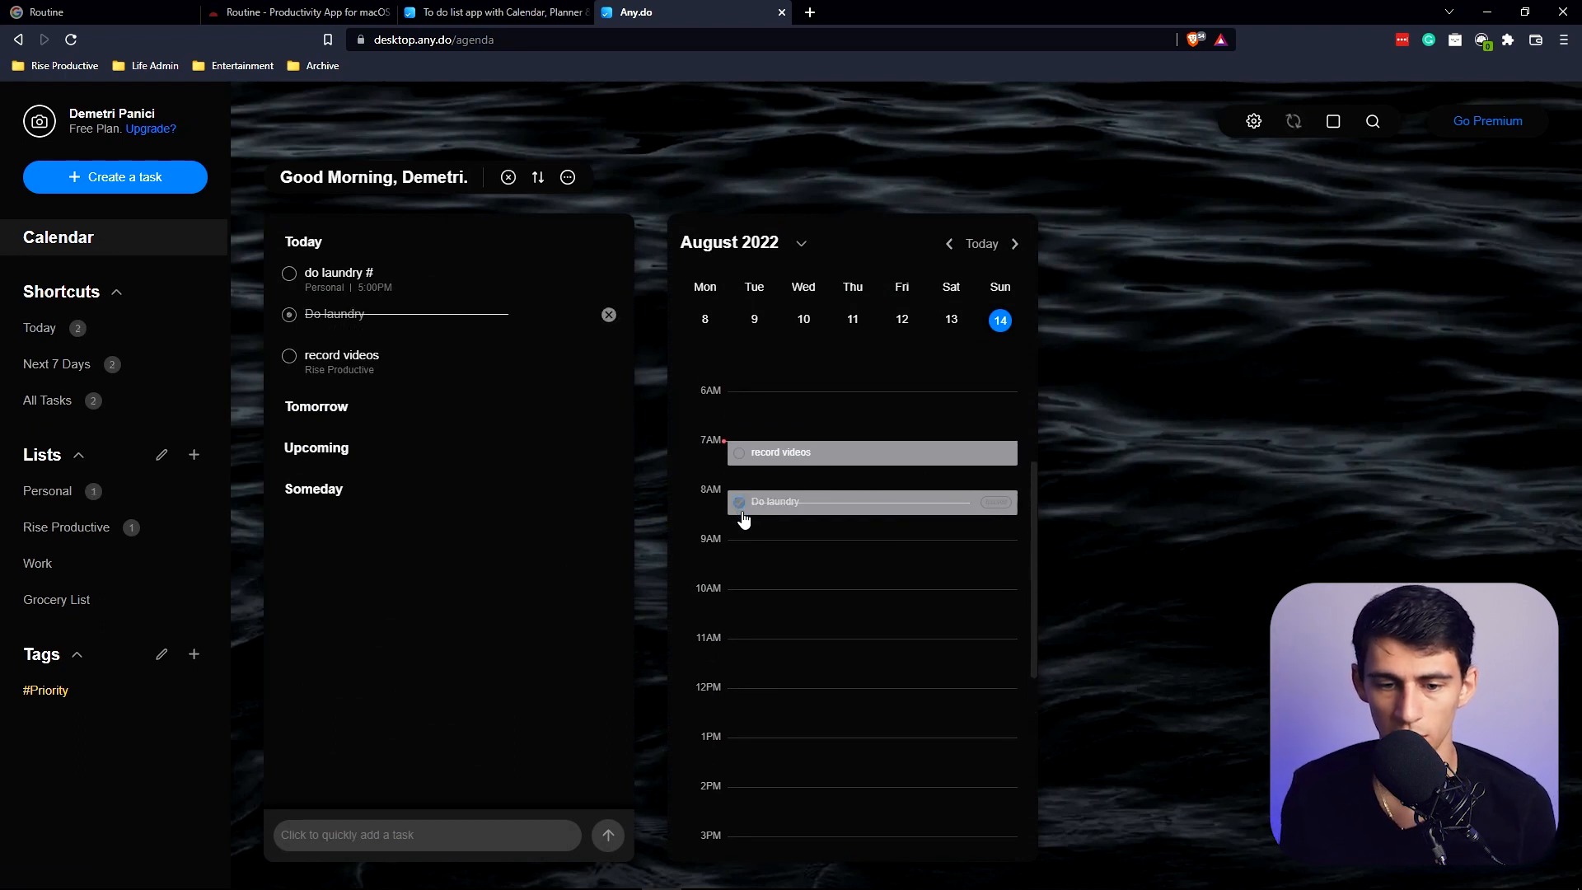
click(289, 314)
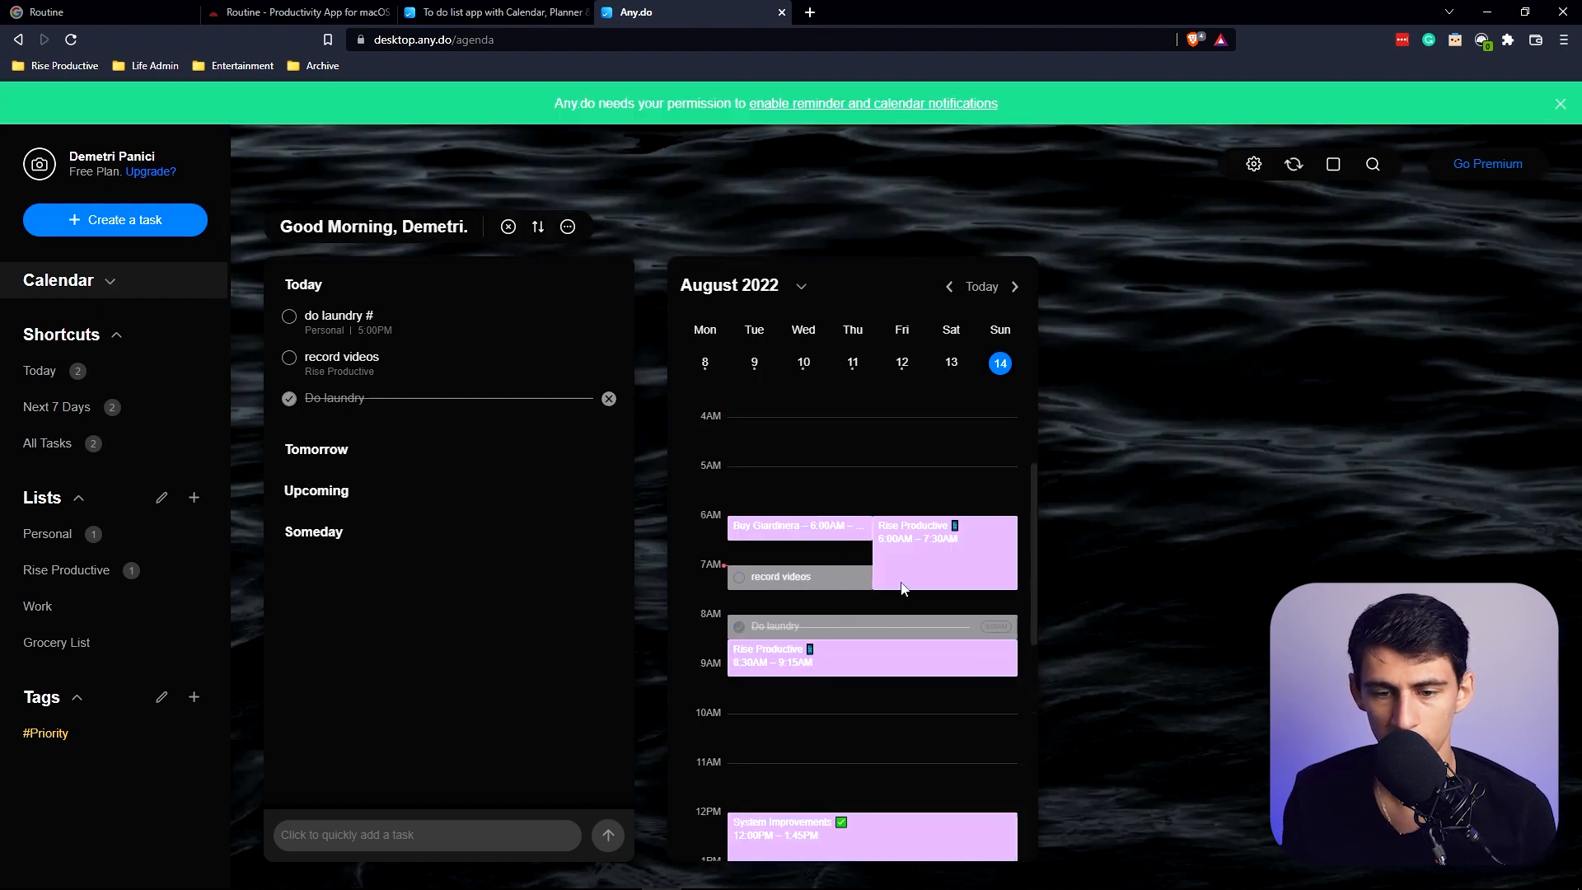
Scroll the day's synced calendar events and dismiss the notification permission banner.
scroll(down, 3)
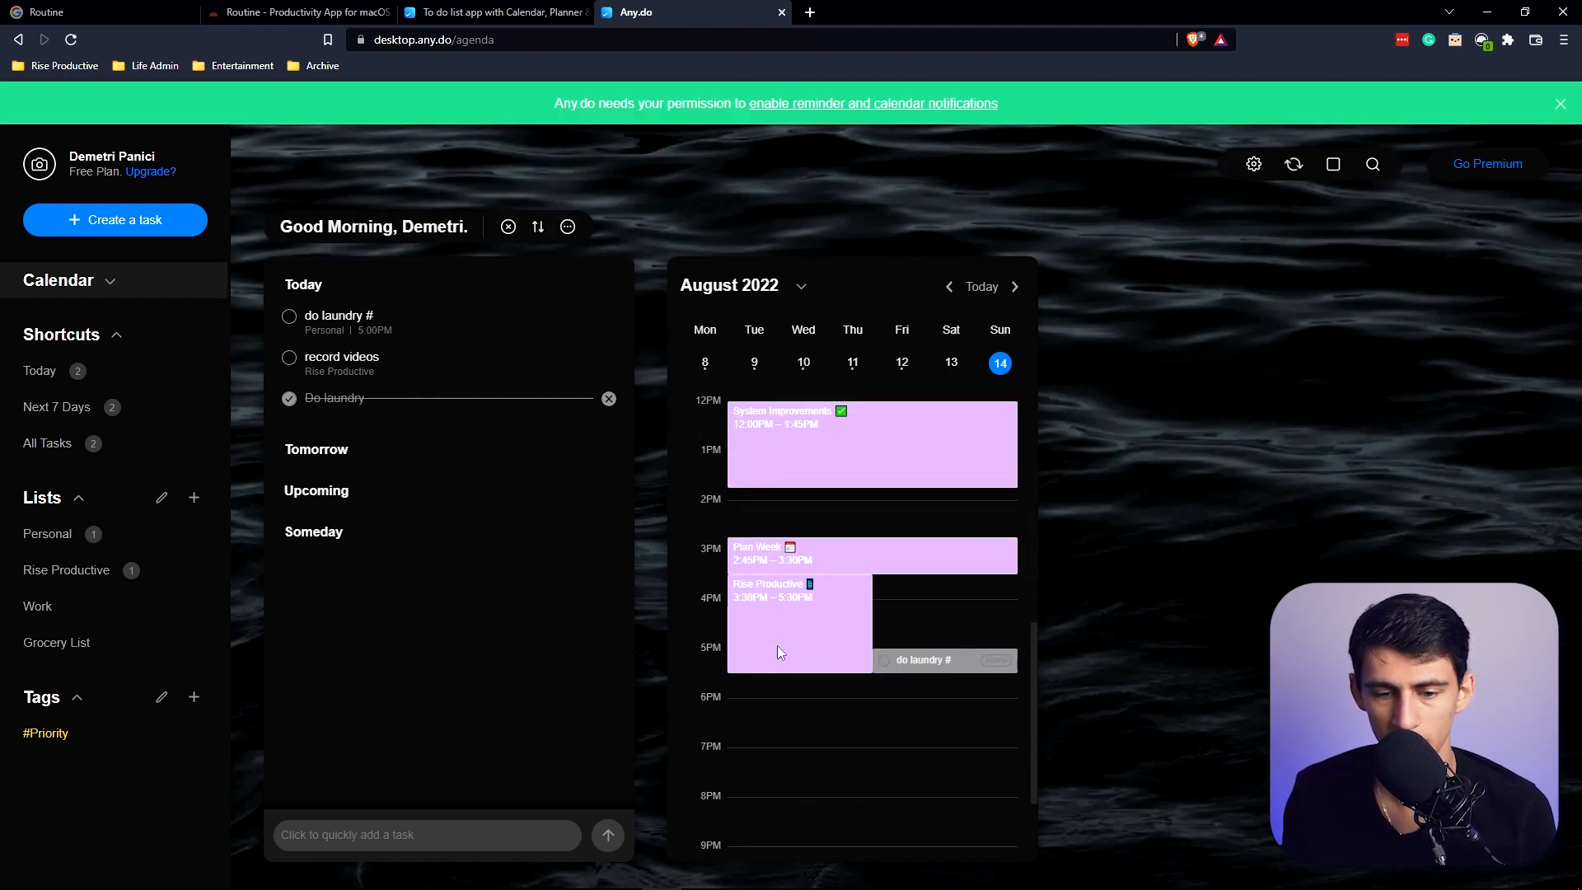
scroll(down, 3)
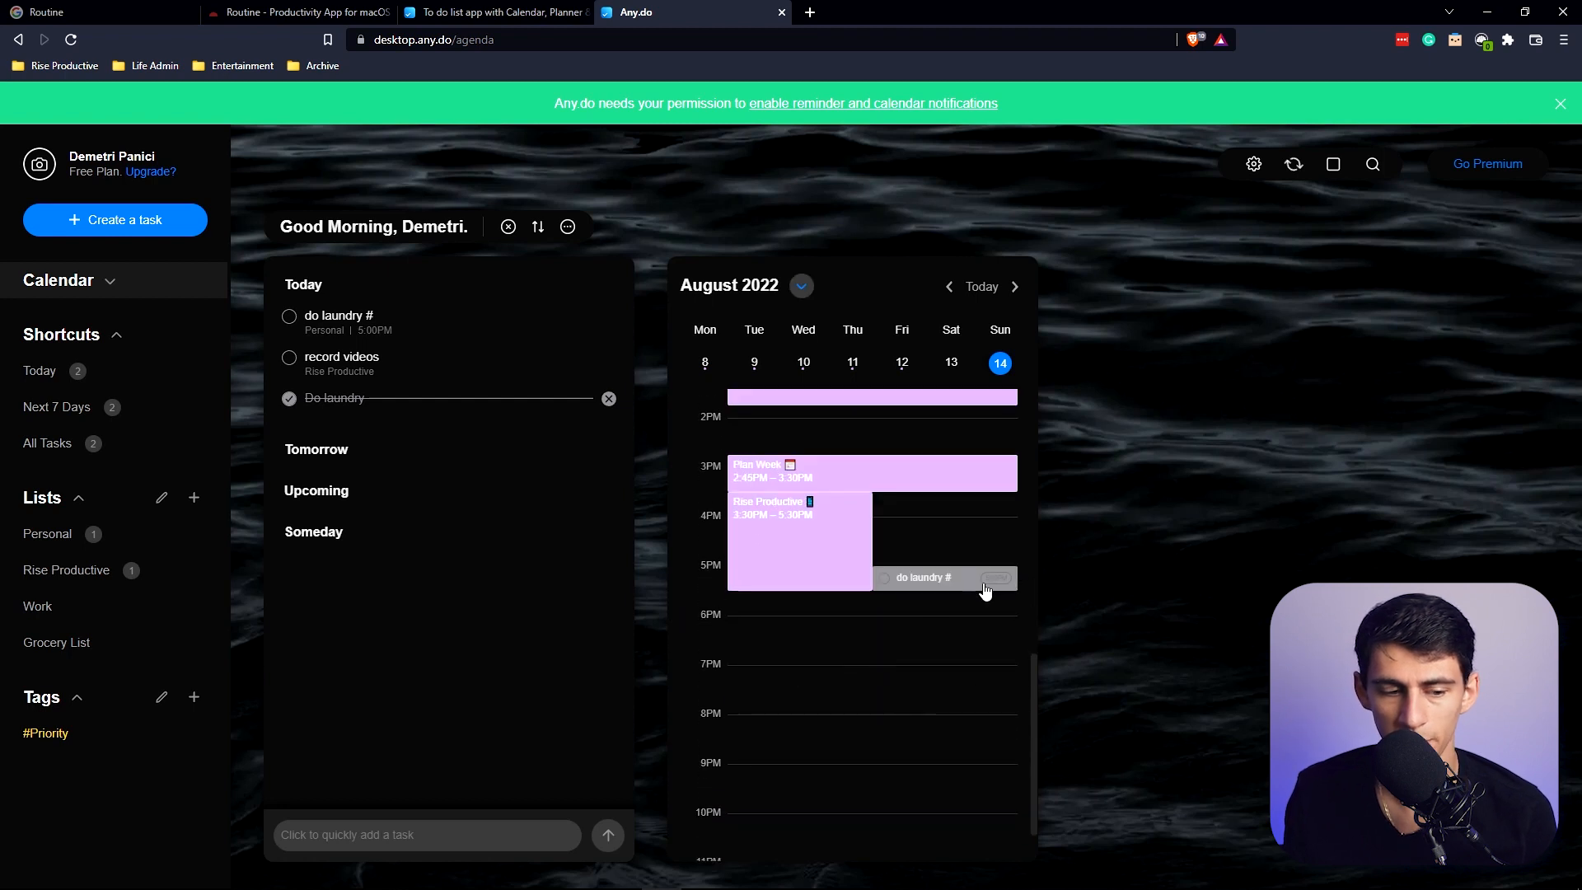
scroll(up, 3)
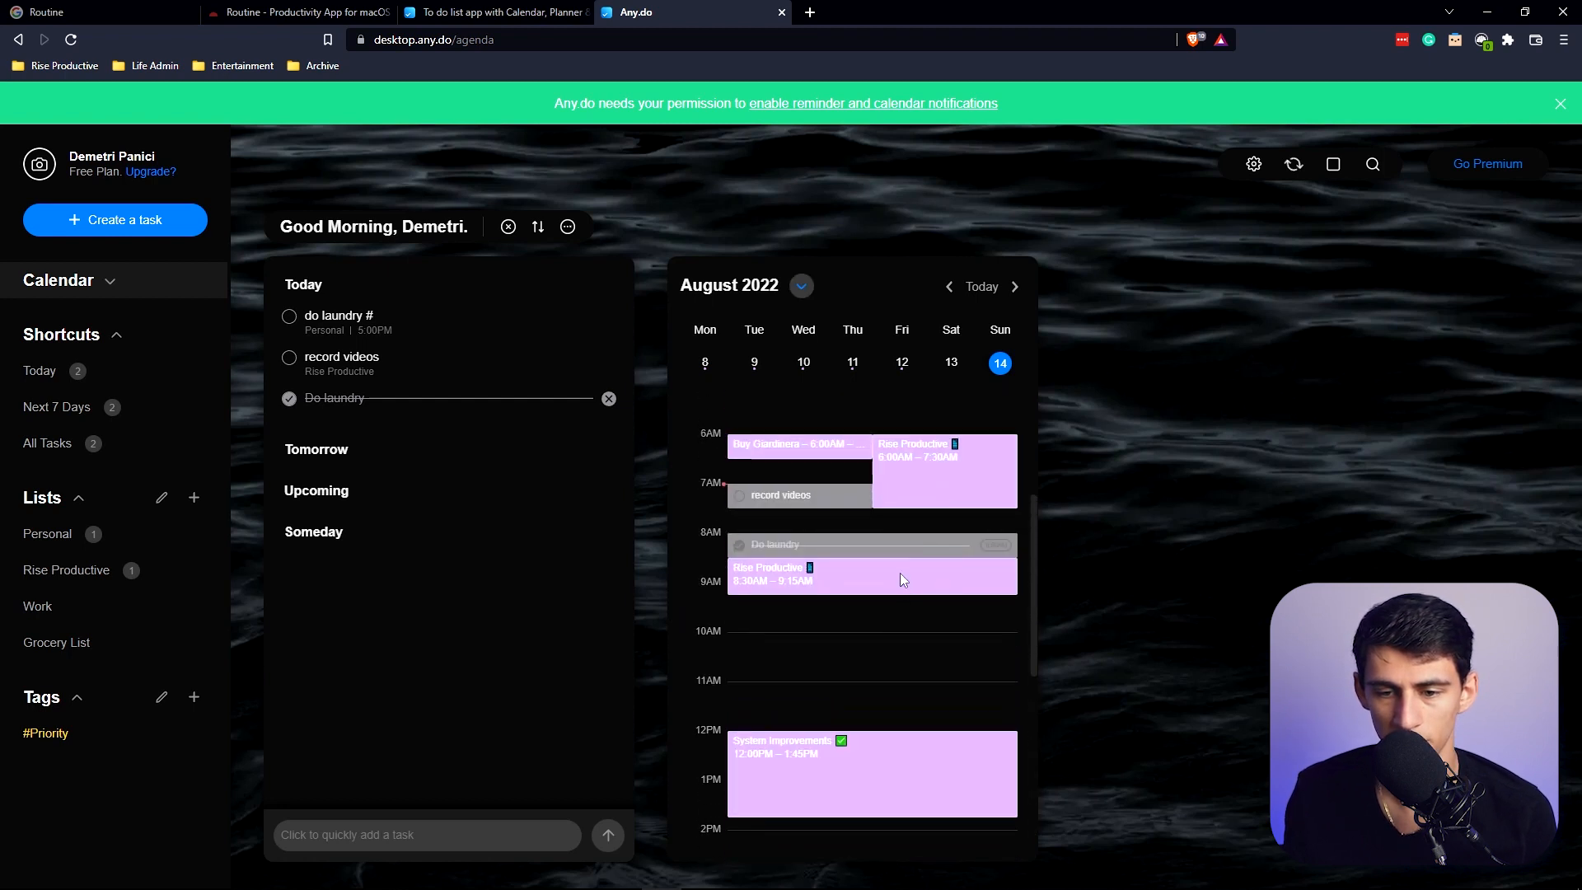
mouse_move(850, 622)
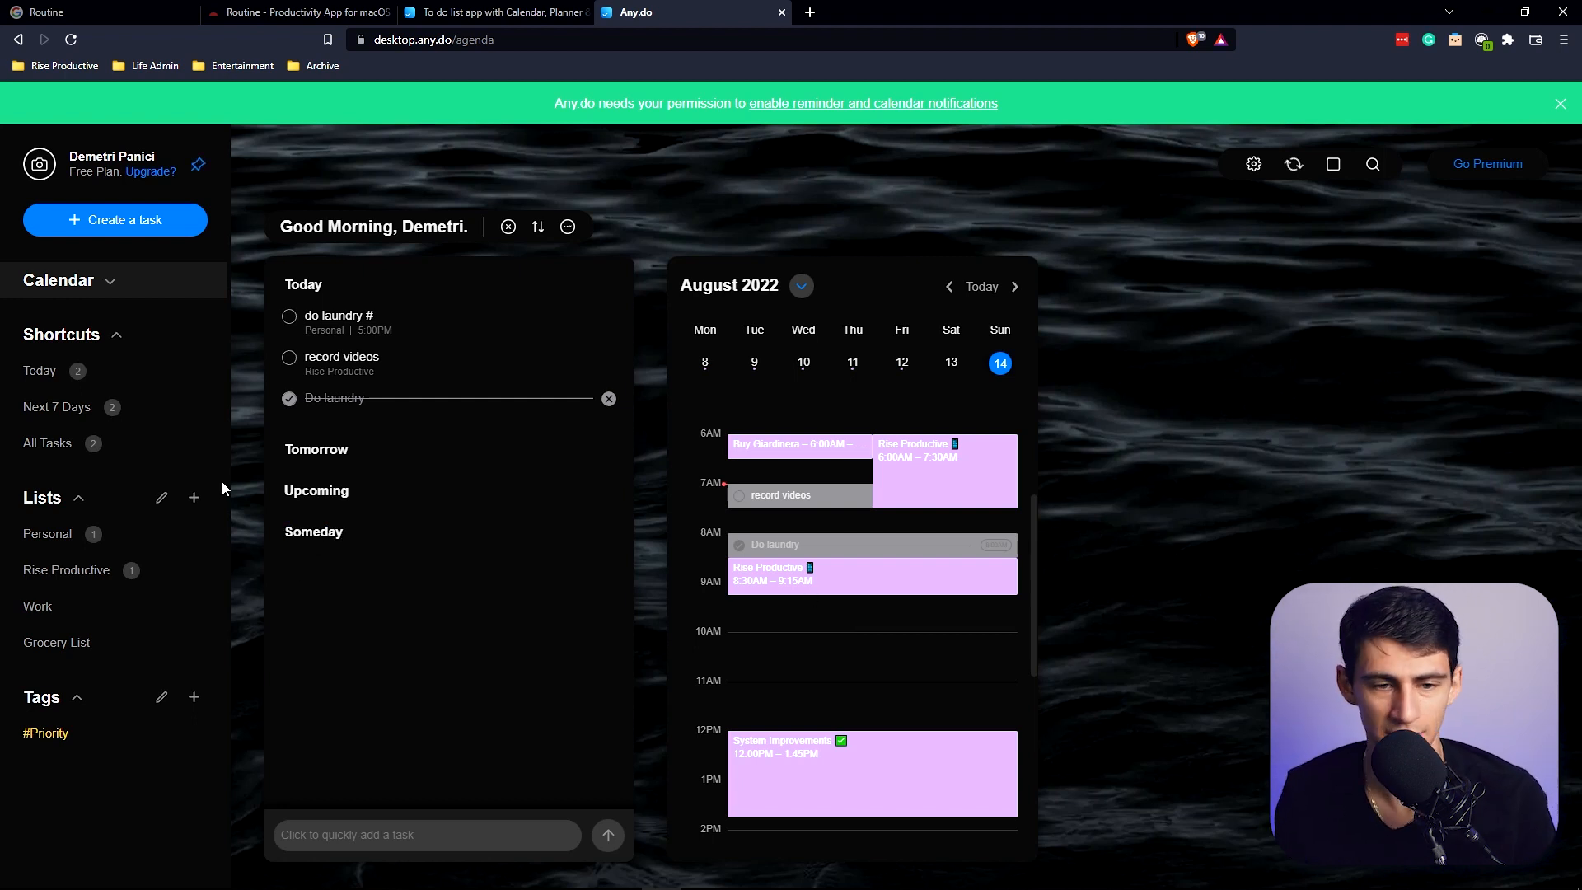
click(1560, 103)
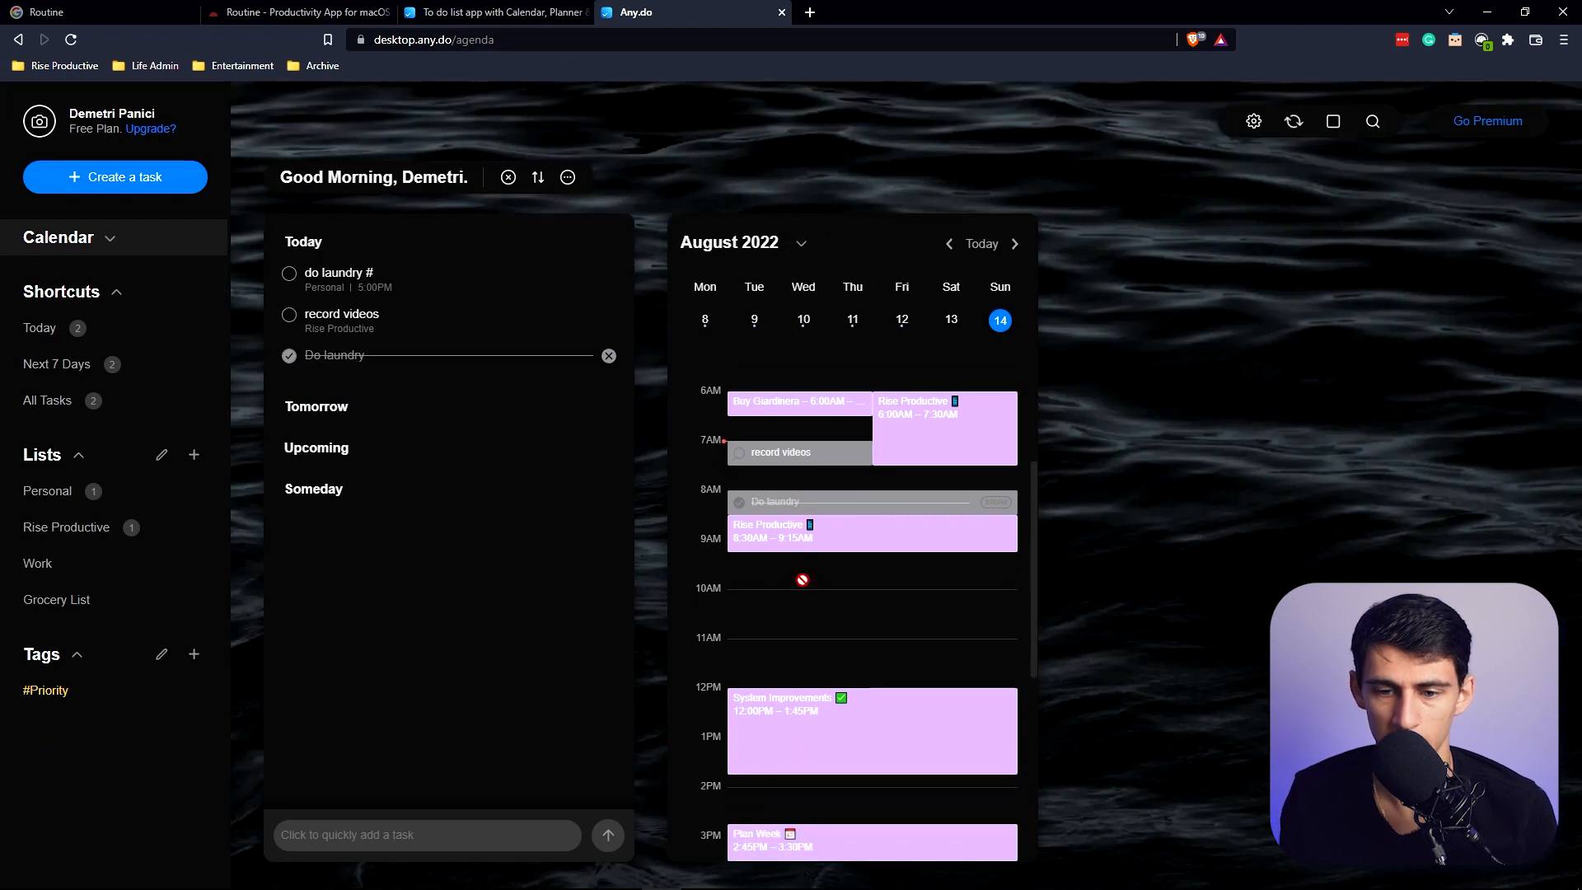
scroll(up, 3)
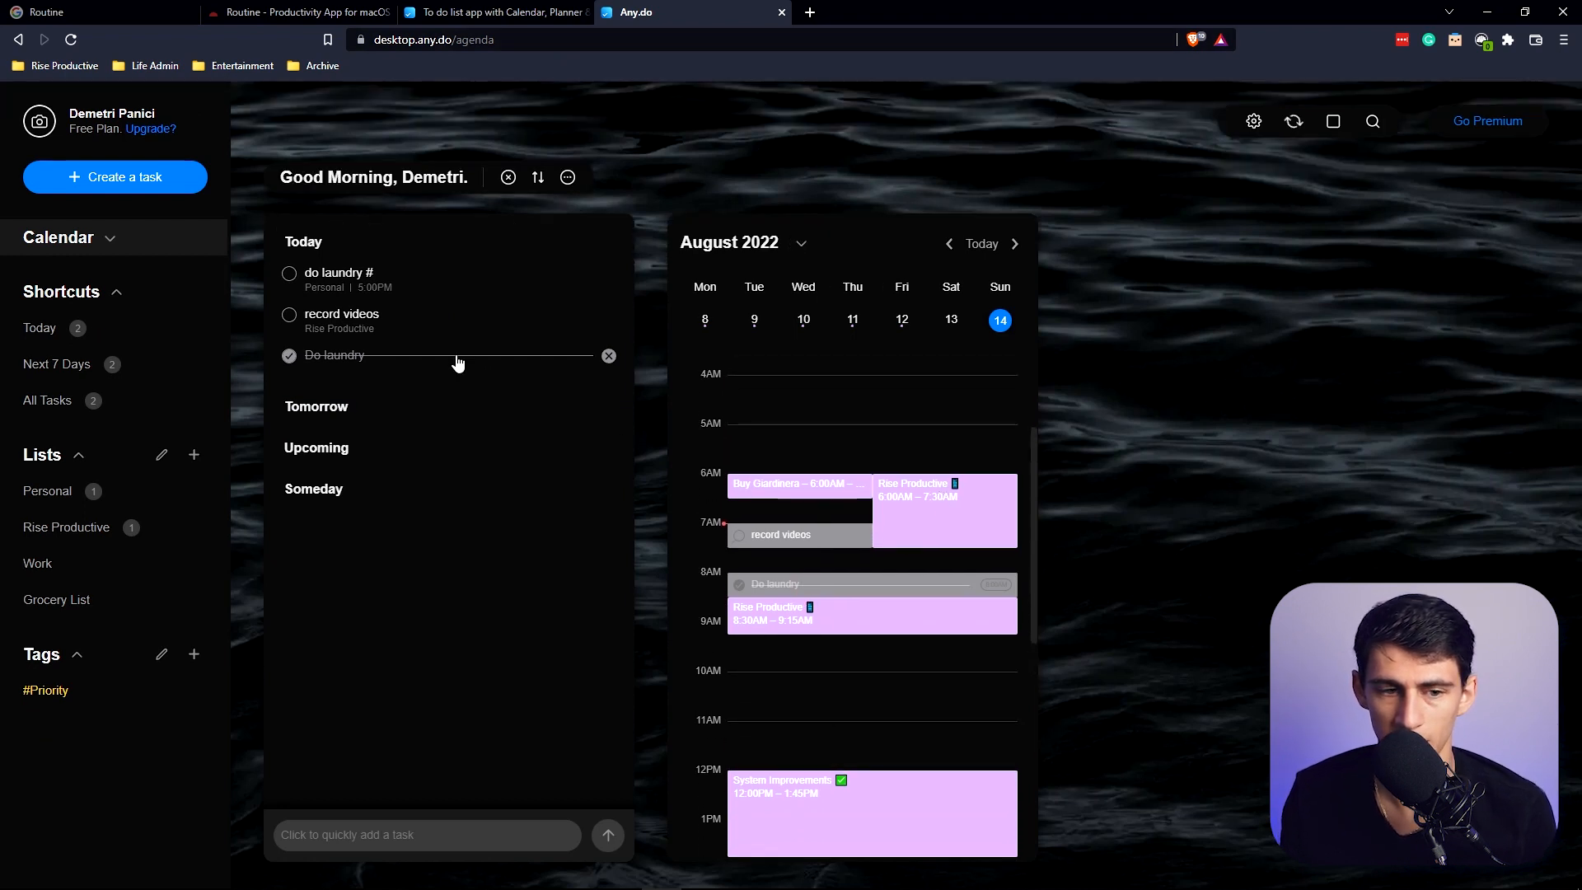
Quick-add a 'call ahmet @8:30' task for today after discarding a 'wake up' draft.
text(wake)
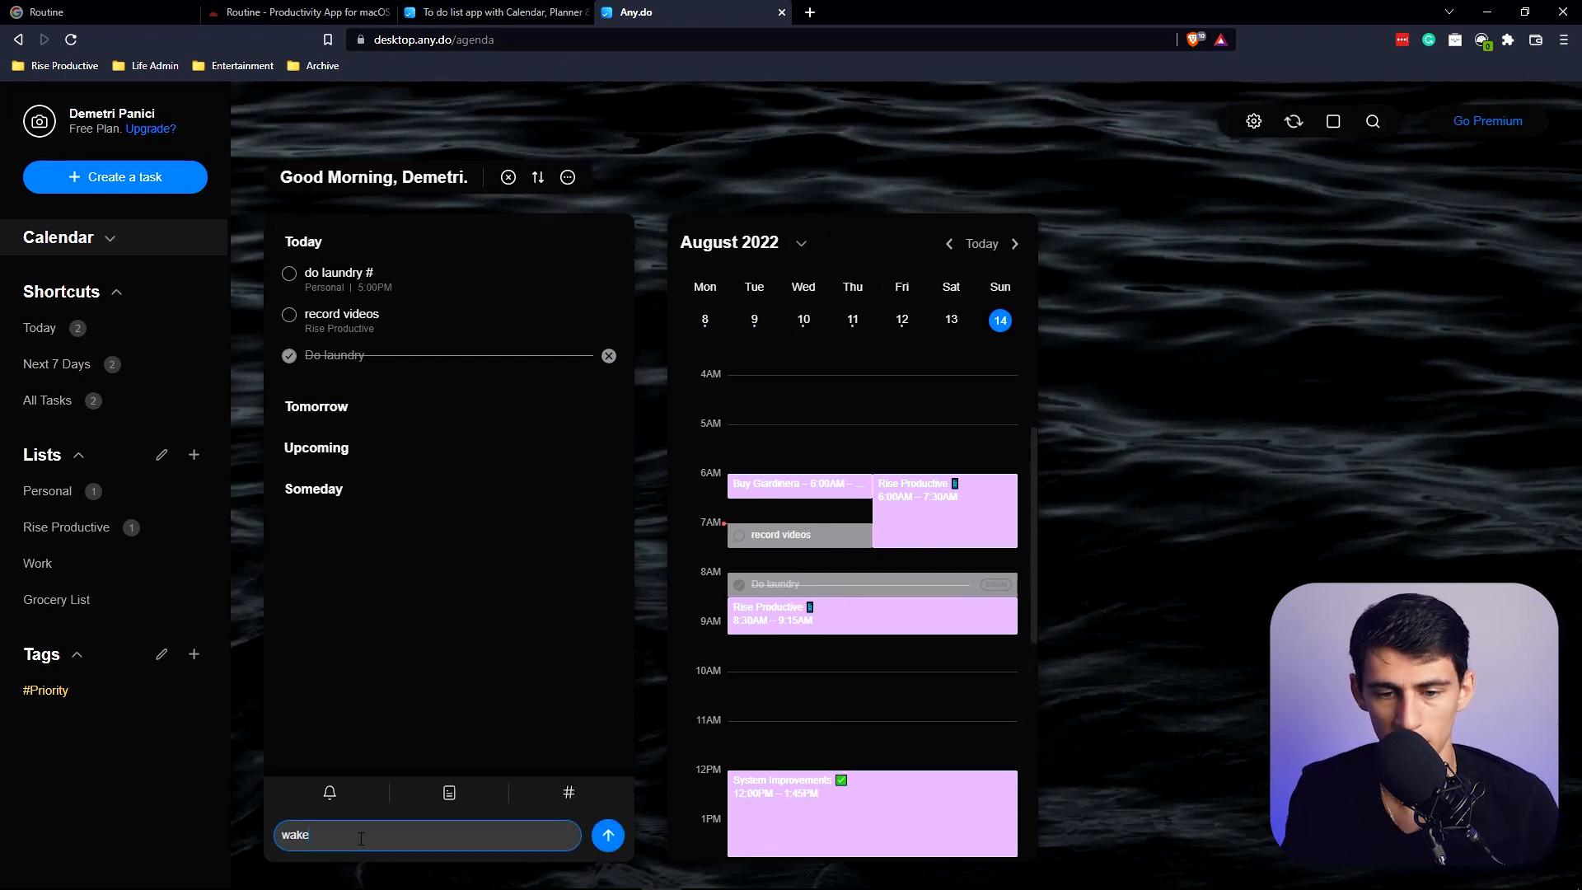
text(up @6am today)
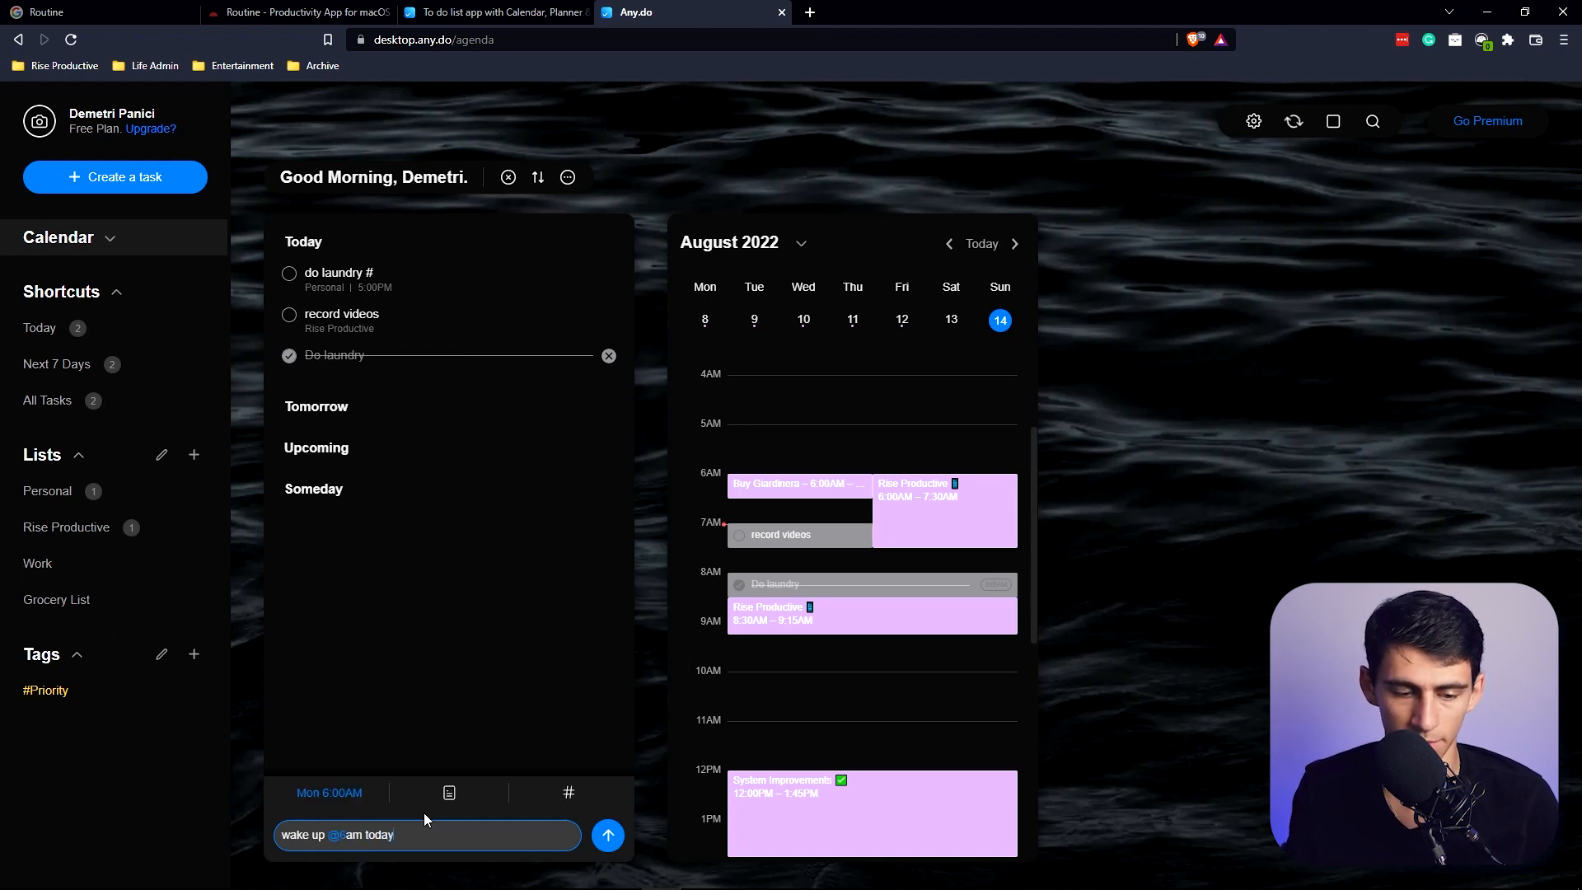
key(BackSpace)
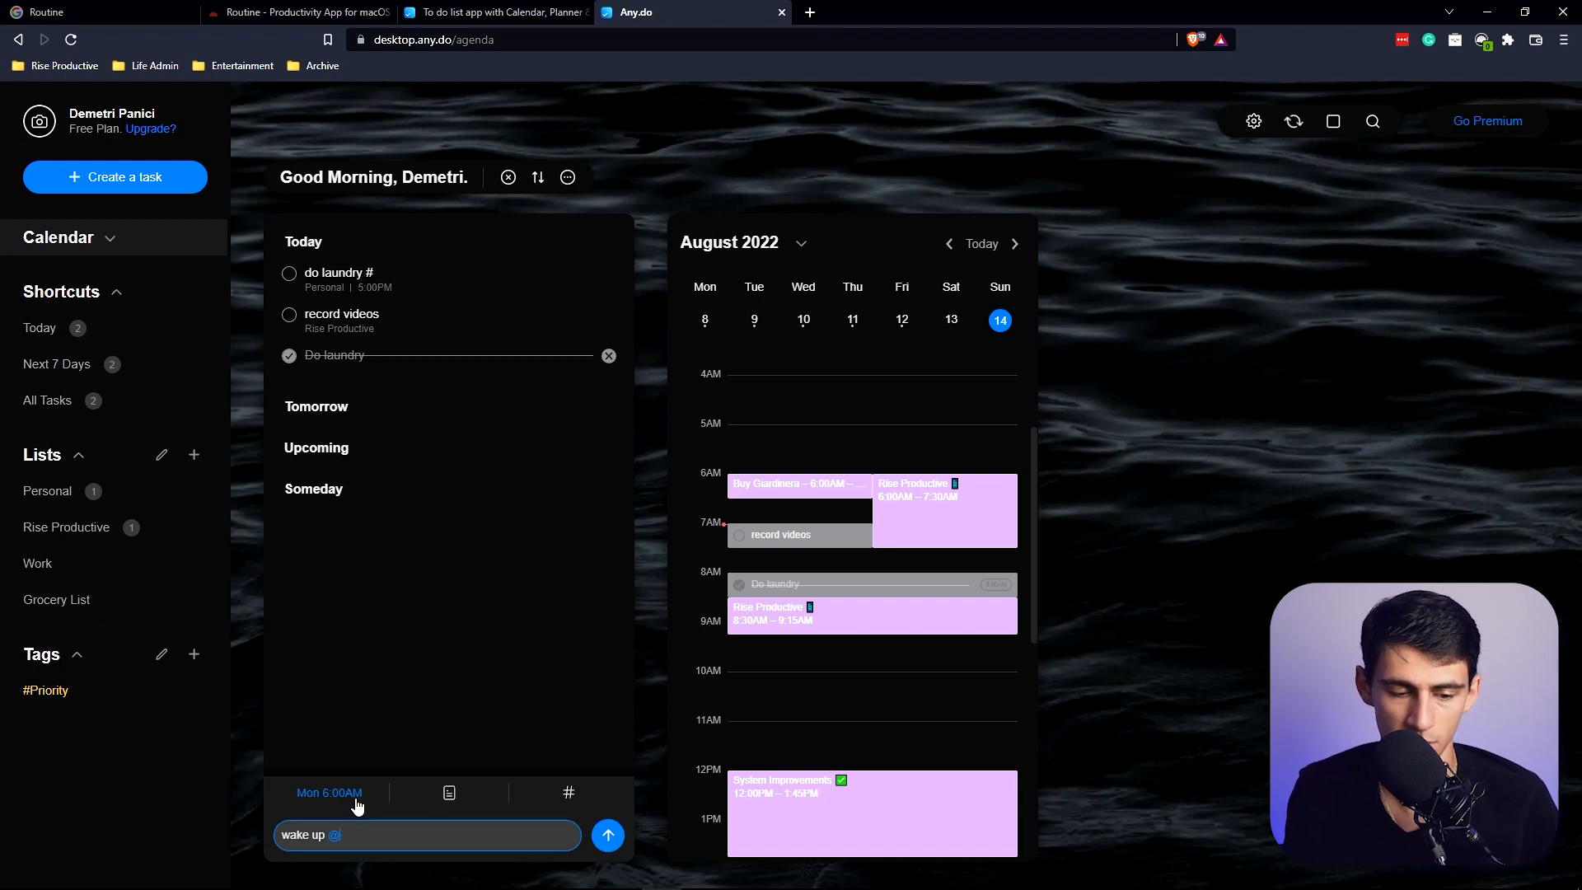
text(call ah)
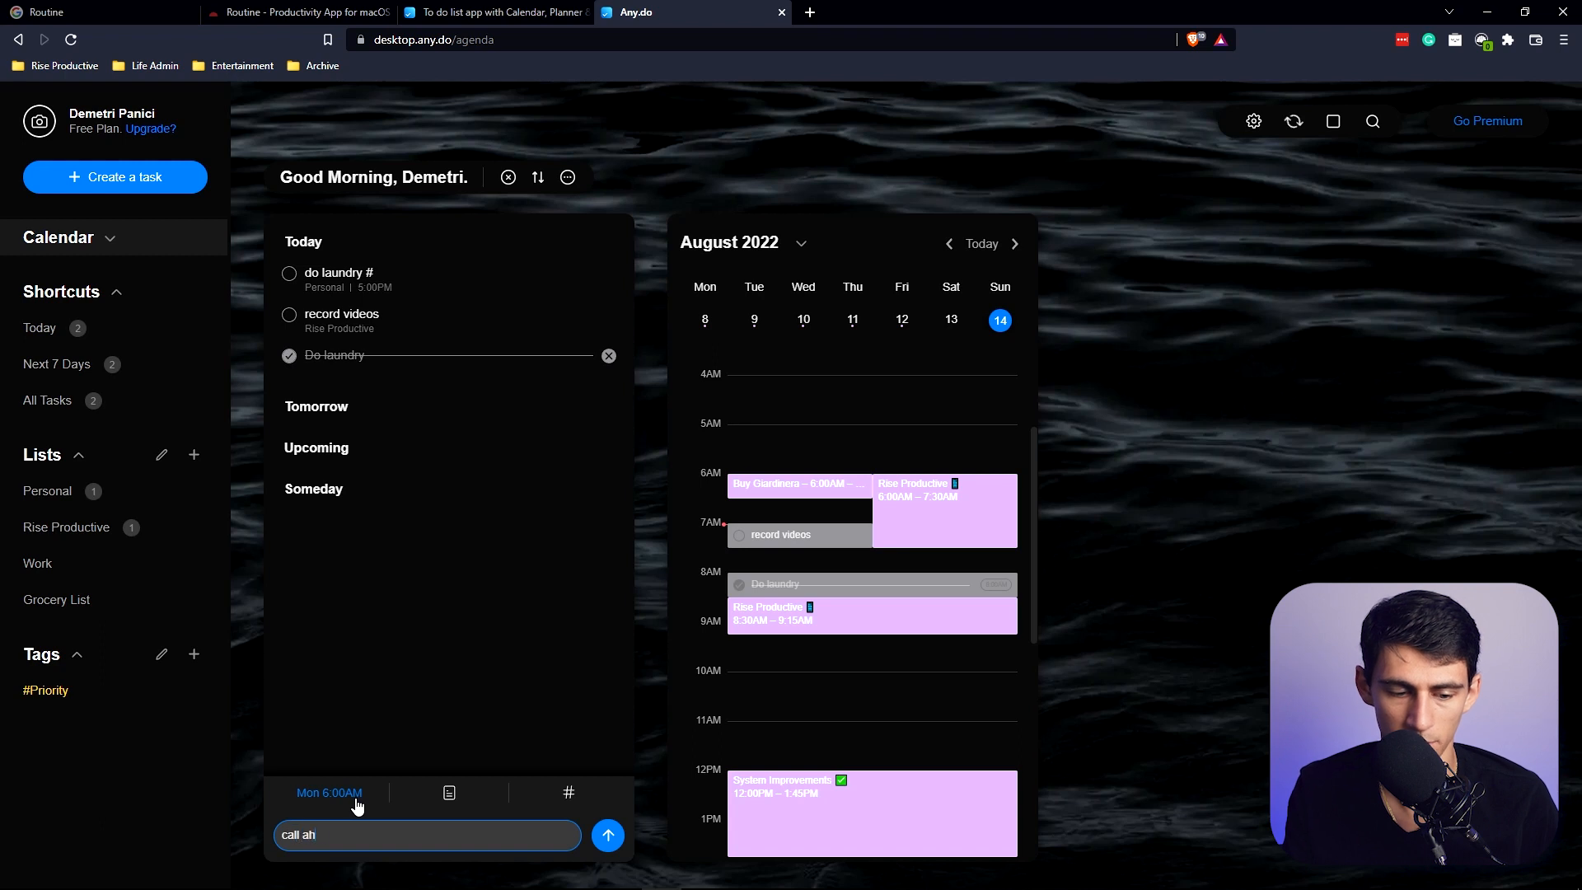
text(met @8:30)
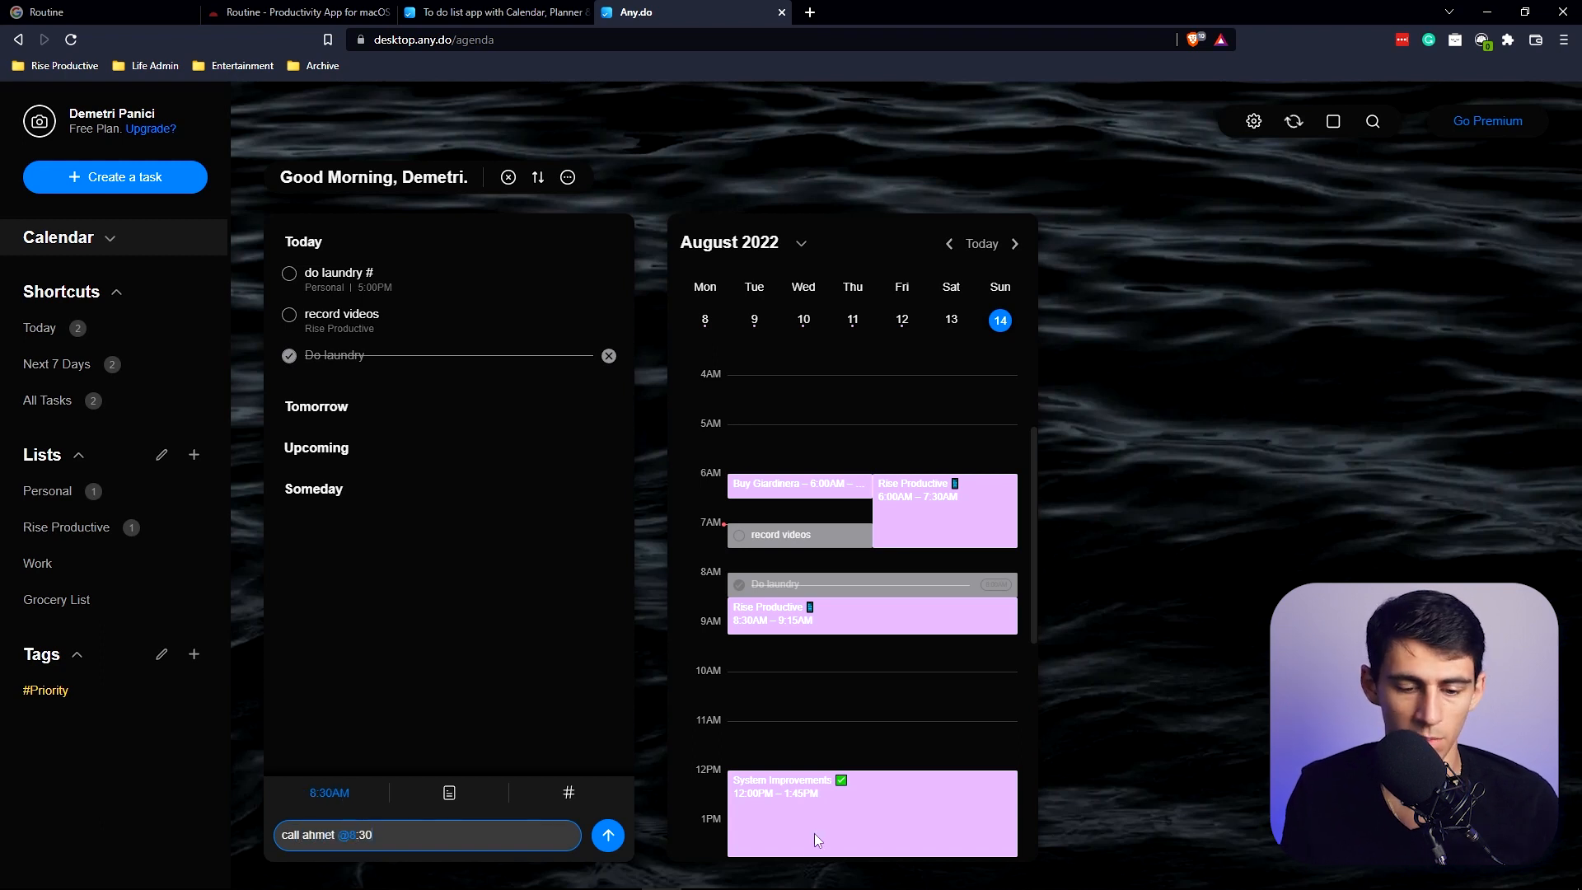
click(607, 835)
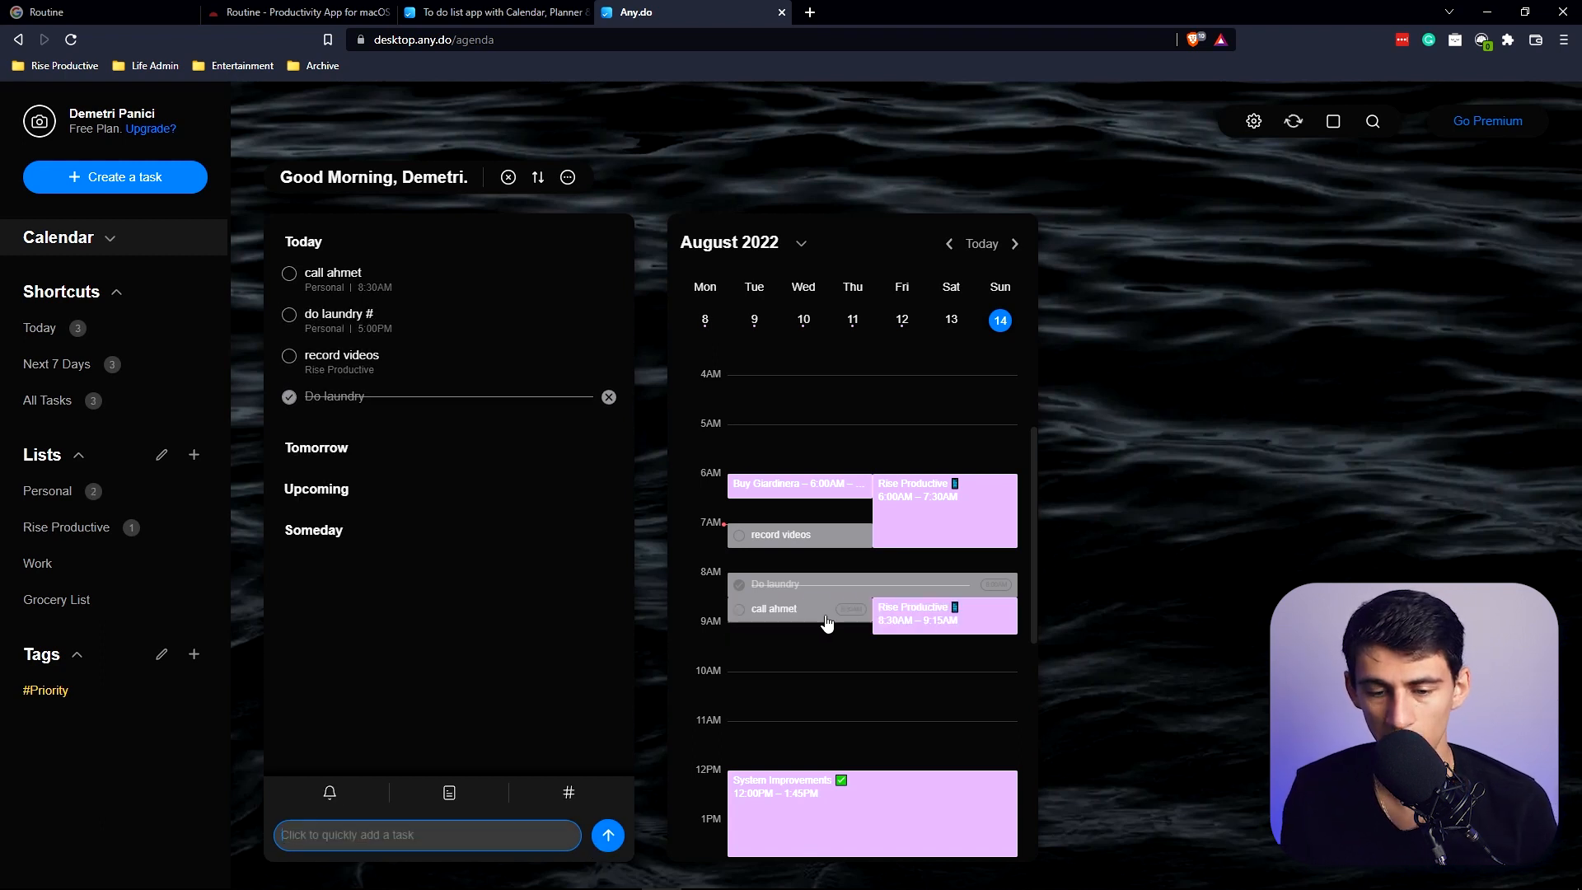
Peek at the Rise Productive calendar event, then view the call ahmet task's details.
click(943, 613)
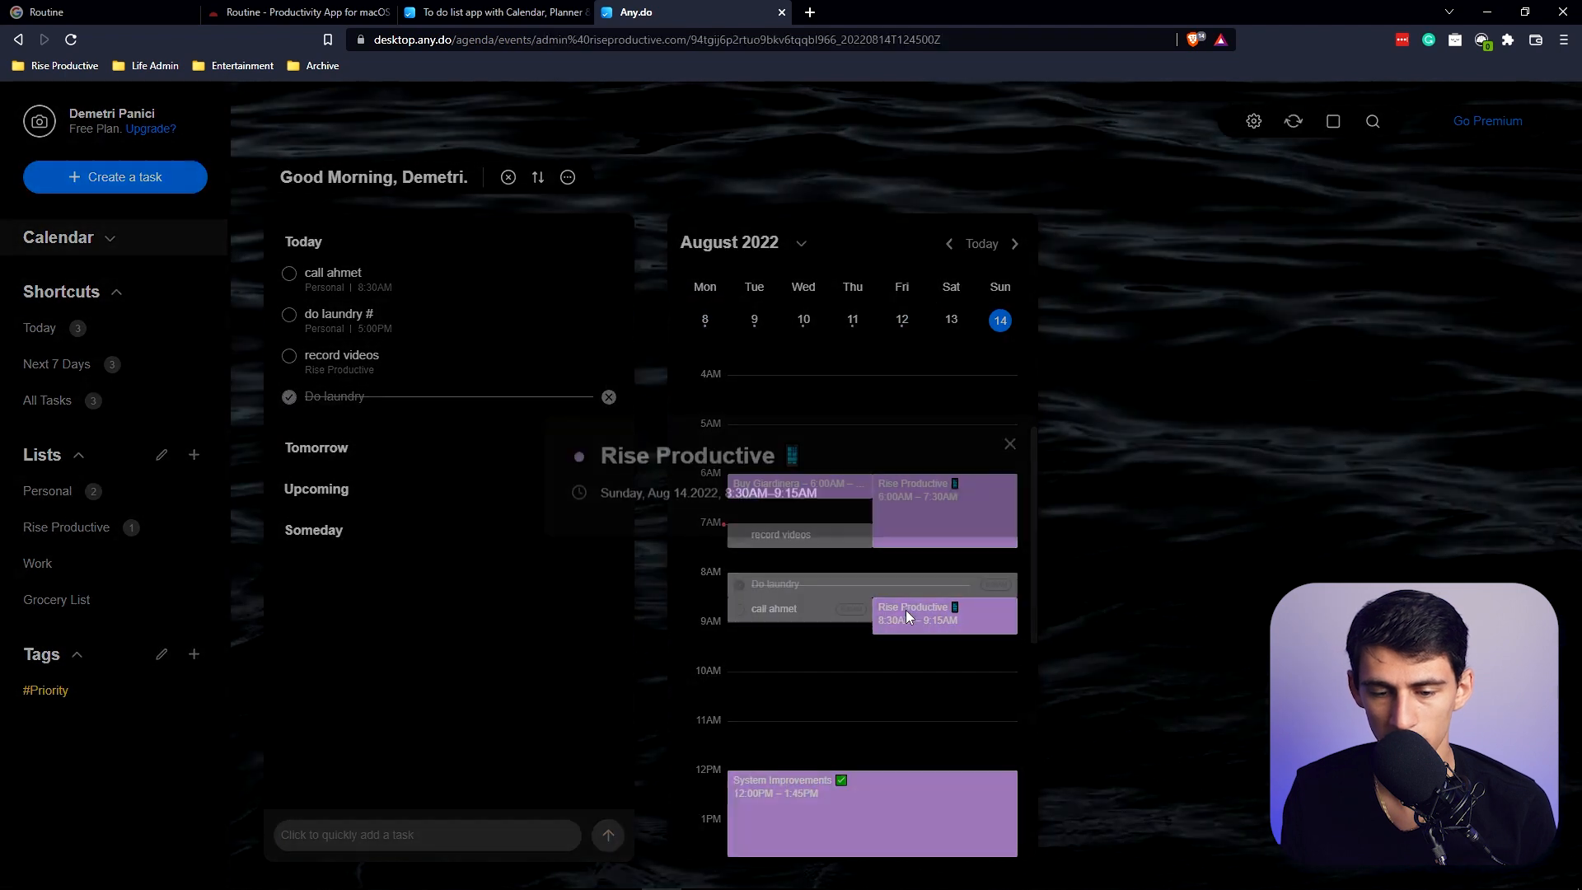
click(1008, 444)
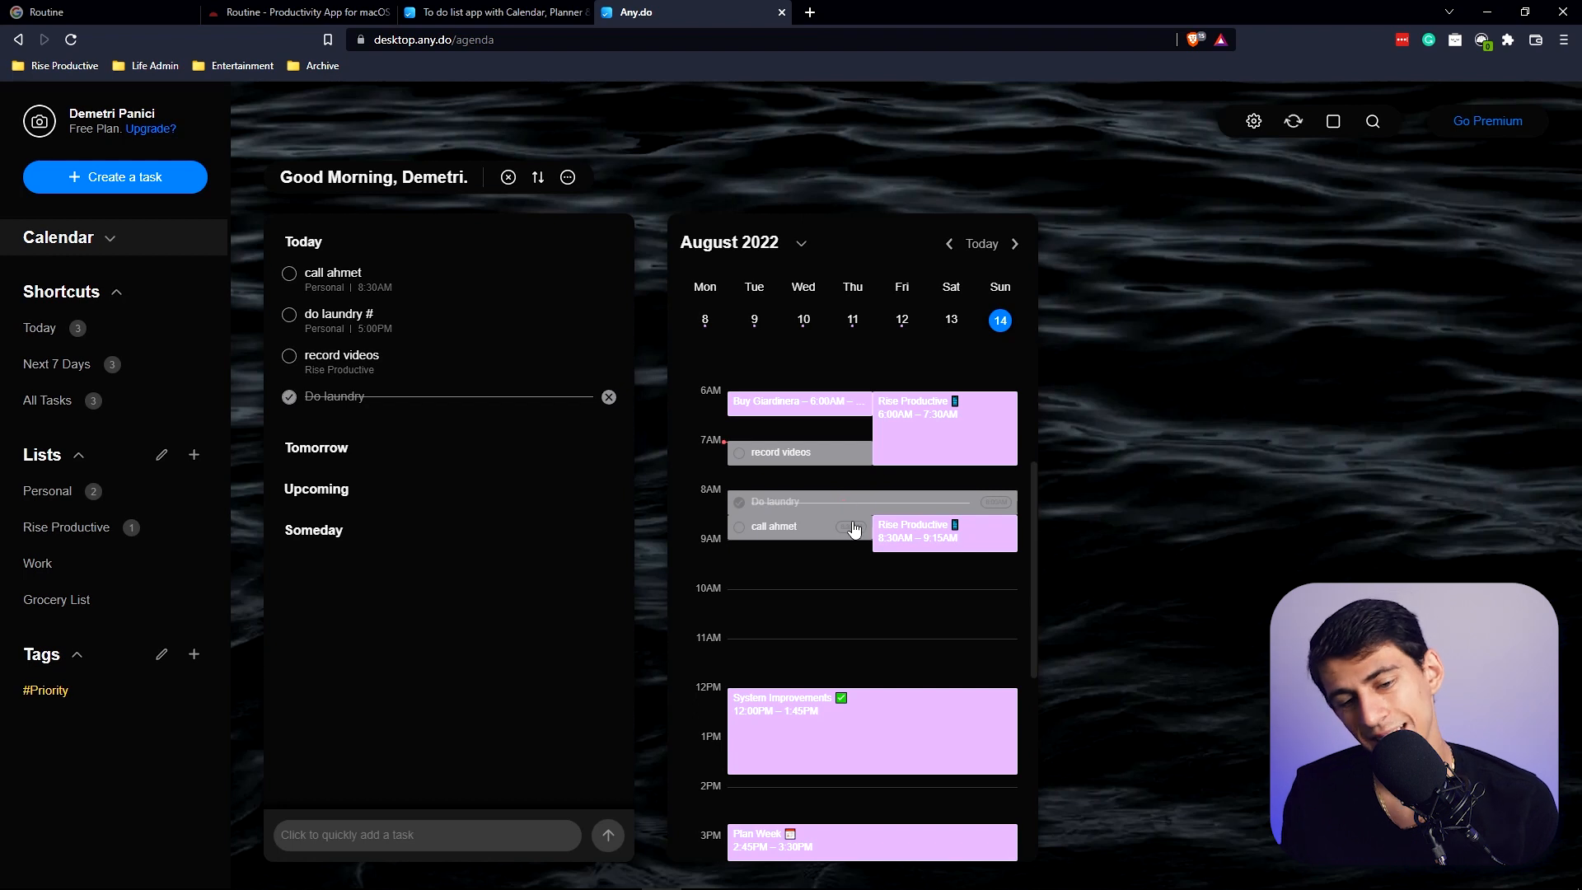
click(772, 525)
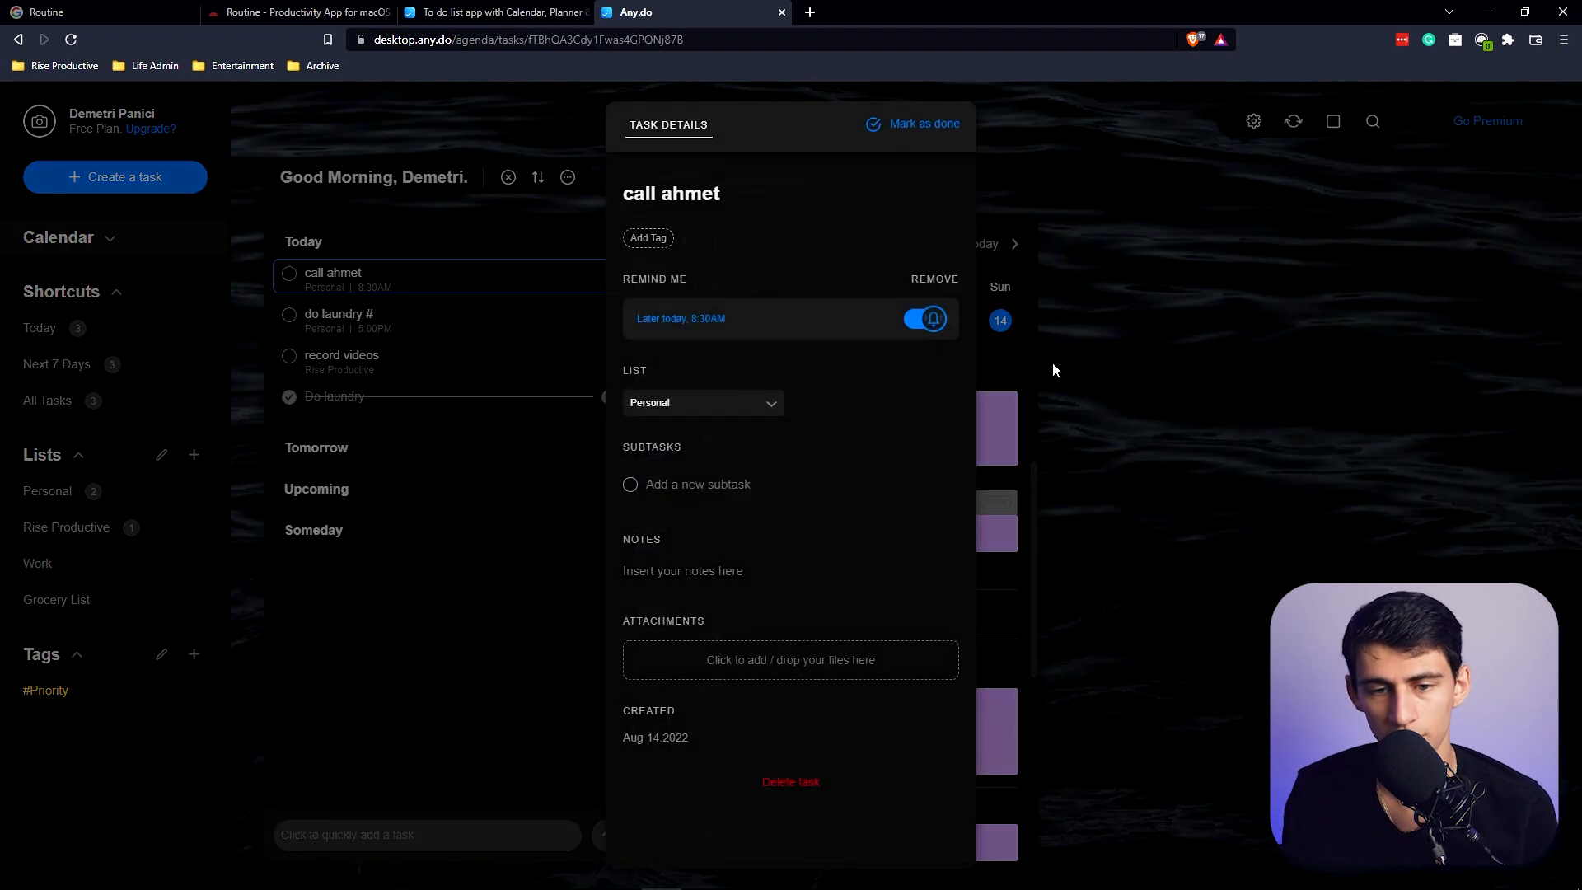
Browse the Next 7 Days and Today views, then bring up the Personal list.
click(697, 484)
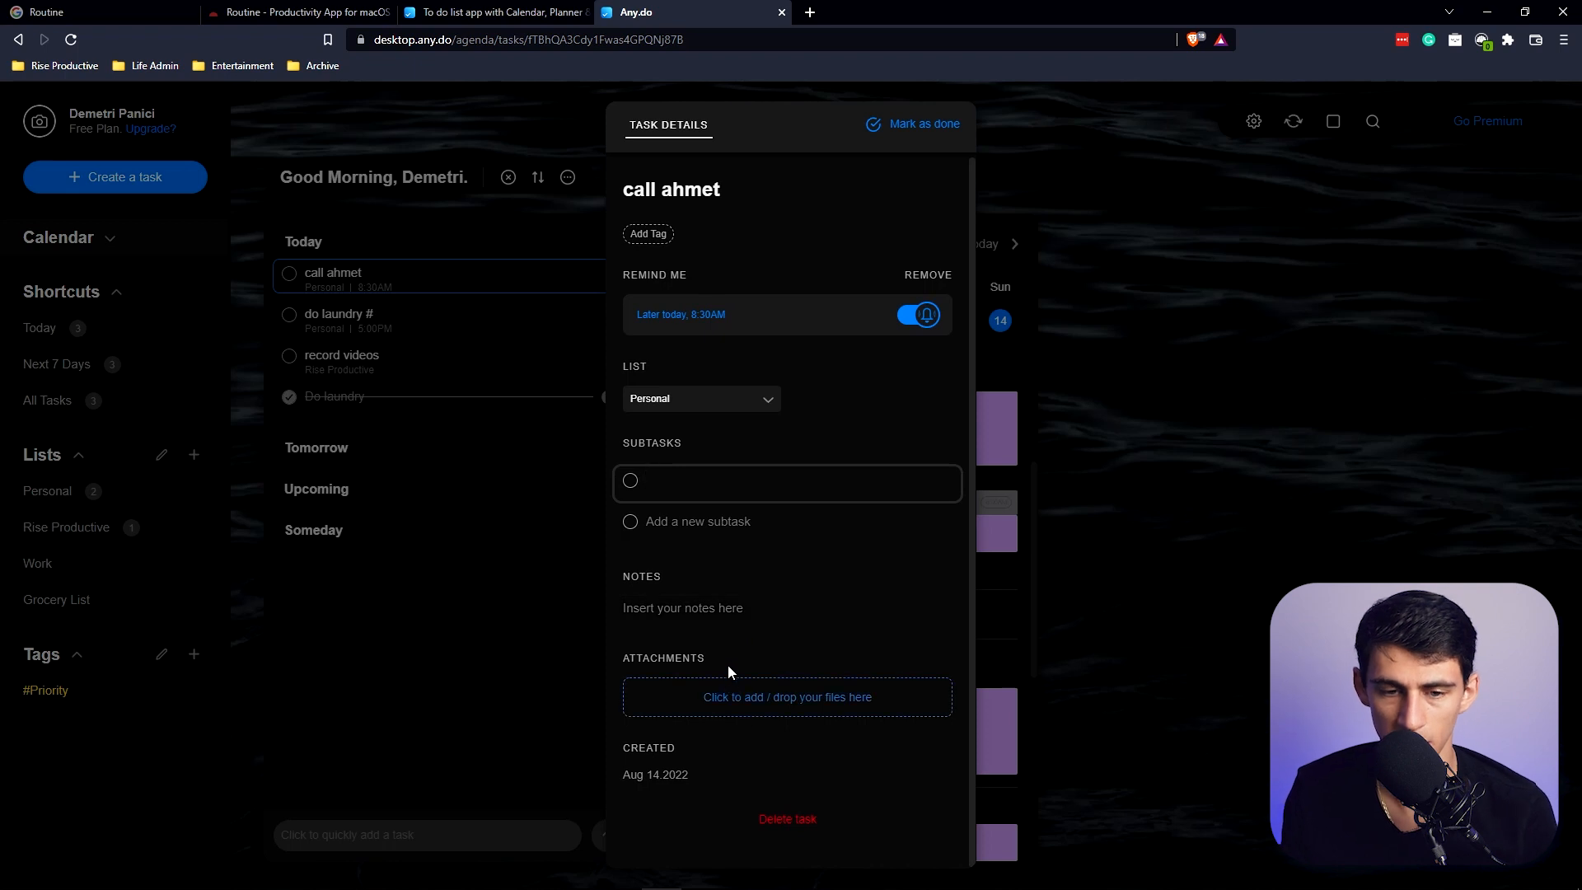
click(55, 364)
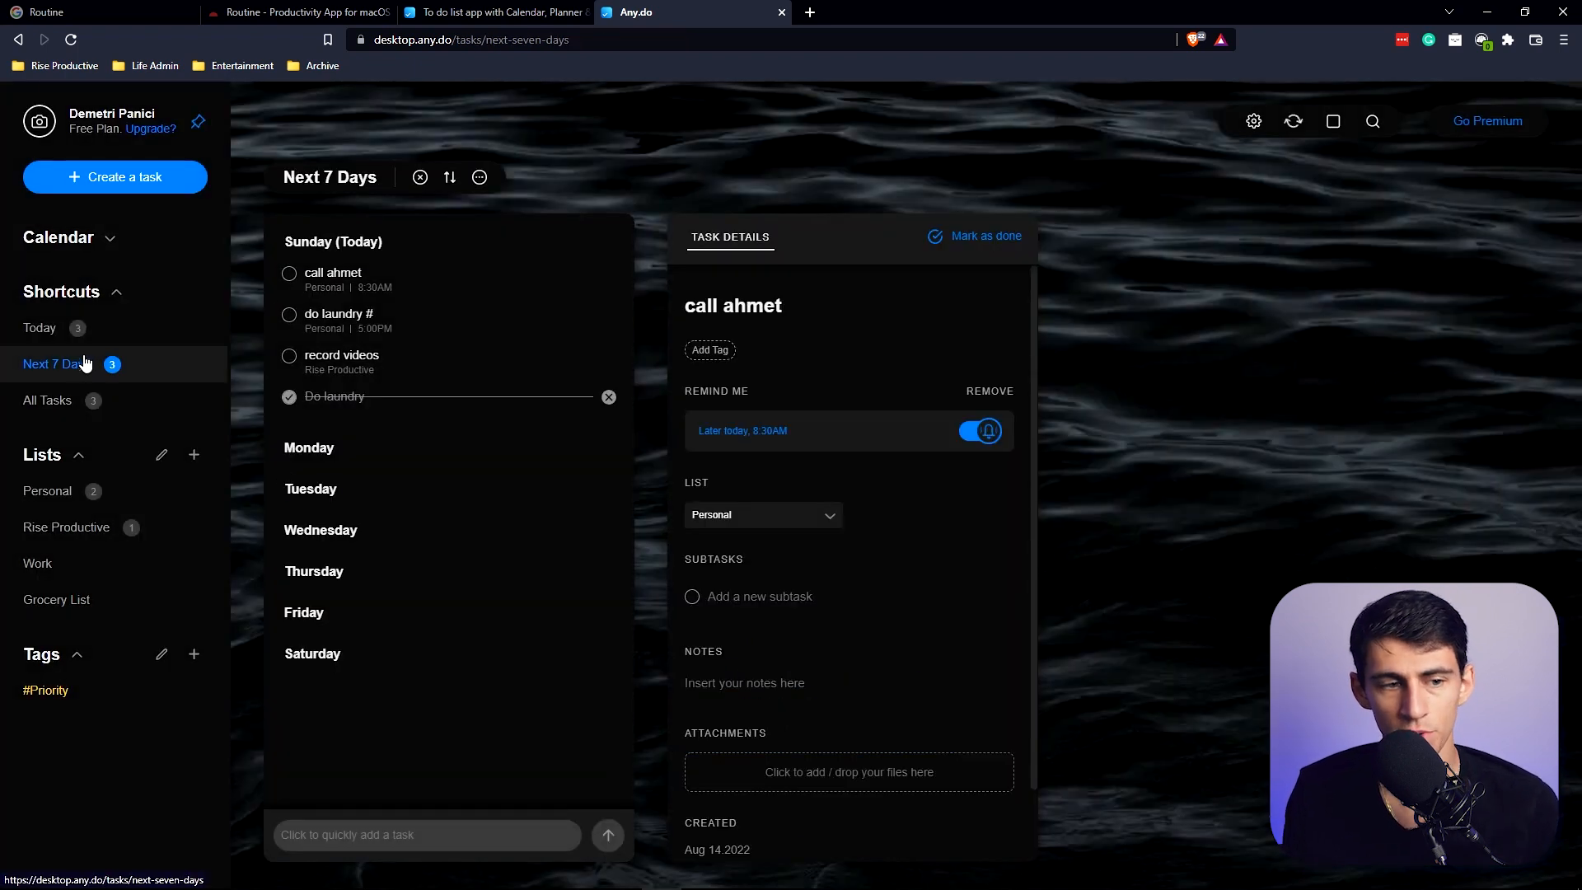
click(40, 327)
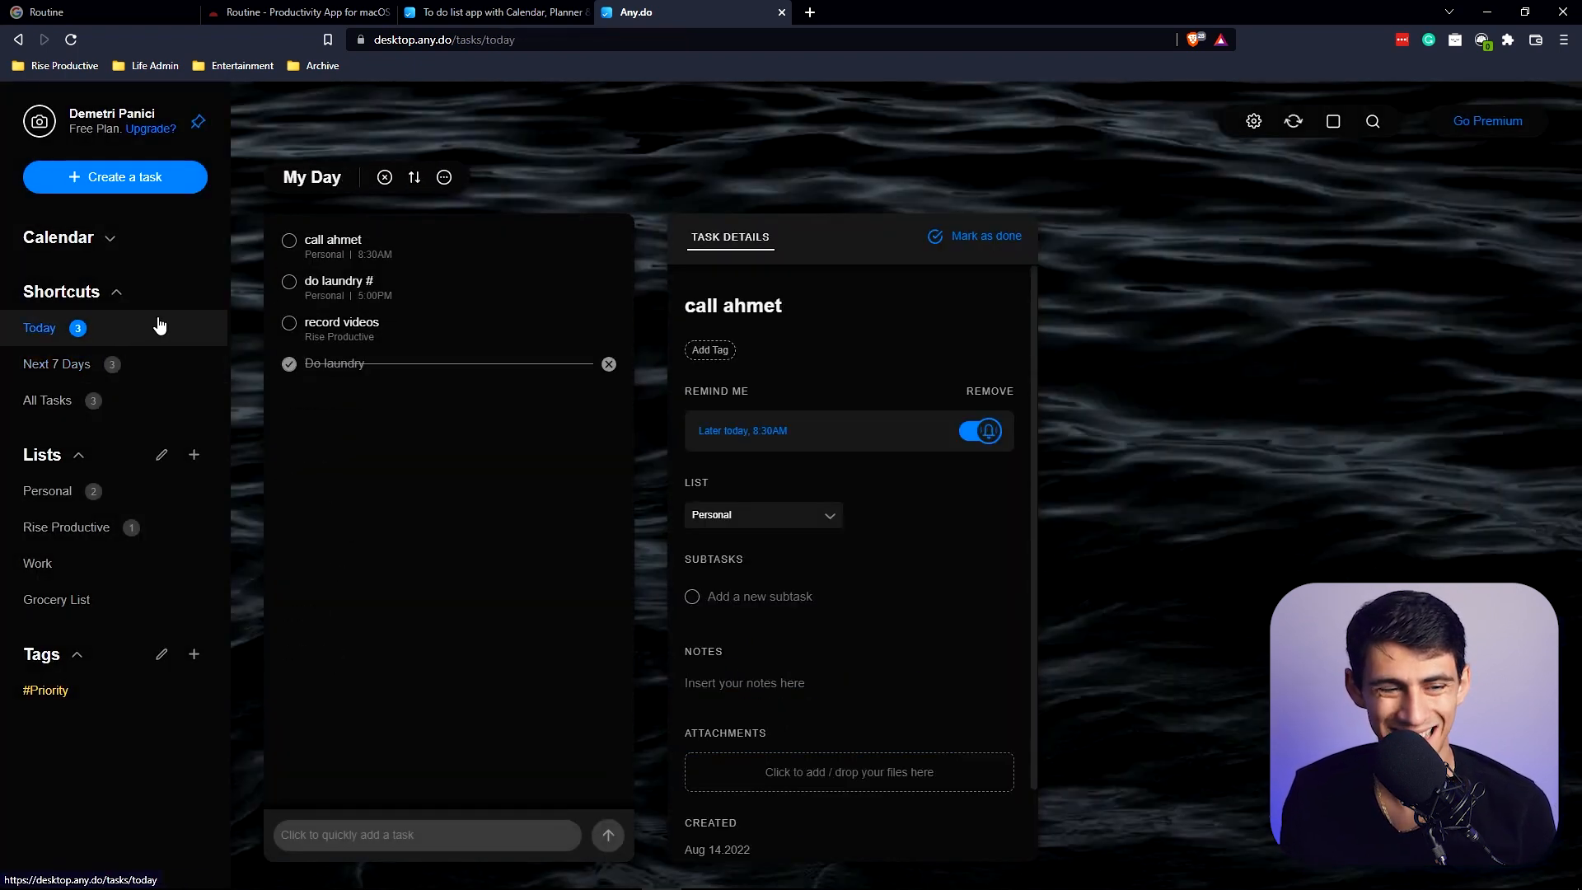
click(57, 364)
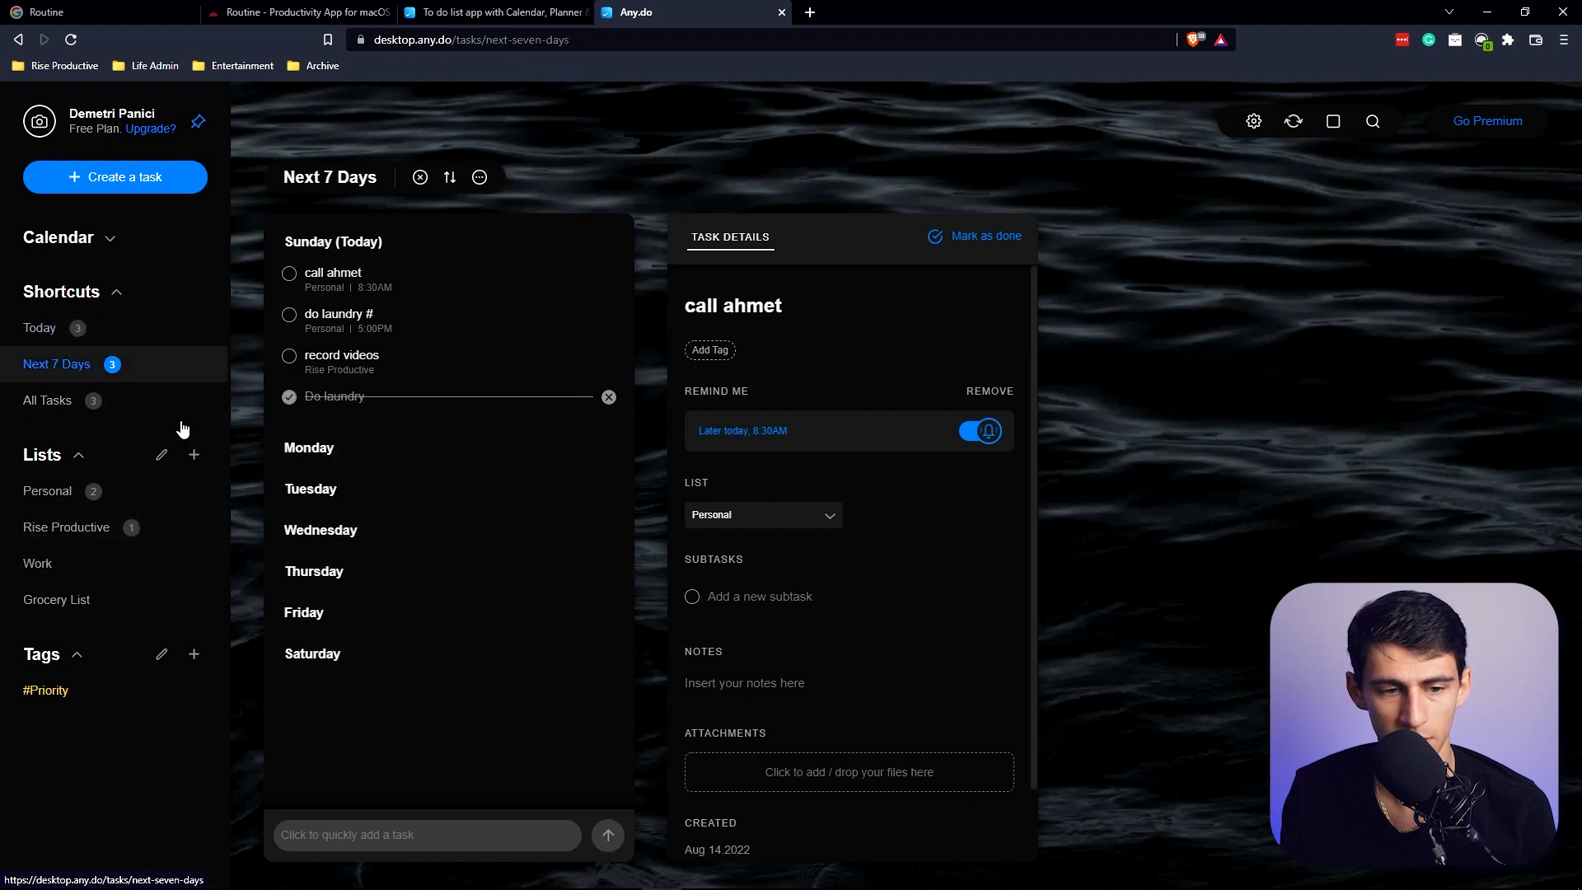
click(46, 400)
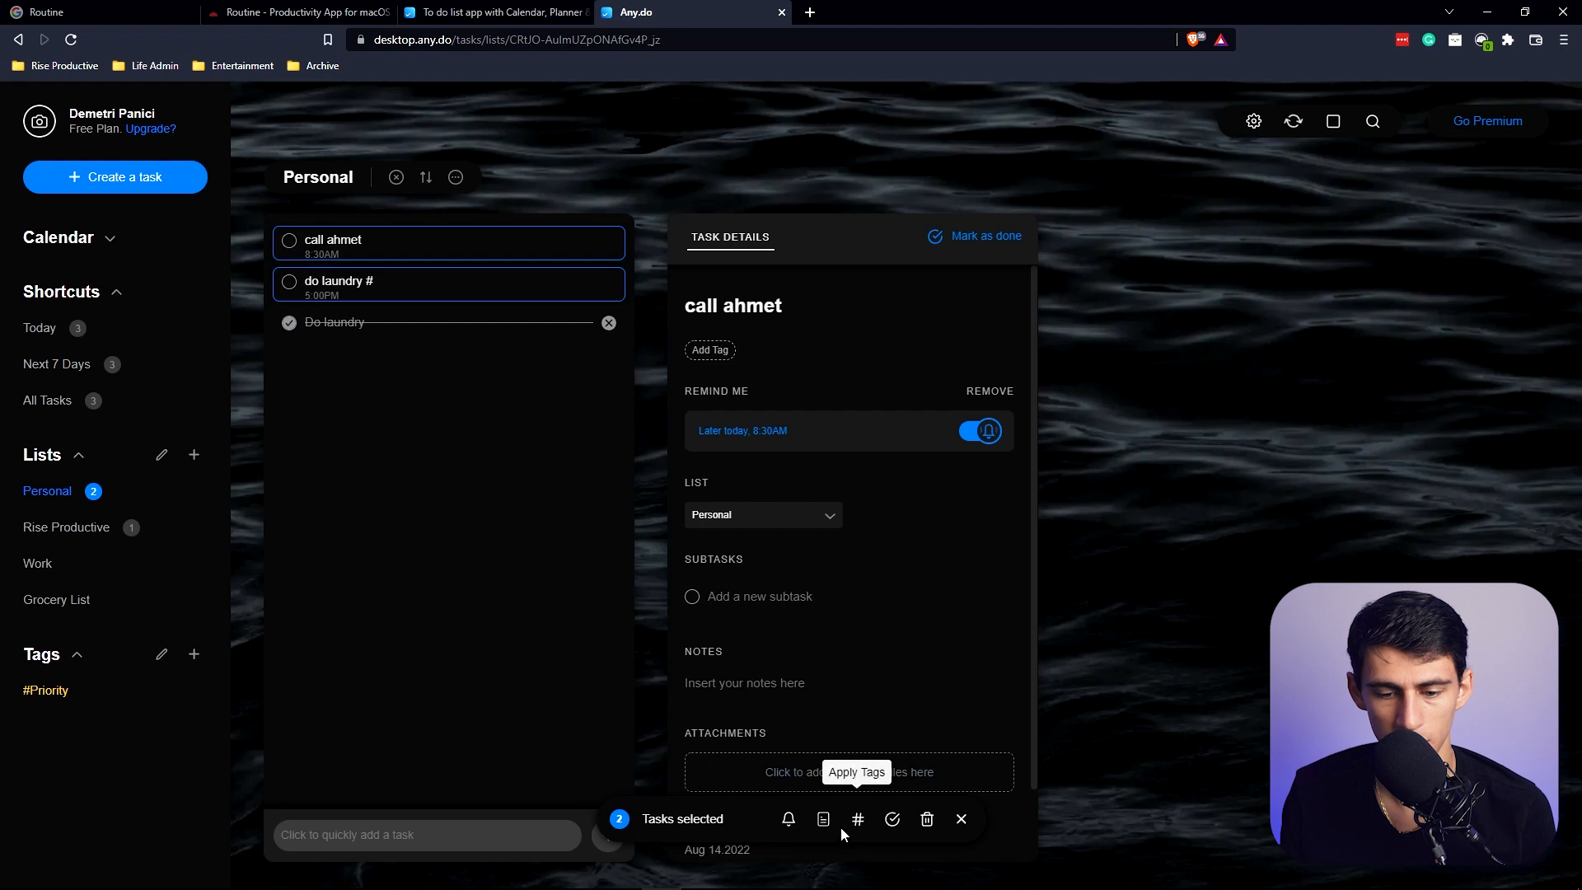
click(823, 818)
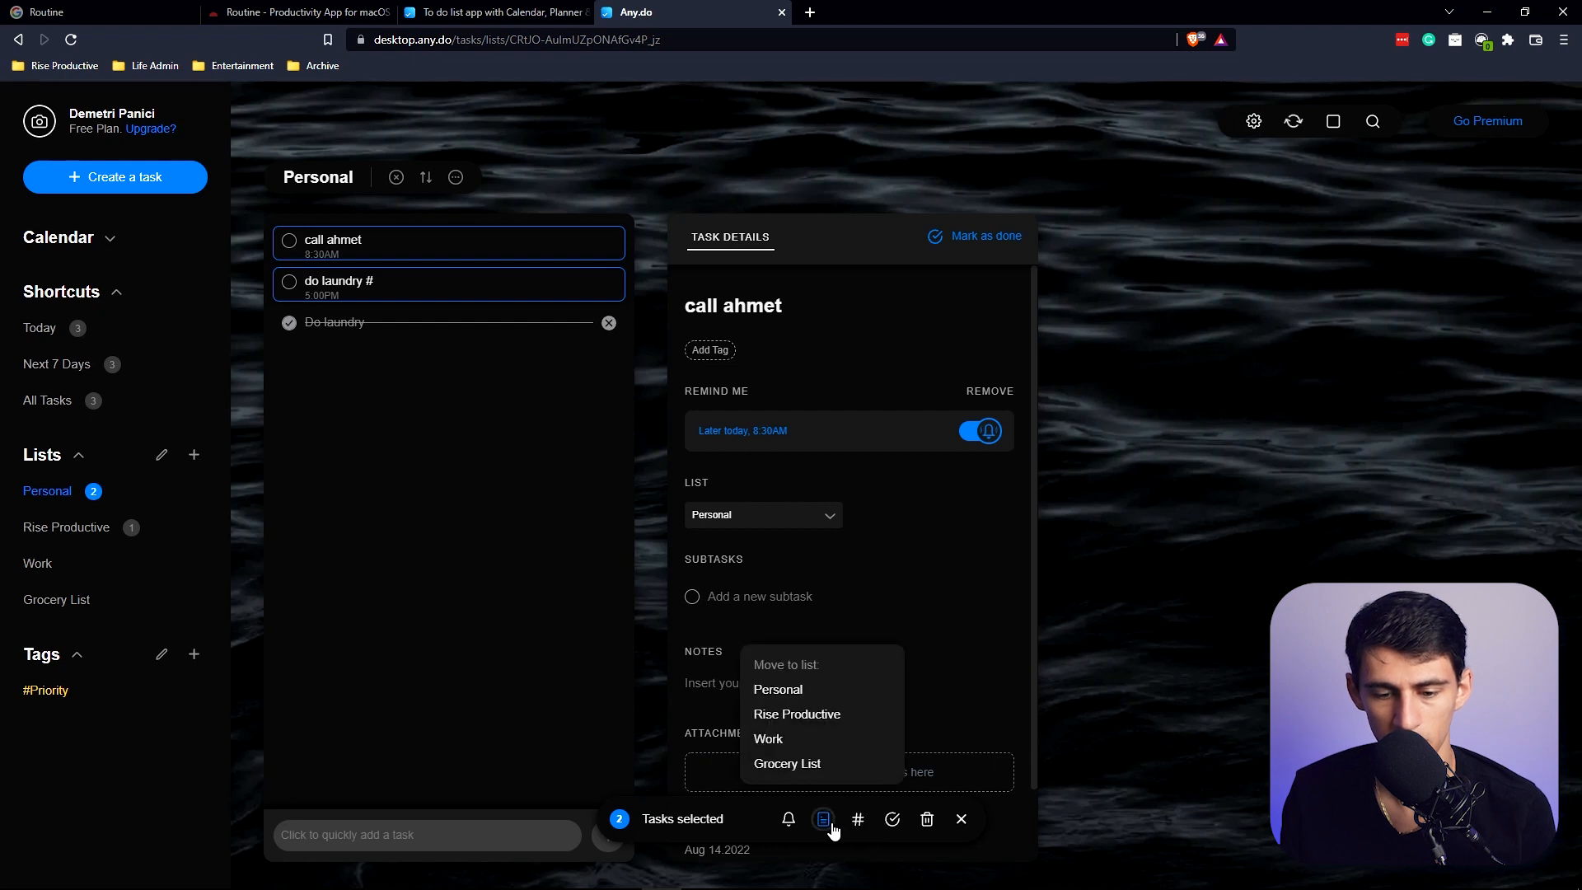
mouse_move(796, 713)
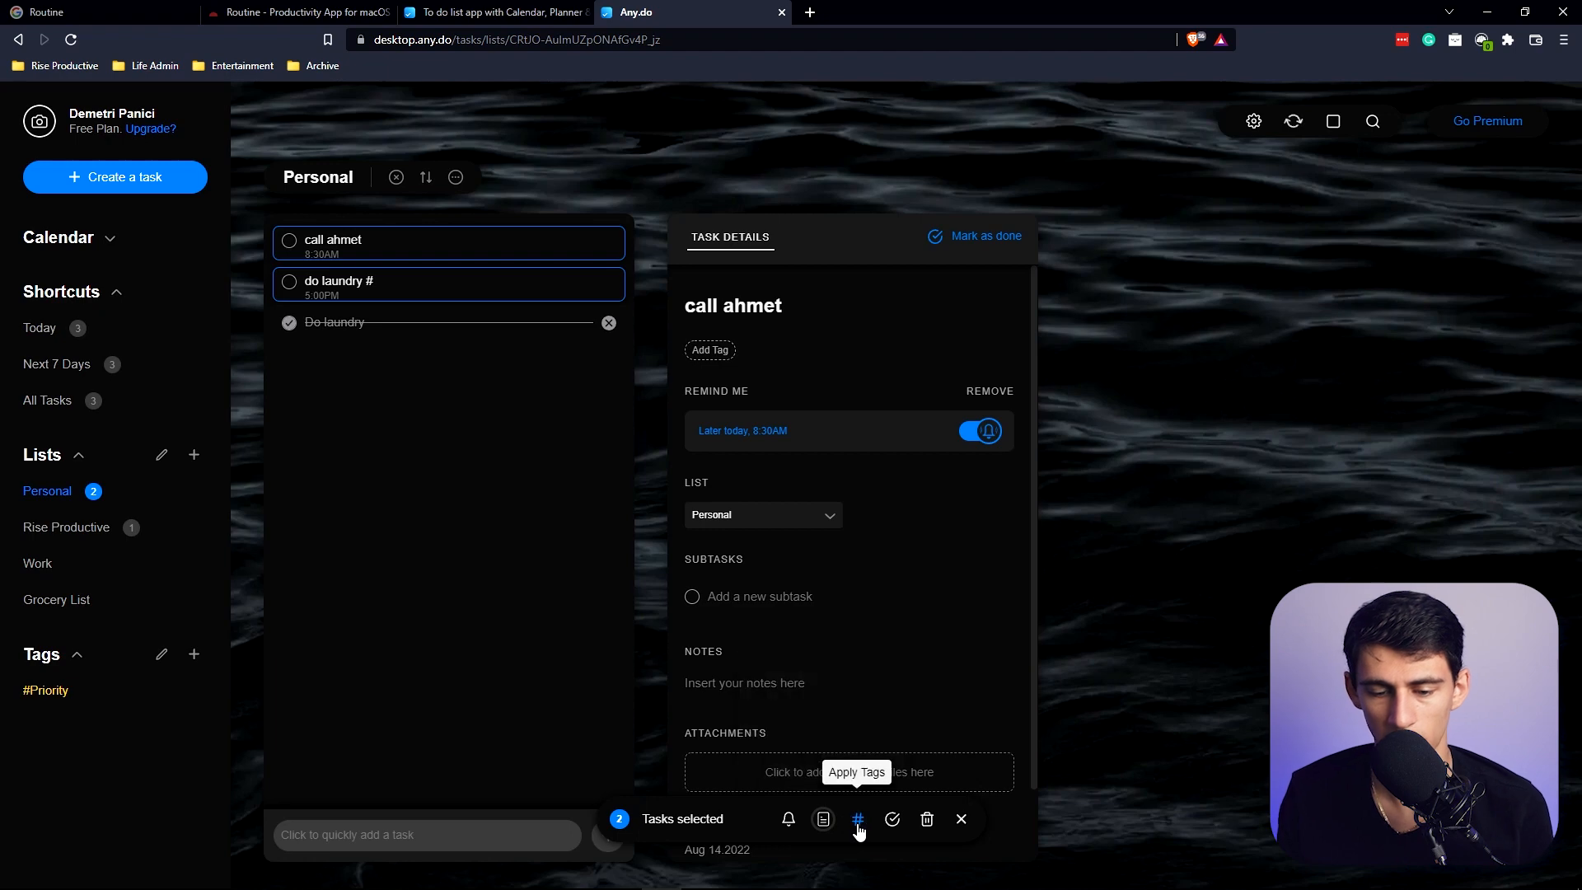
click(857, 818)
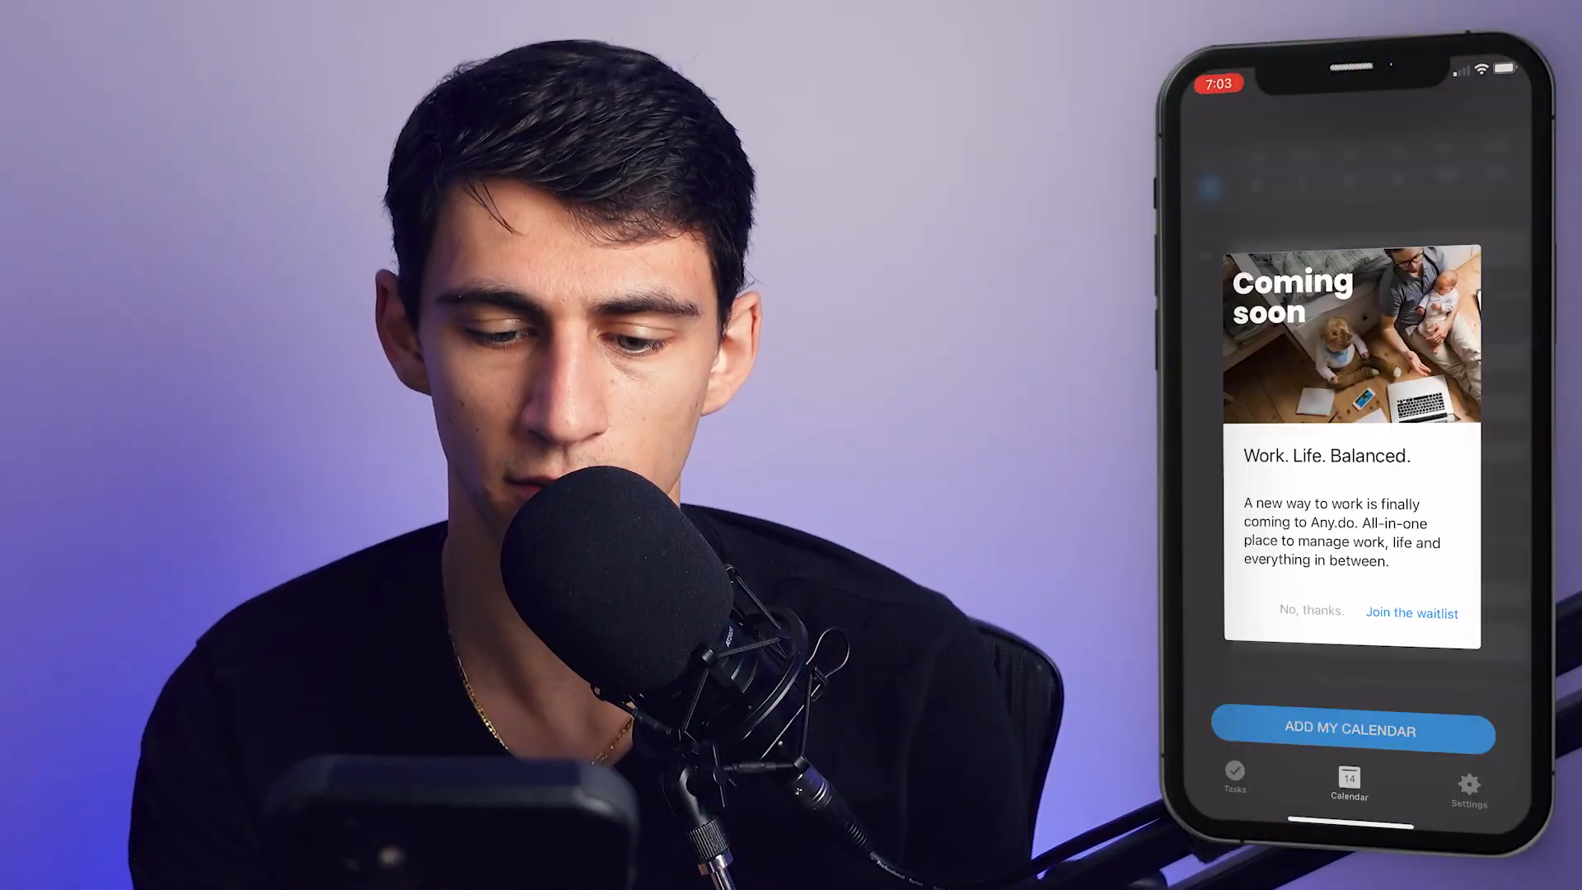
Decline the Coming soon work waitlist announcement and scroll through today's calendar.
click(1311, 611)
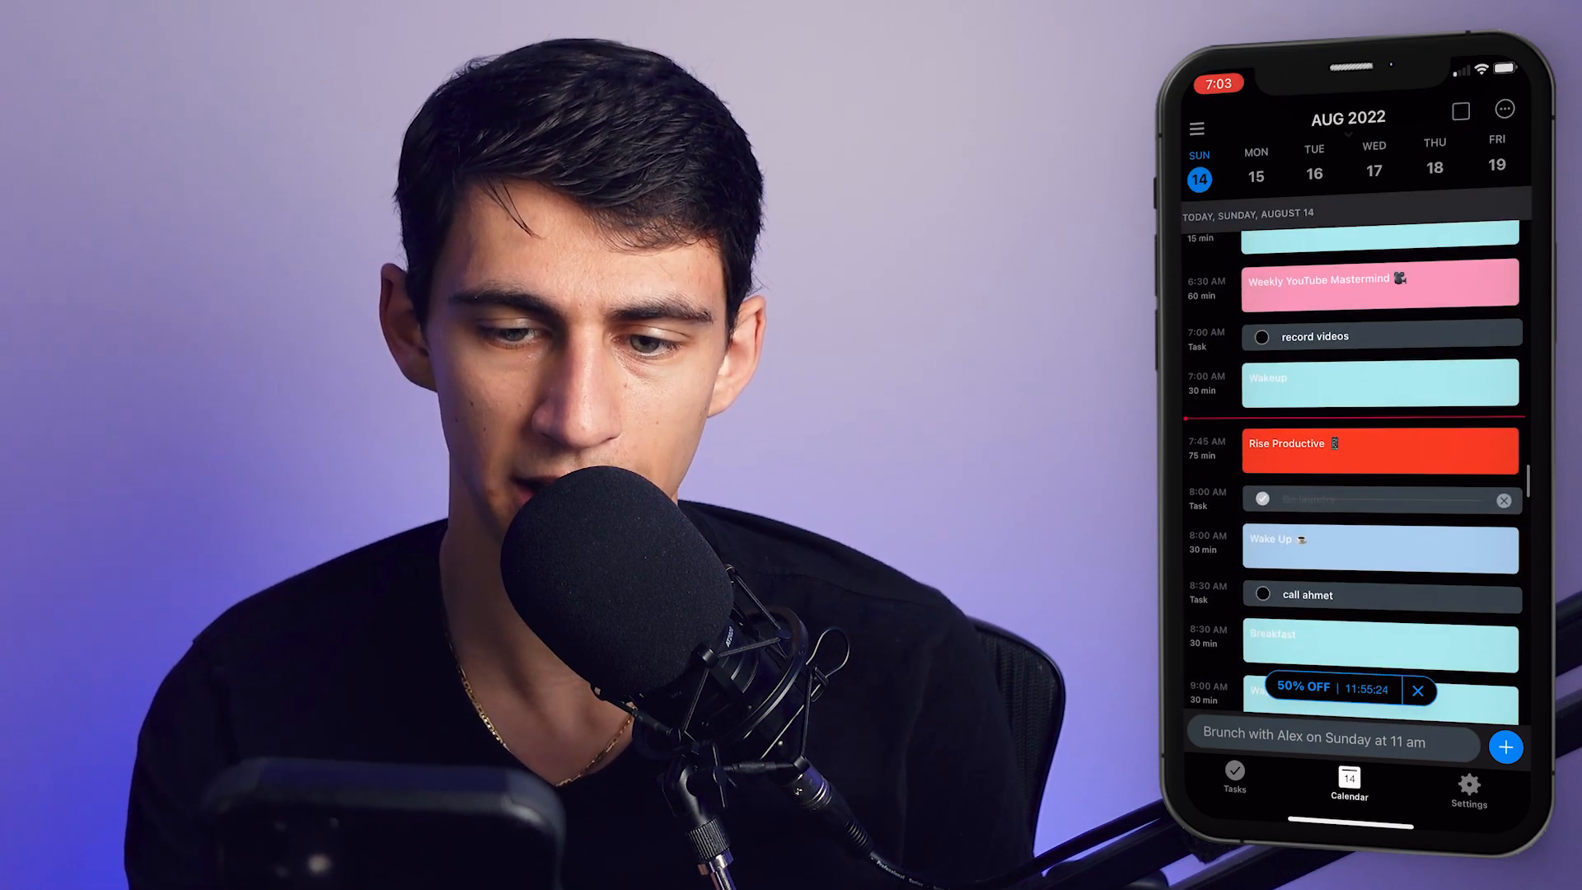
scroll(down, 3)
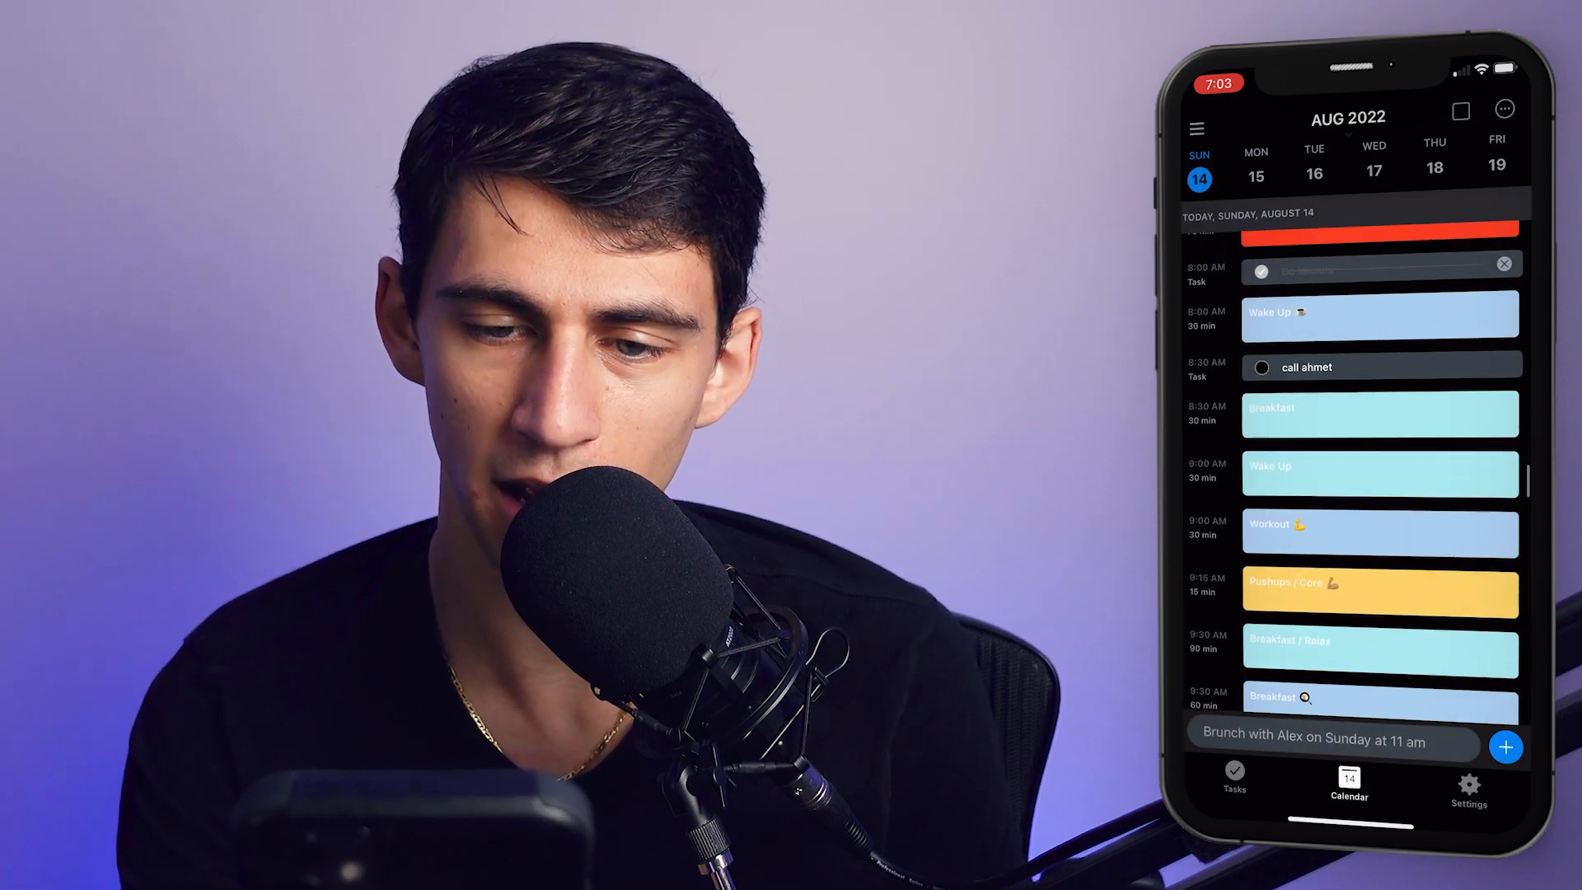
click(1505, 109)
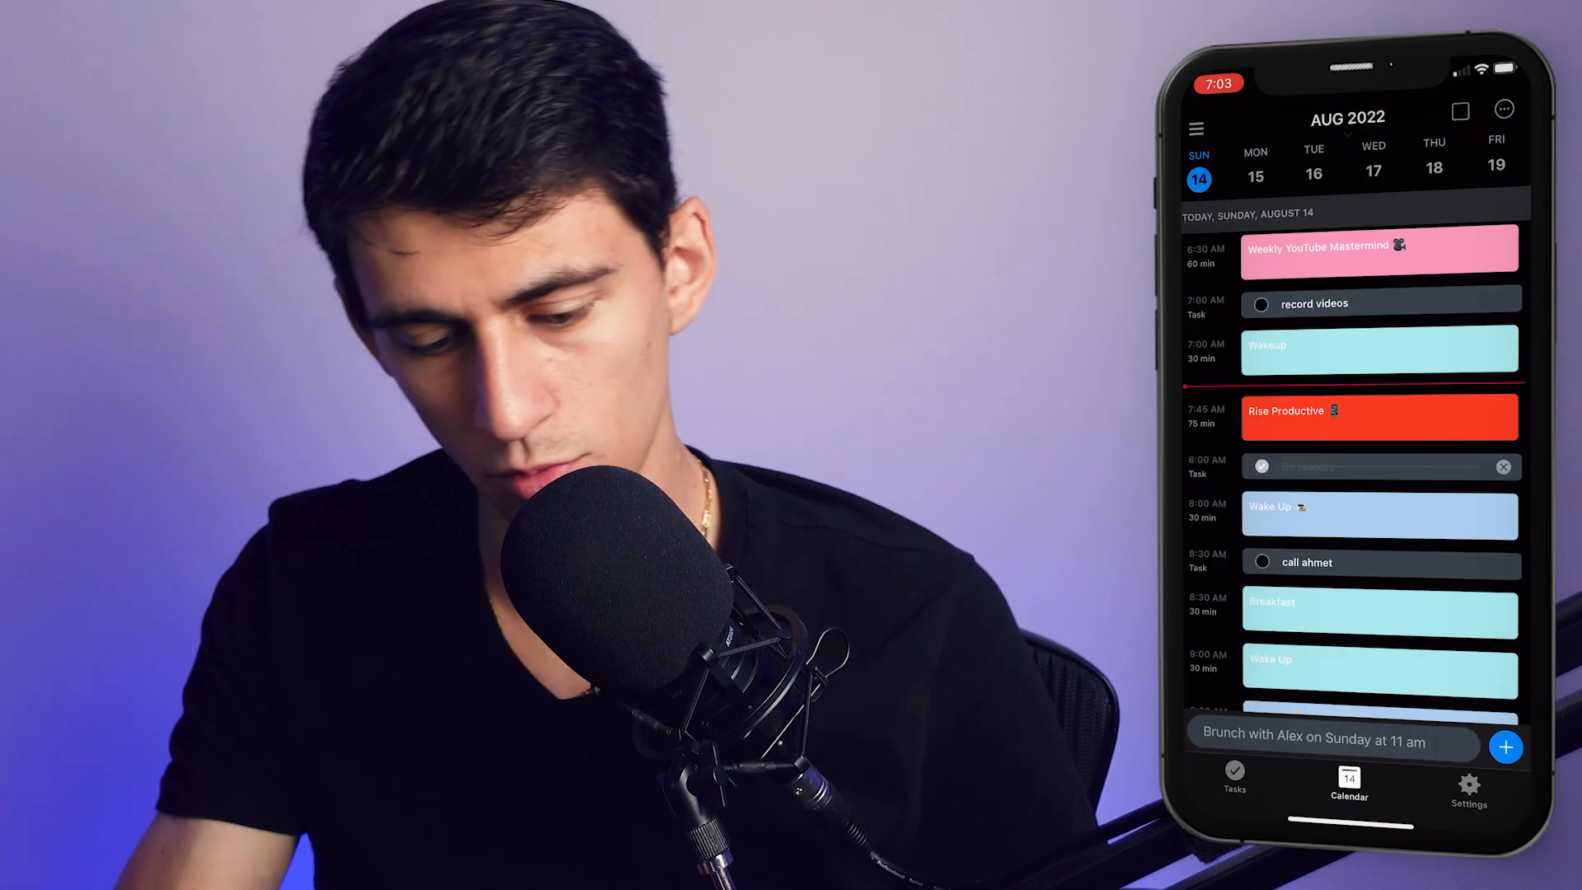
scroll(down, 3)
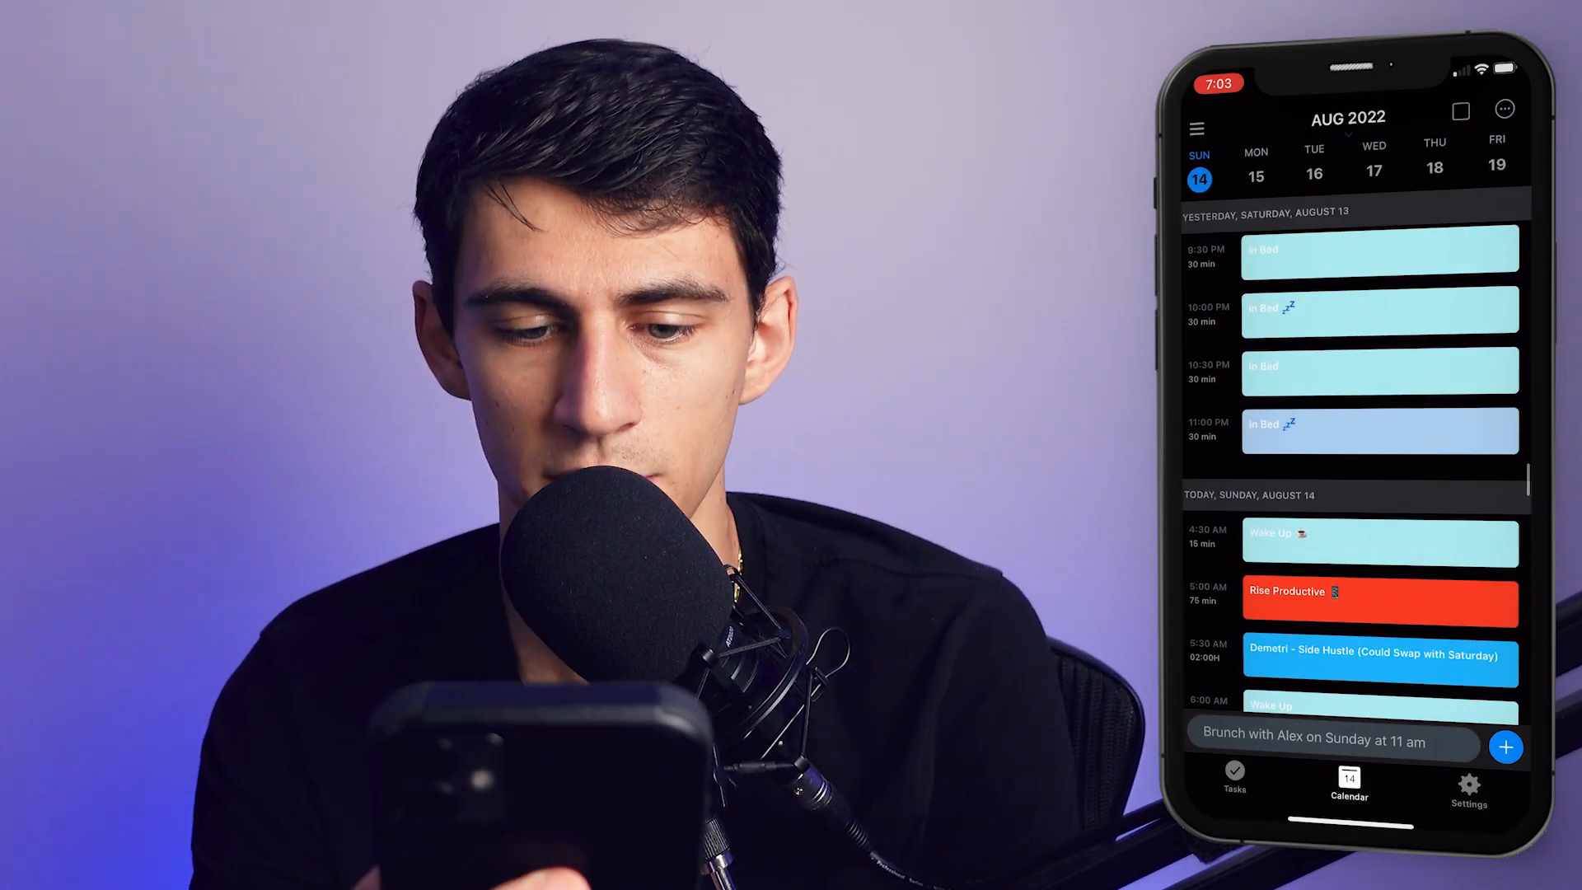
scroll(down, 3)
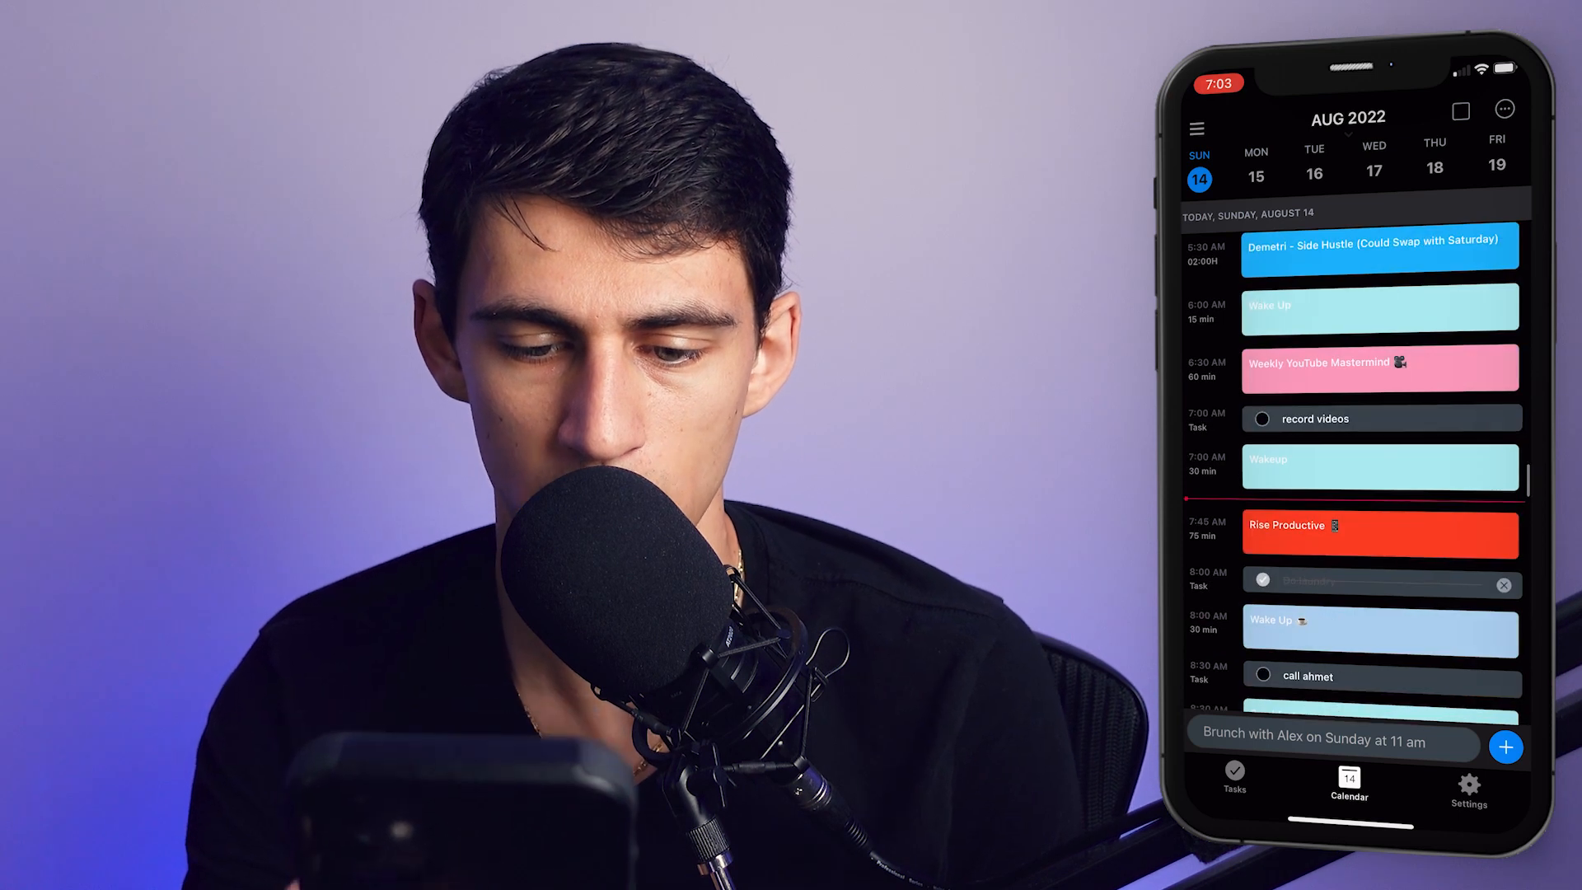
Review the Personal task list, return to today's calendar and start a new event.
click(1233, 782)
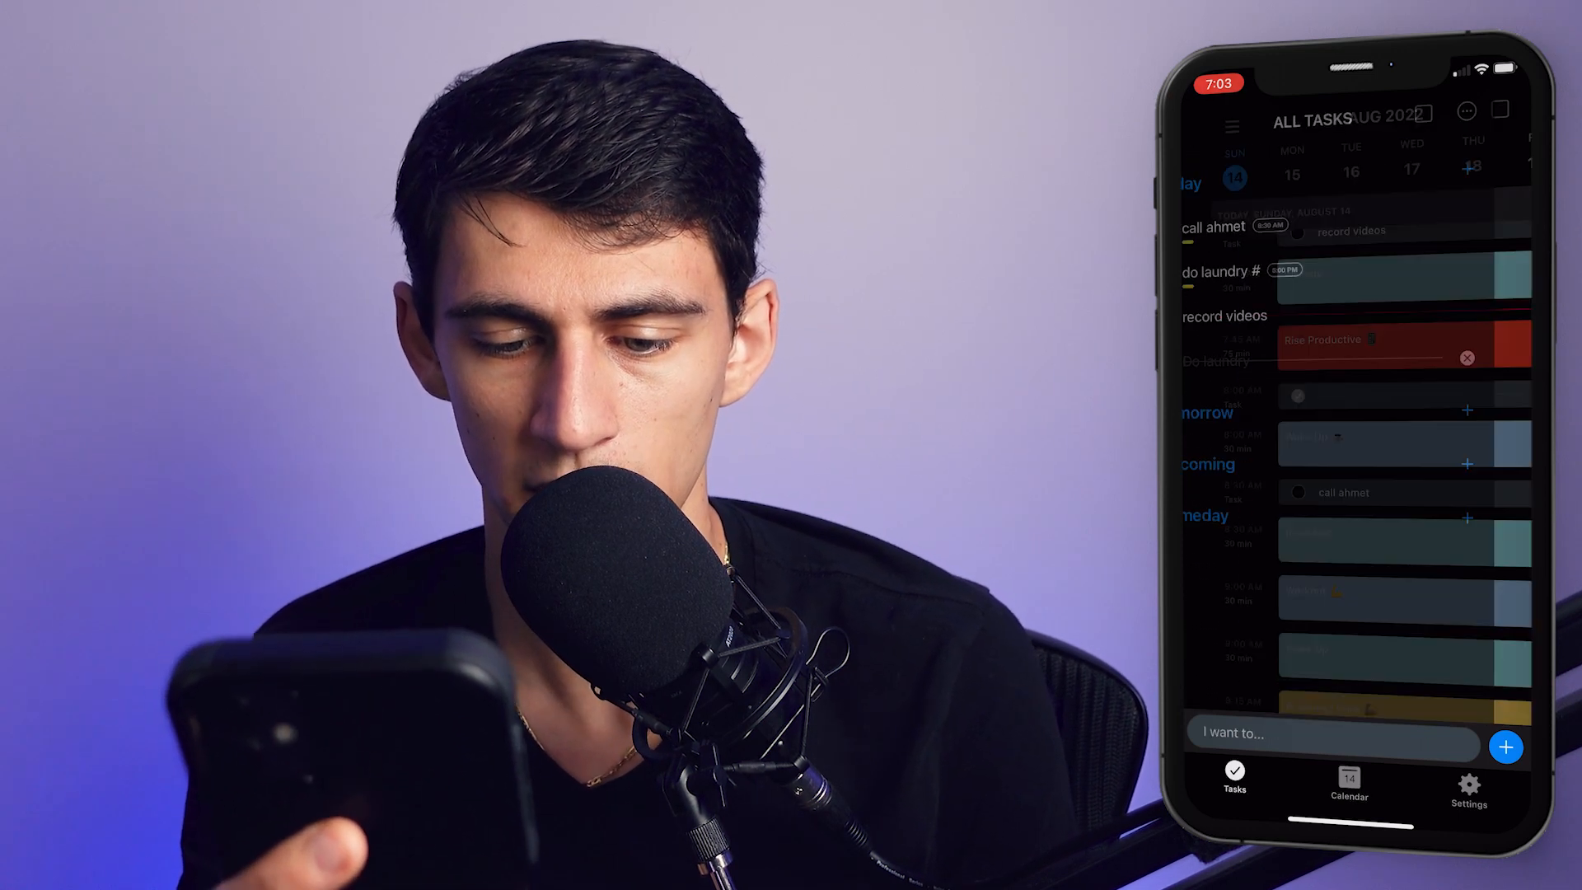
click(1232, 126)
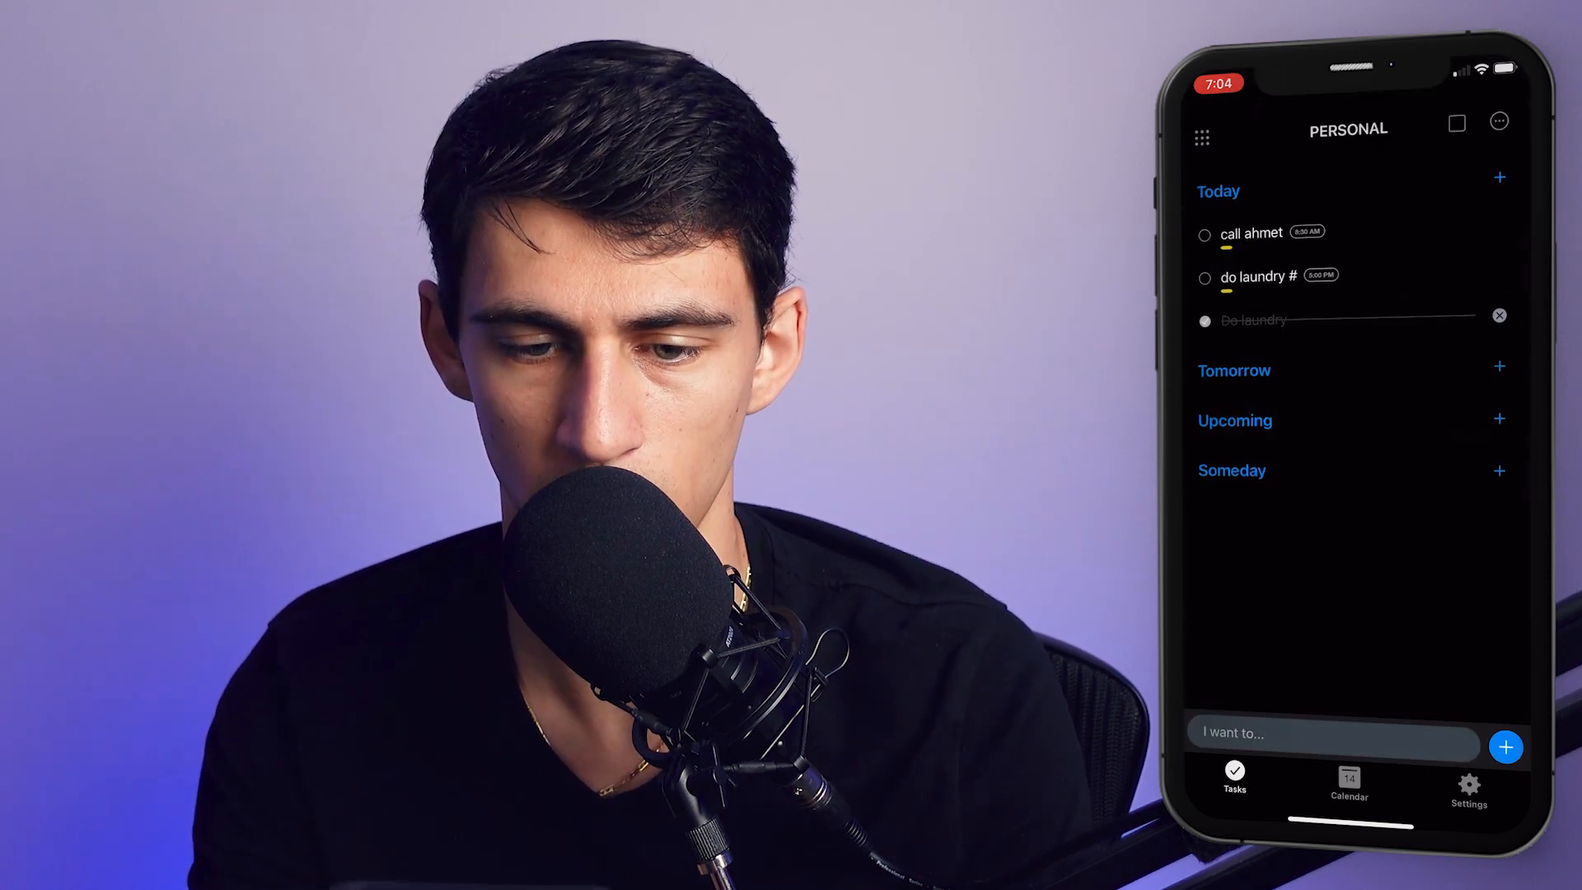
click(1348, 785)
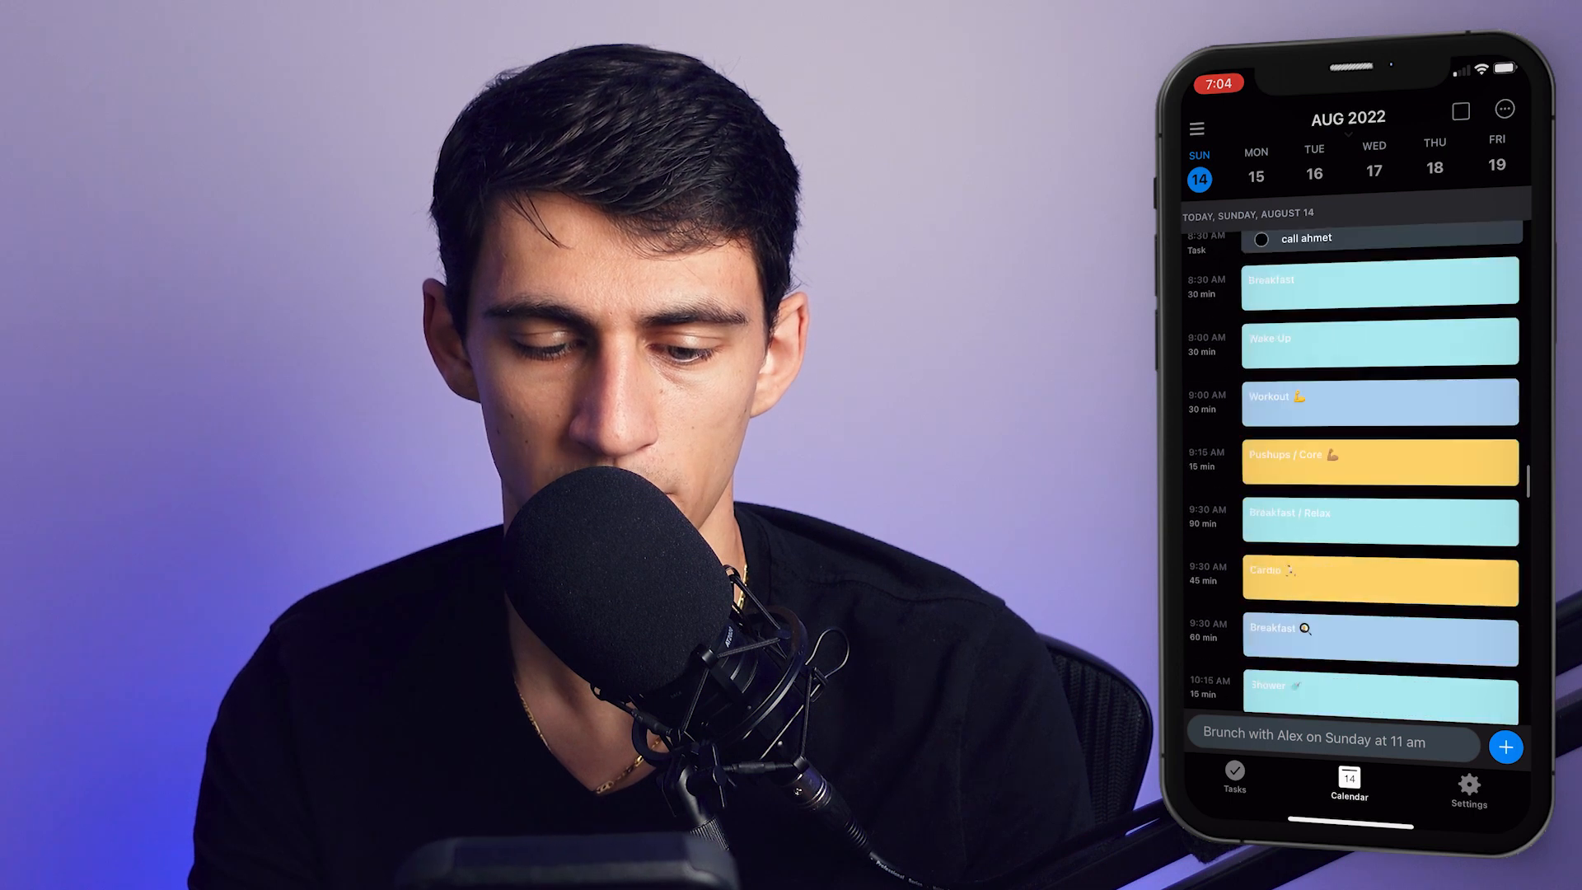
scroll(down, 3)
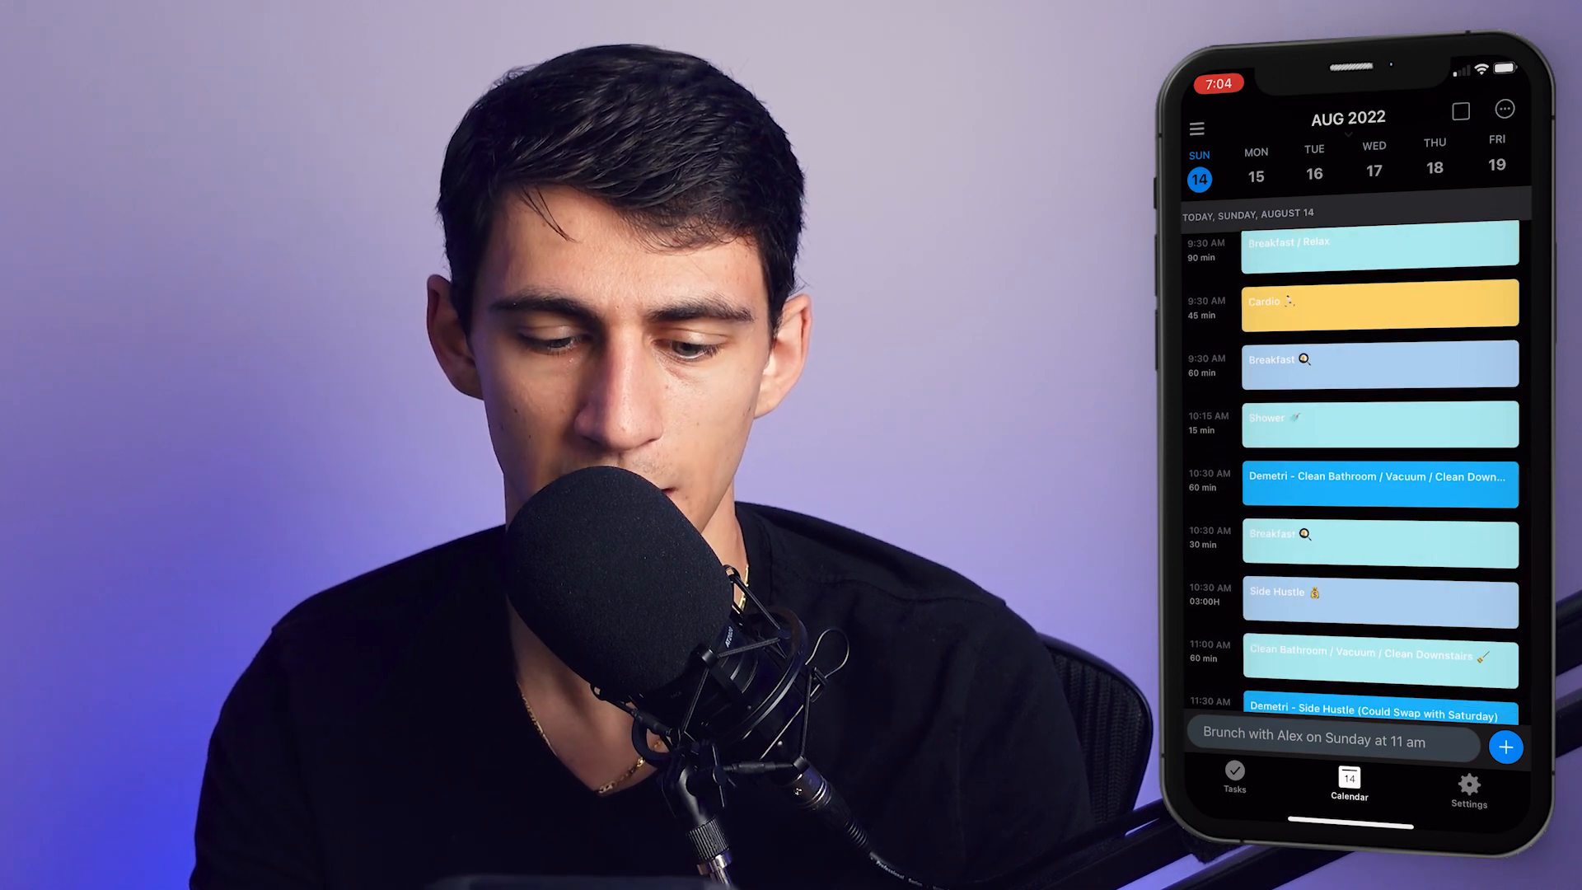
click(1504, 746)
text(Test)
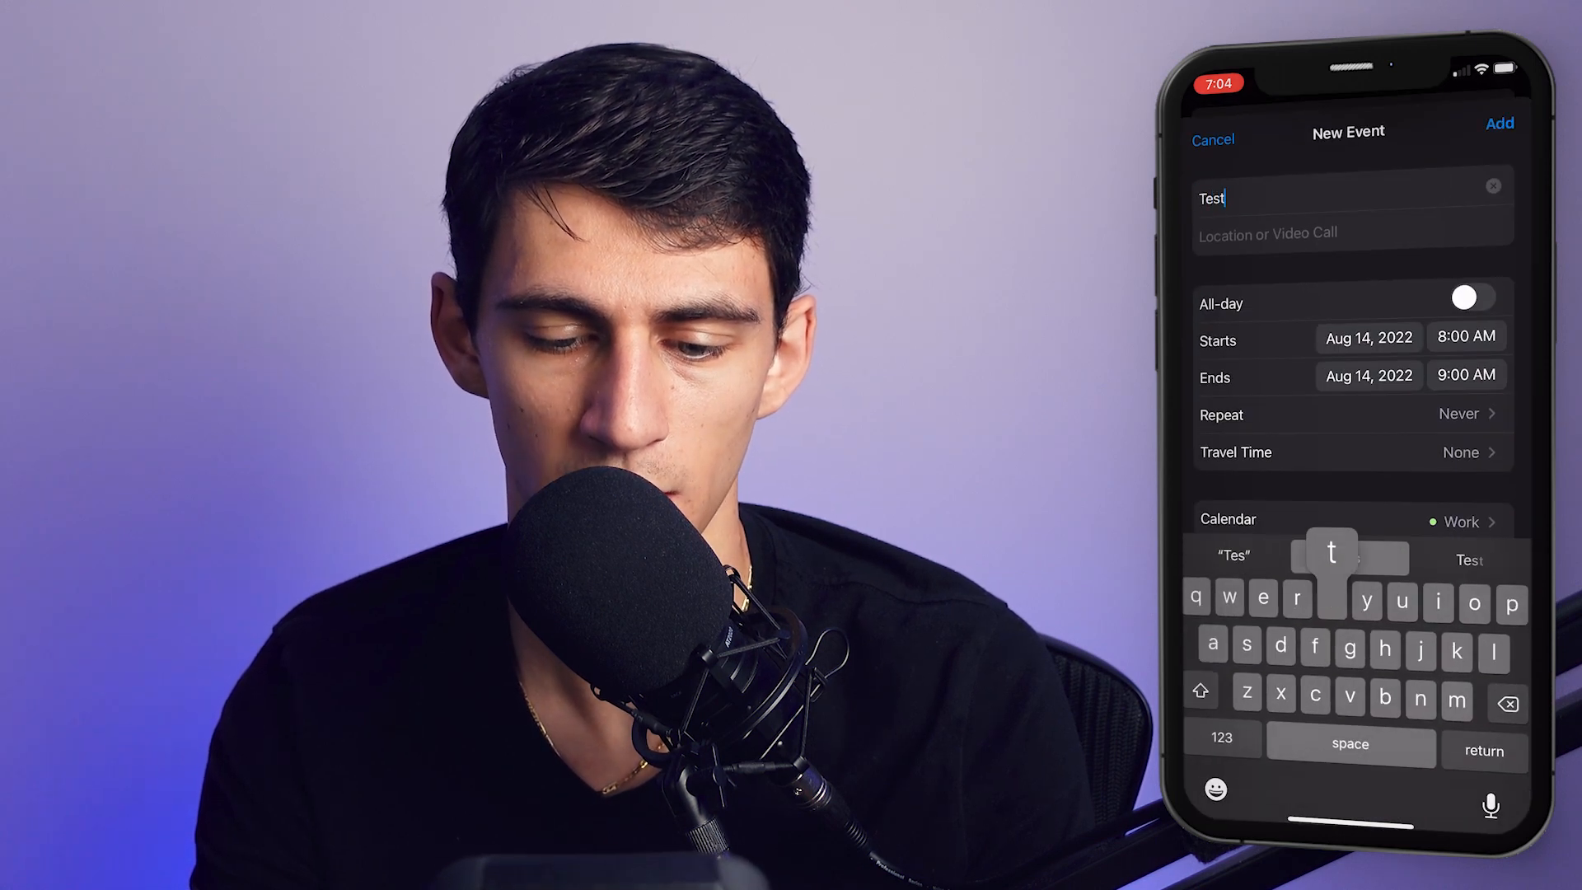
Enter a title in the New Event sheet, then close it to return to the August 14 schedule.
text(ebene)
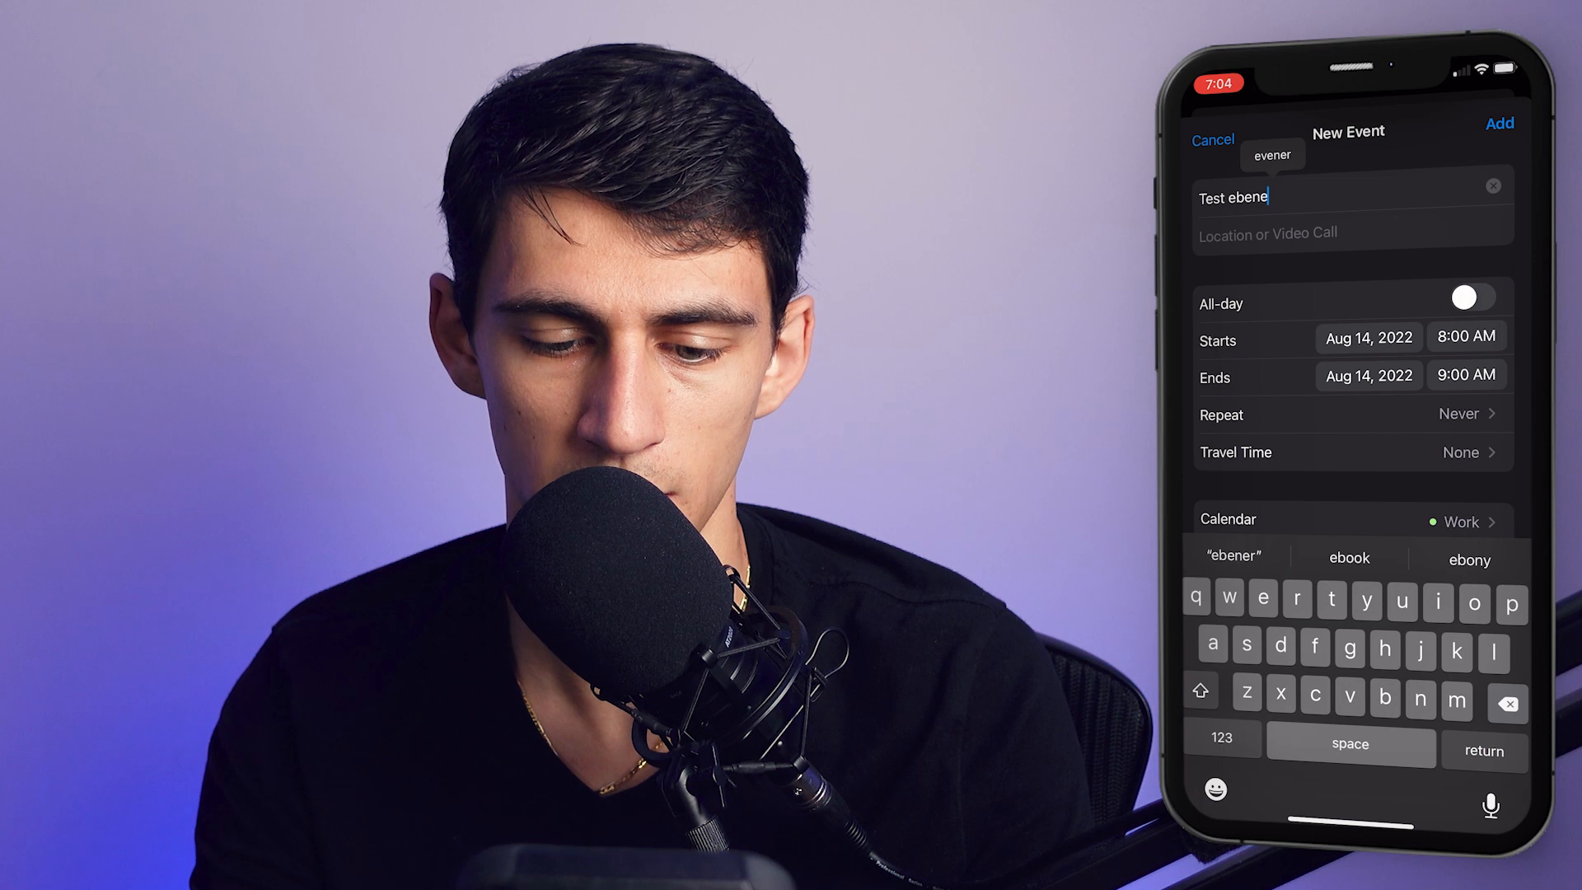
click(1507, 703)
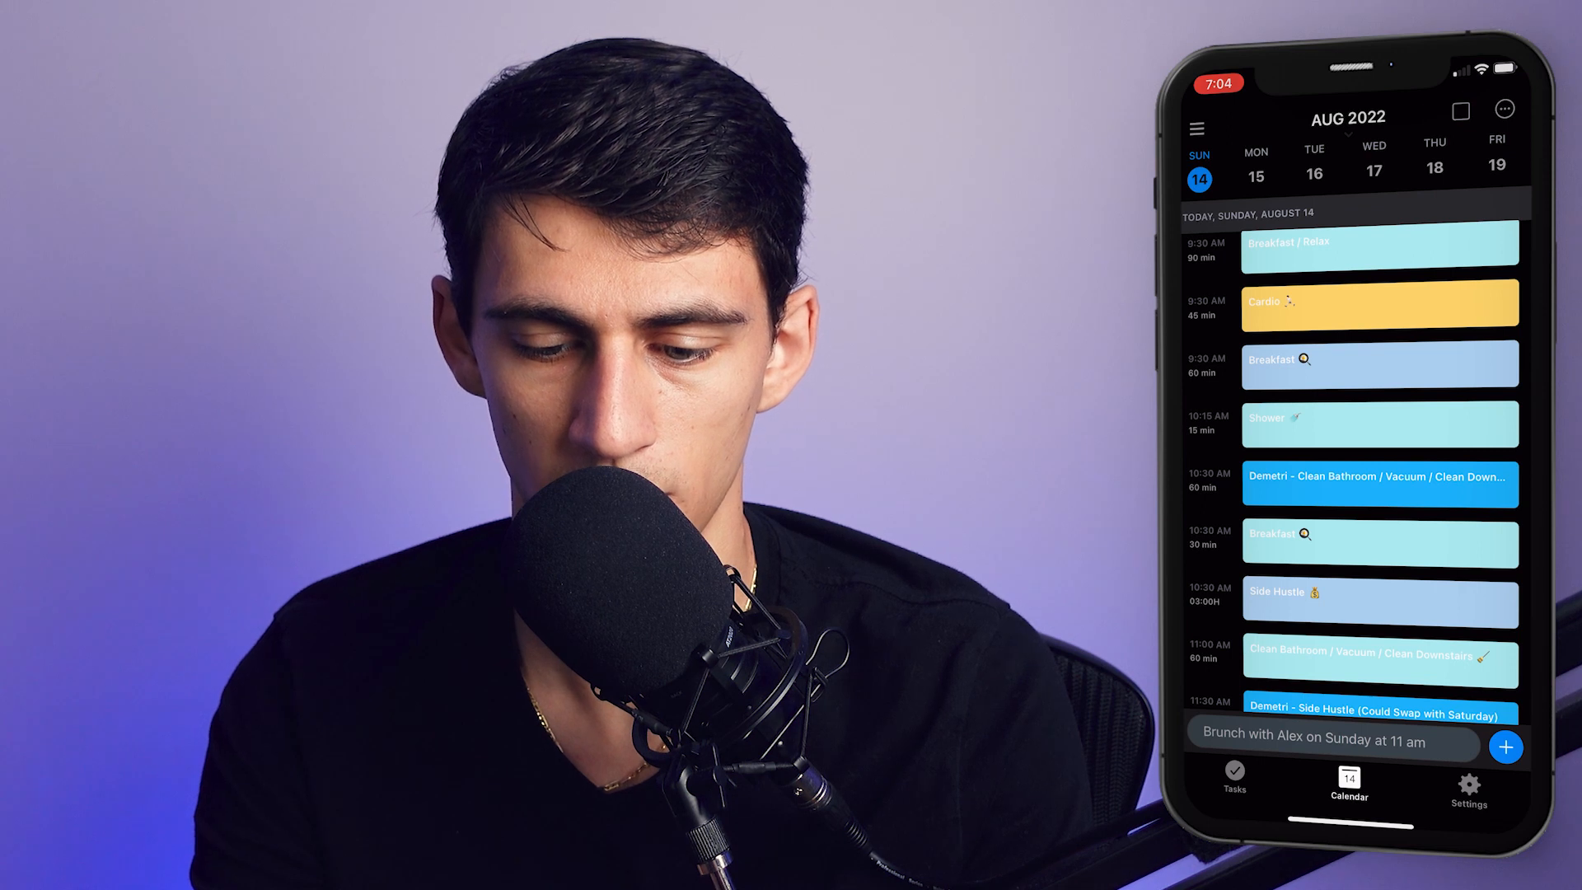
scroll(up, 3)
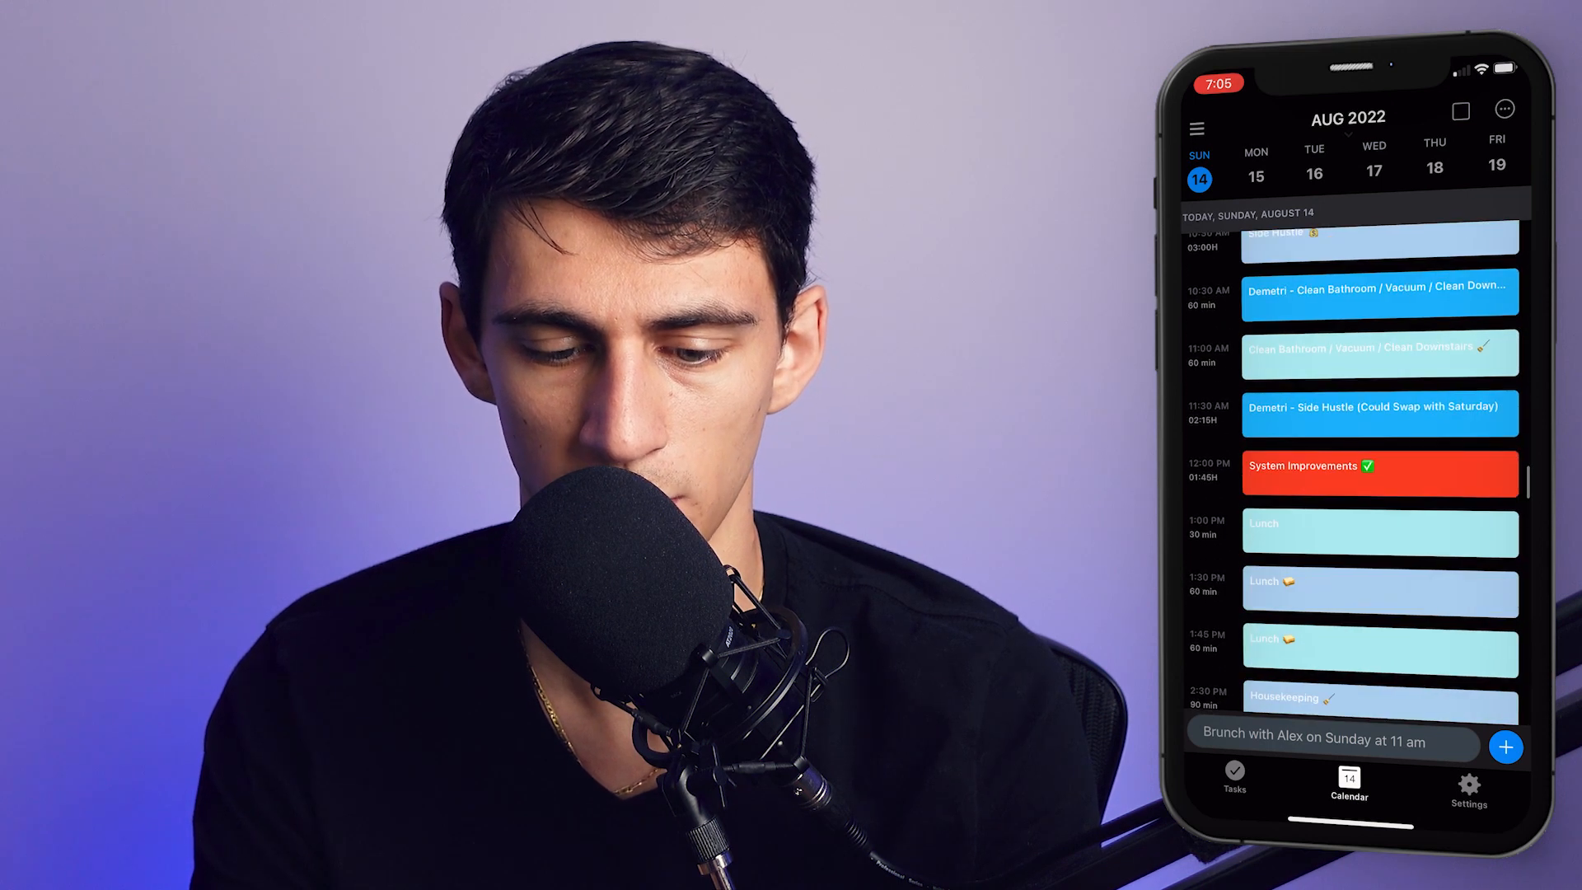
Scroll through the evening events, then switch to the All Tasks view.
scroll(down, 3)
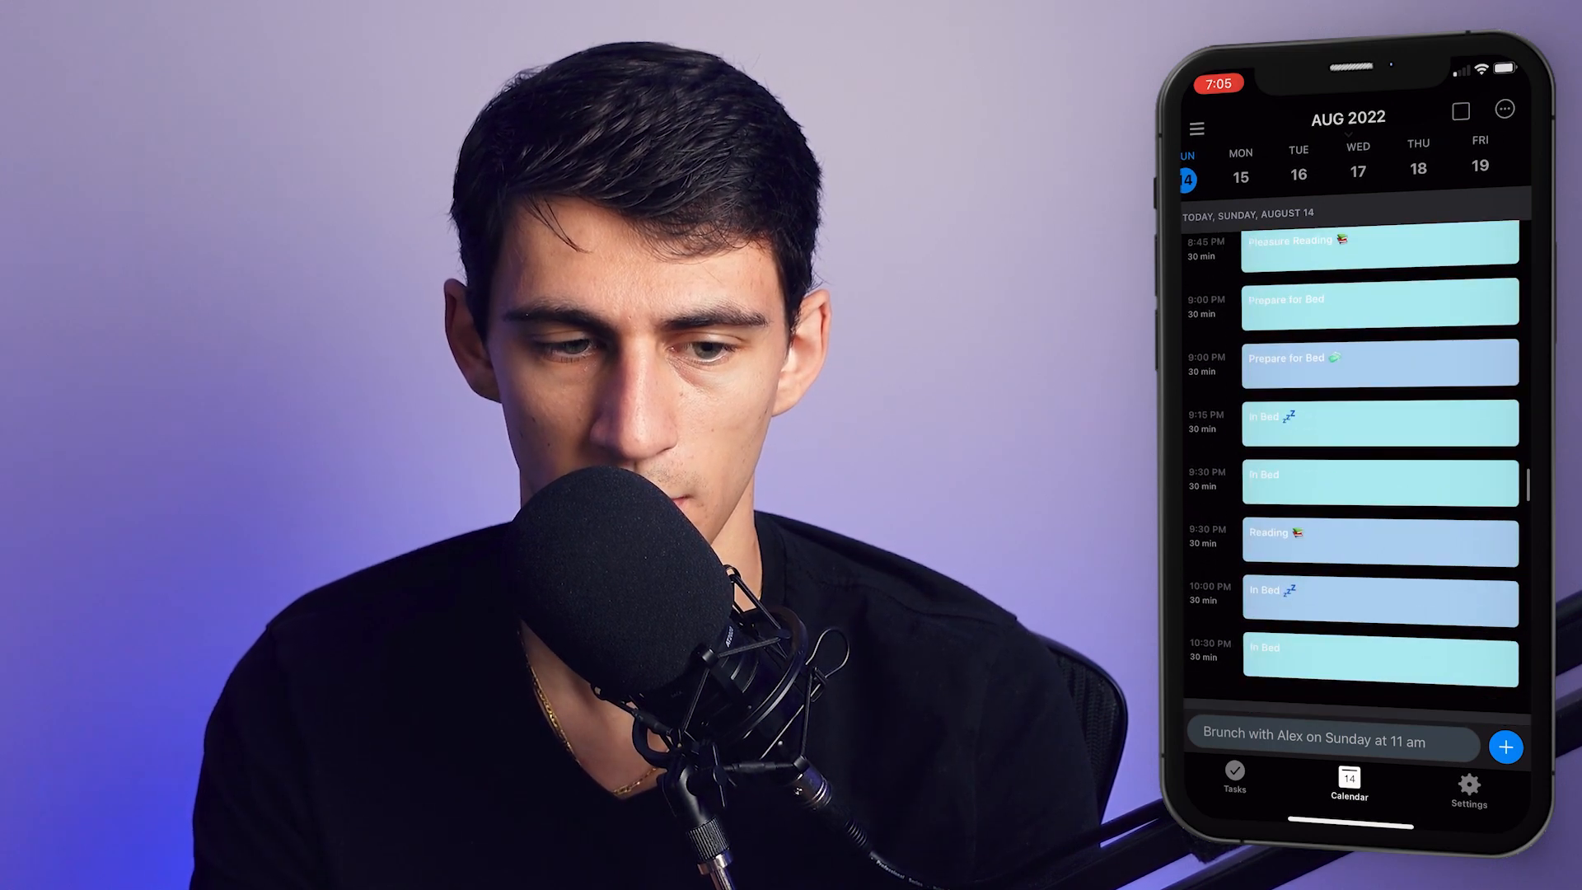
click(1231, 787)
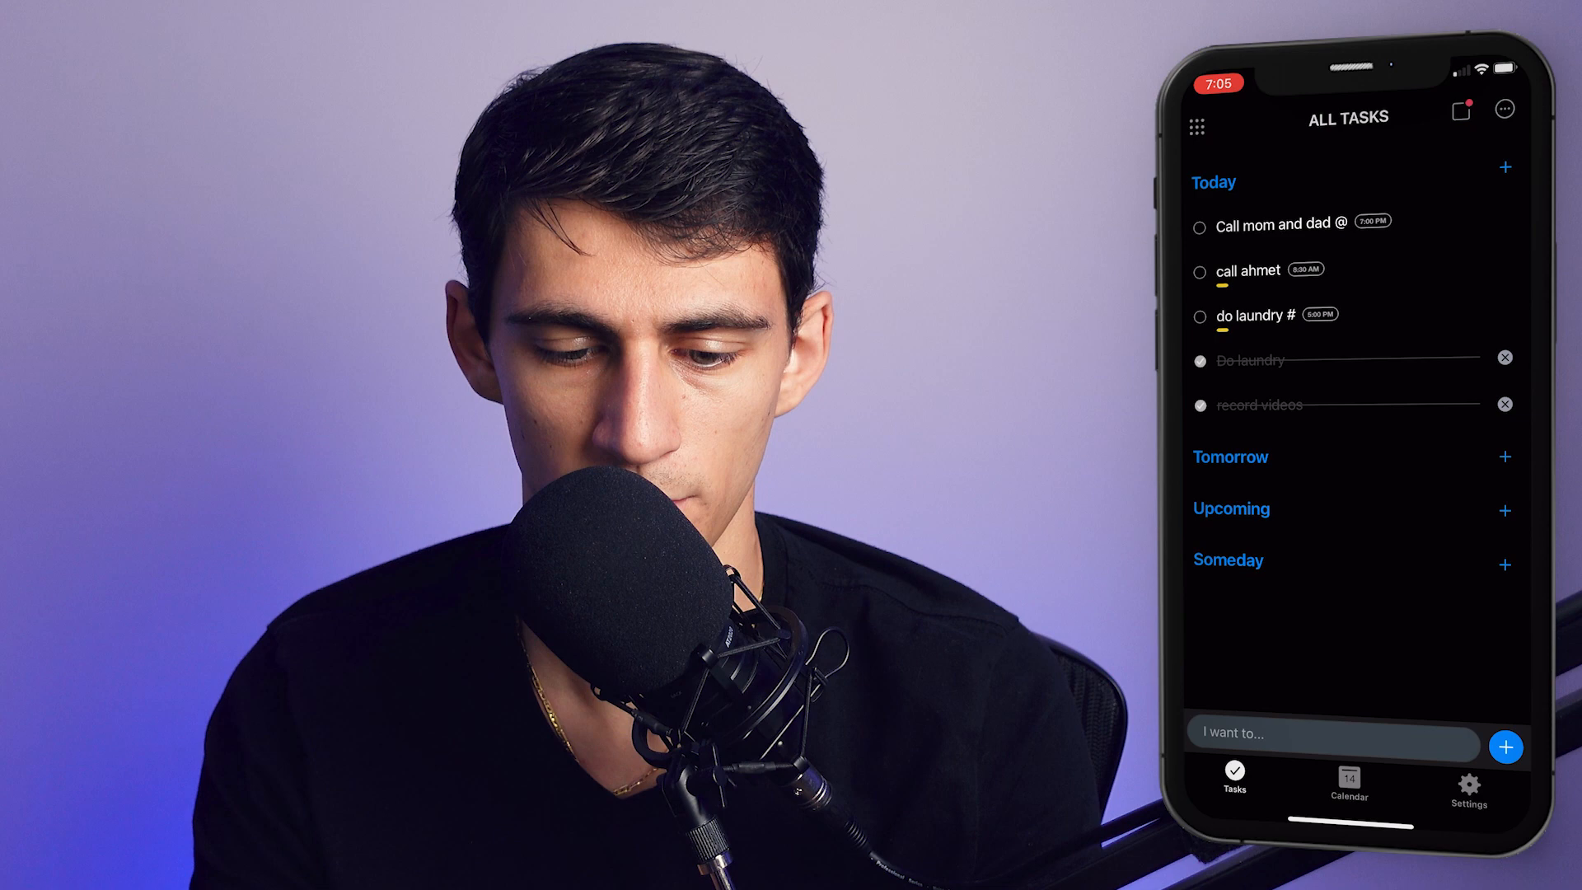